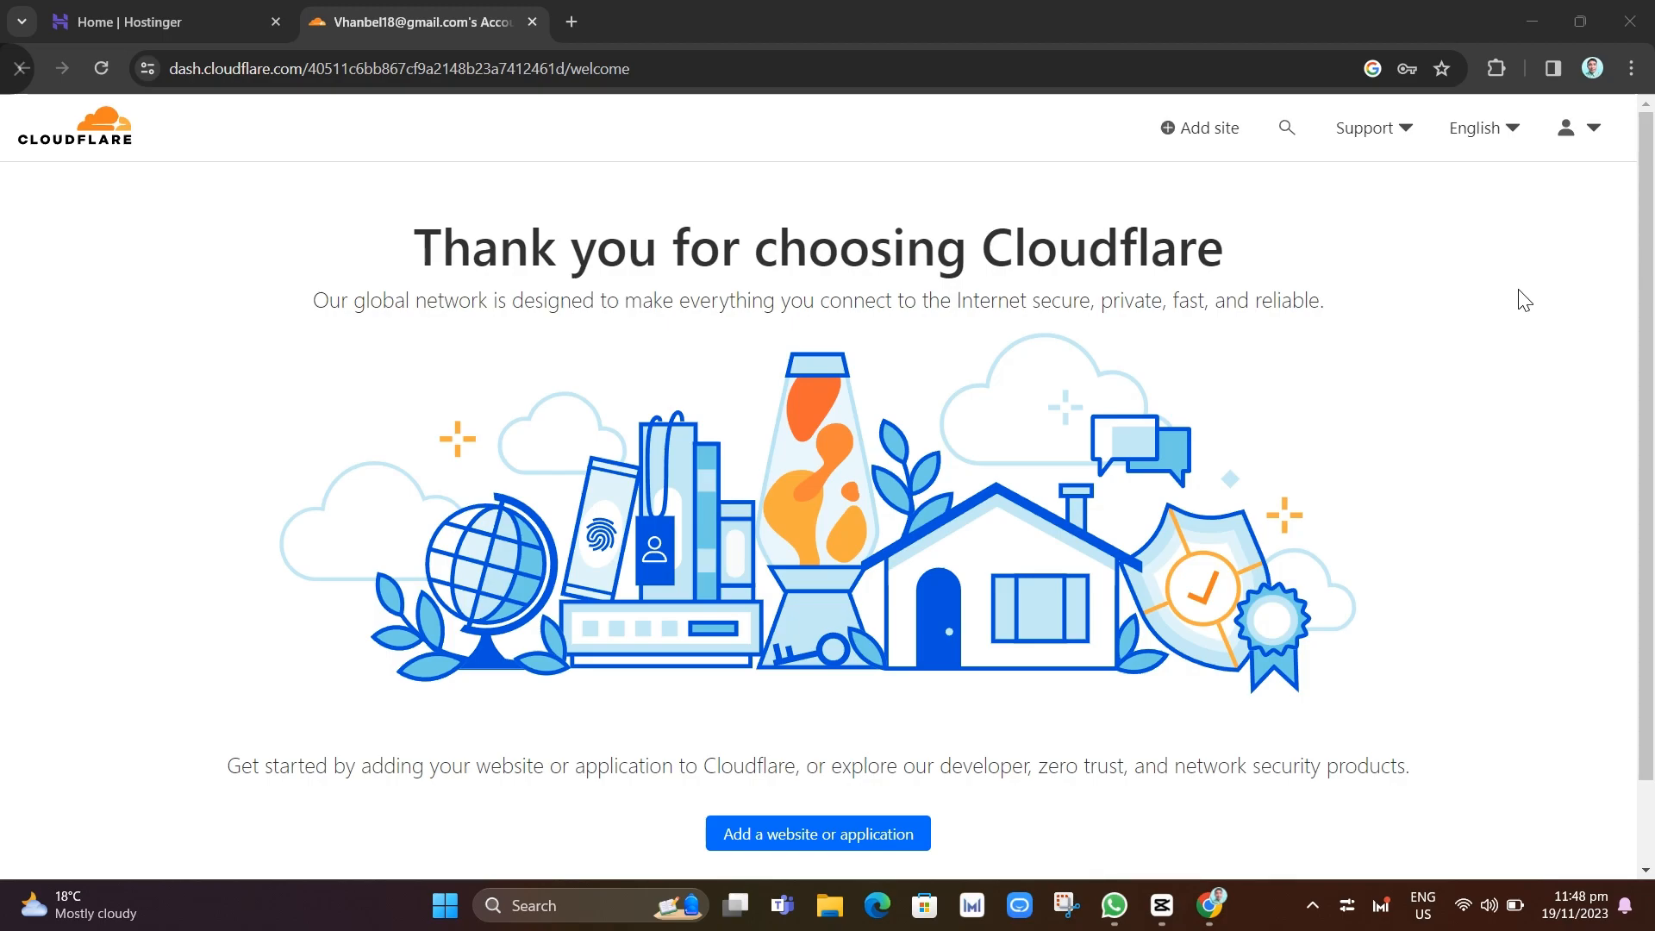
{"action": "mouse_move", "coordinate": [1518, 300]}
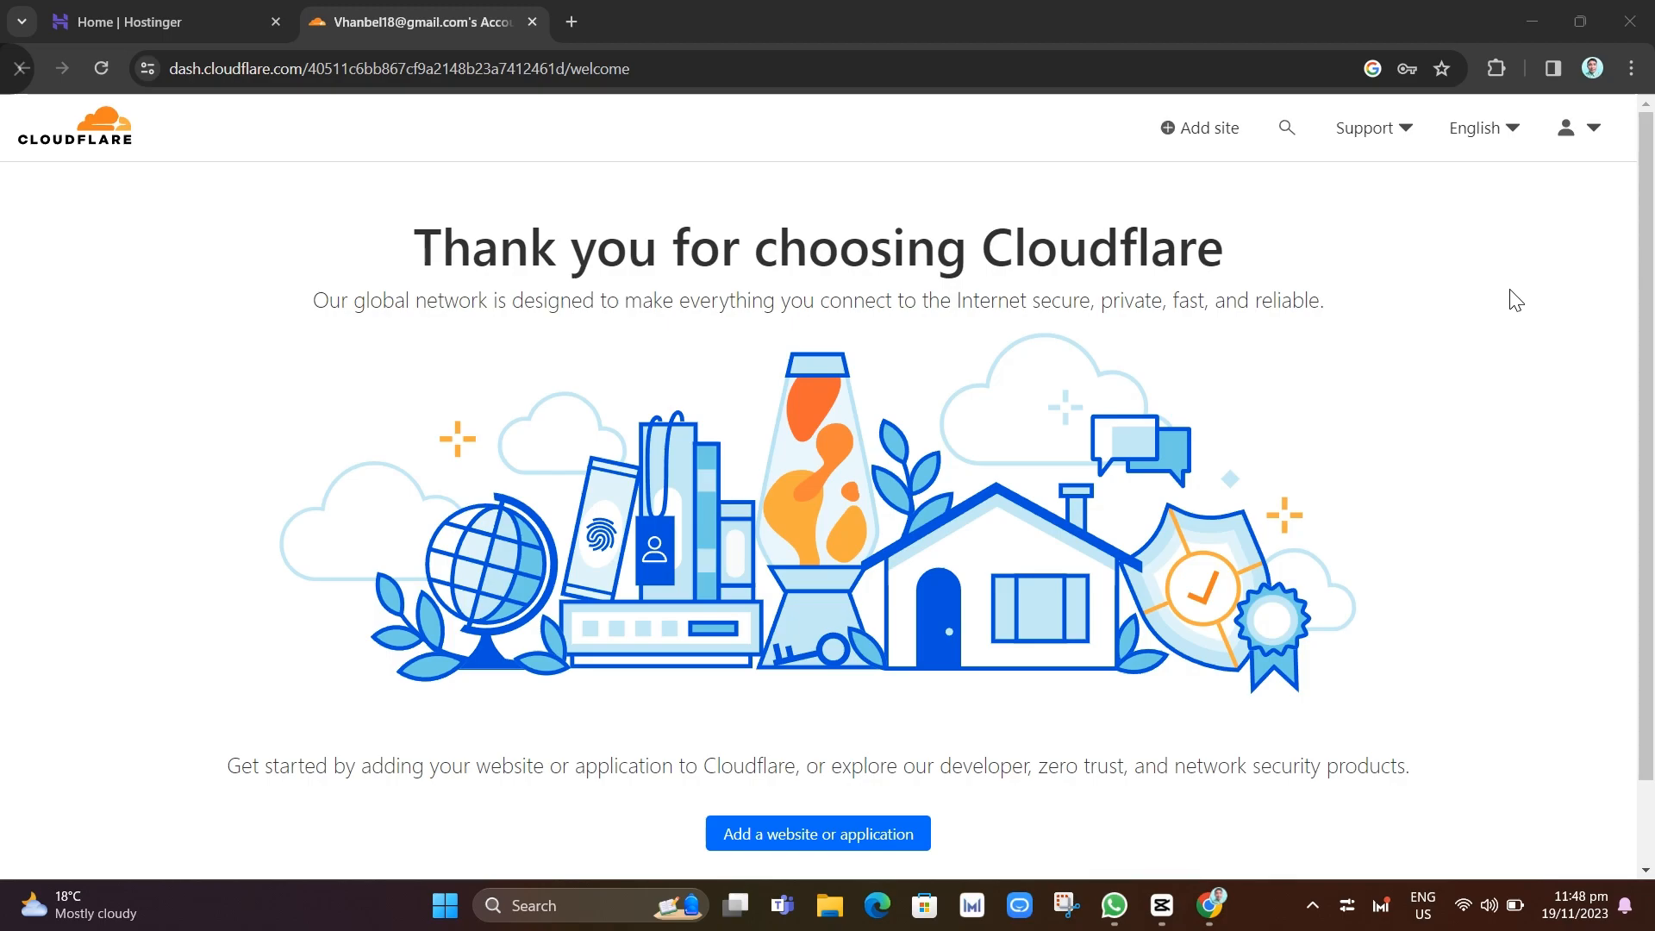
{"action": "mouse_move", "coordinate": [1058, 390]}
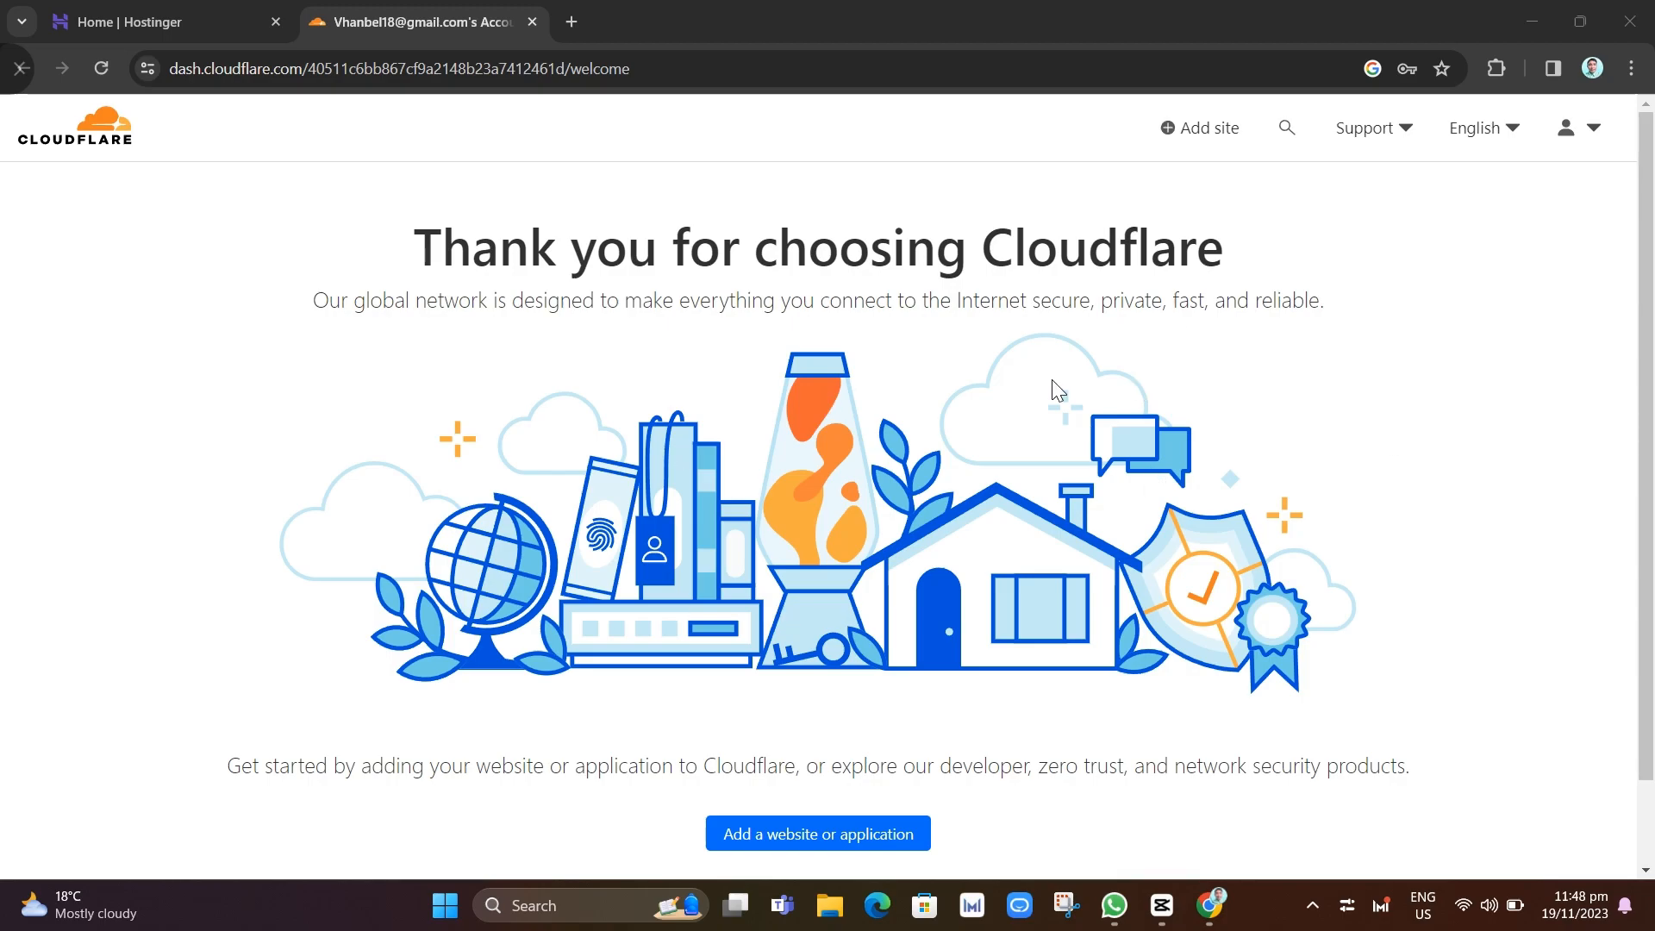
{"action": "mouse_move", "coordinate": [1199, 142]}
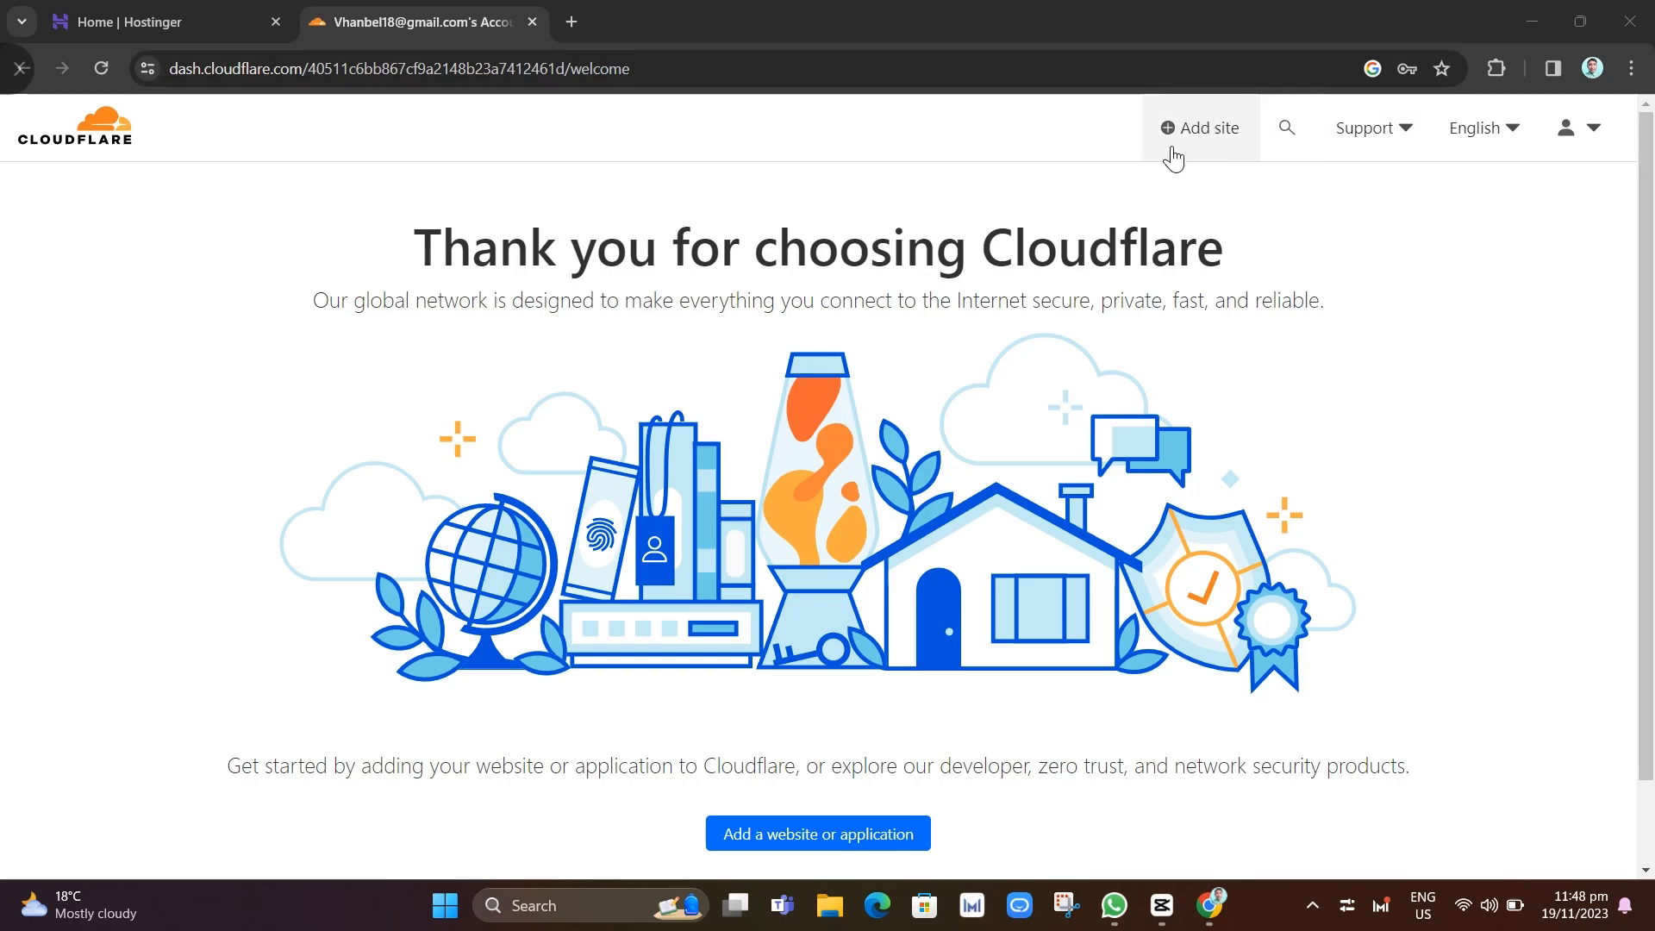
- Open Cloudflare's Add site page and focus the empty domain name field
{"action": "left_click", "coordinate": [1200, 128]}
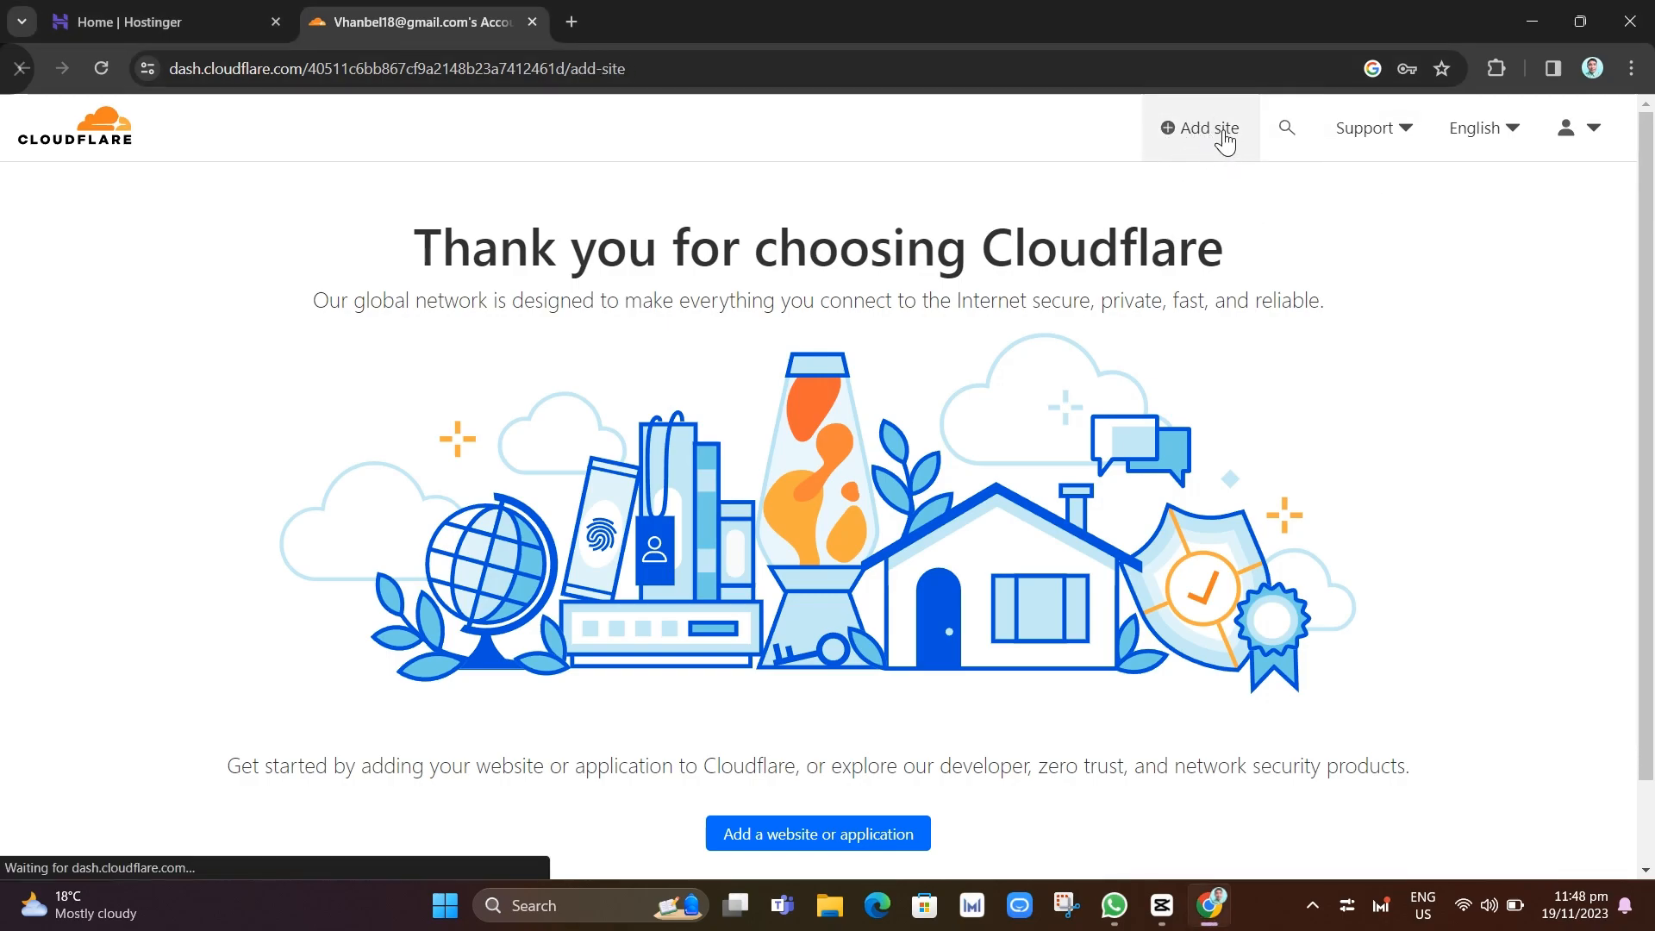
{"action": "left_click", "coordinate": [817, 833]}
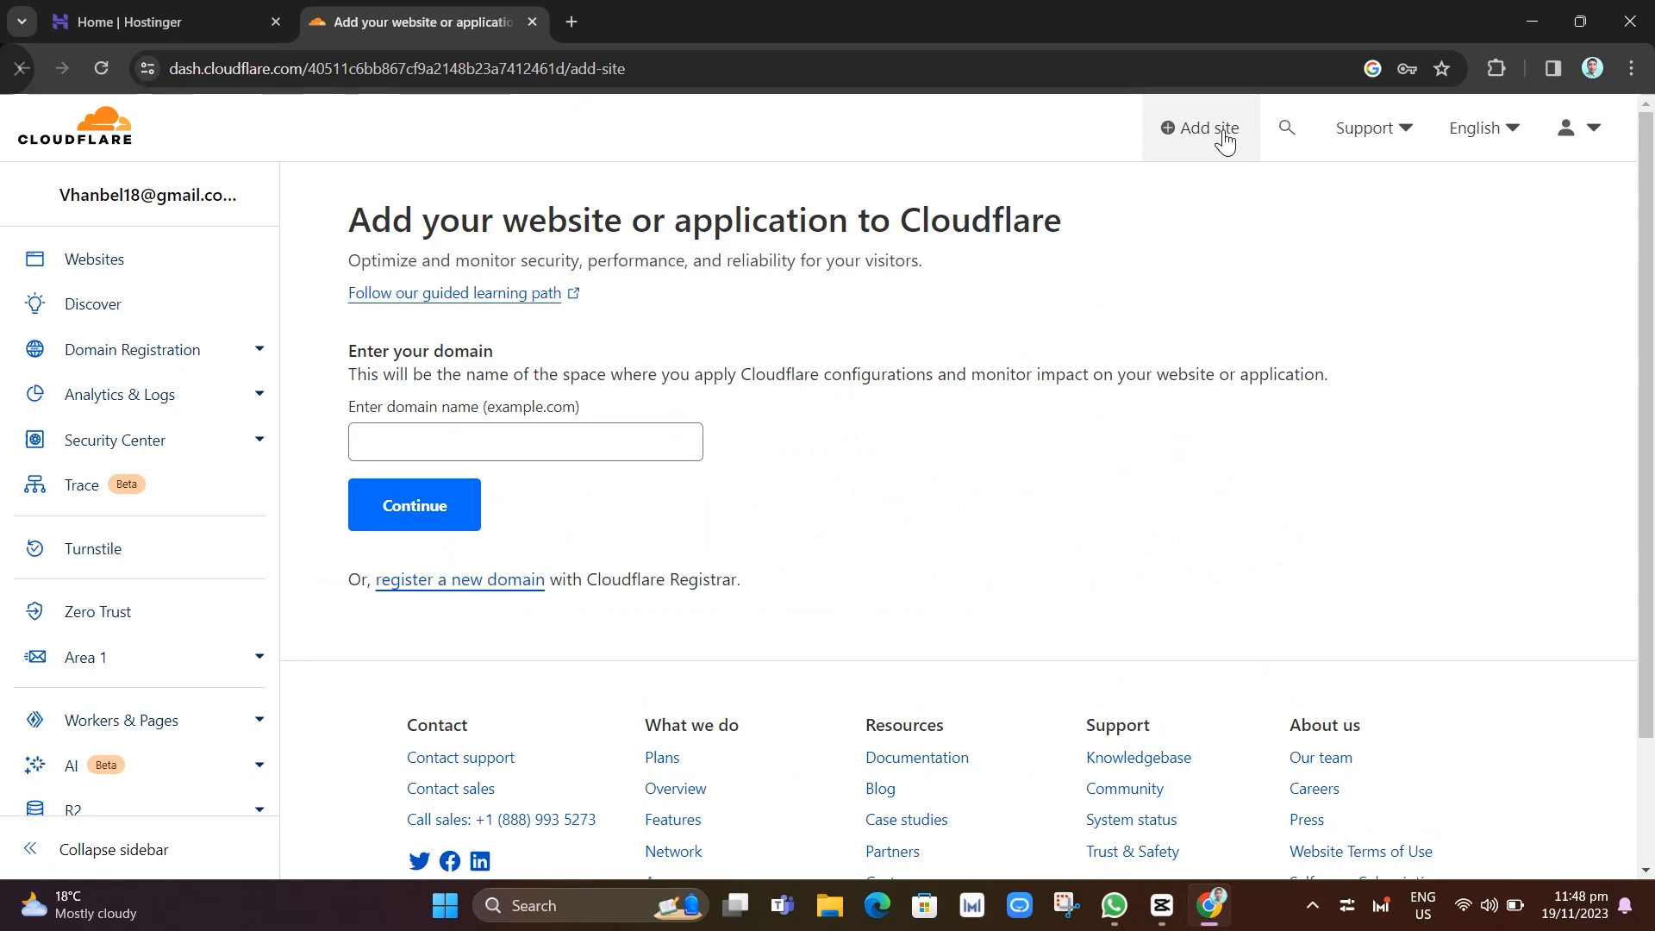
{"action": "double_click", "coordinate": [455, 220]}
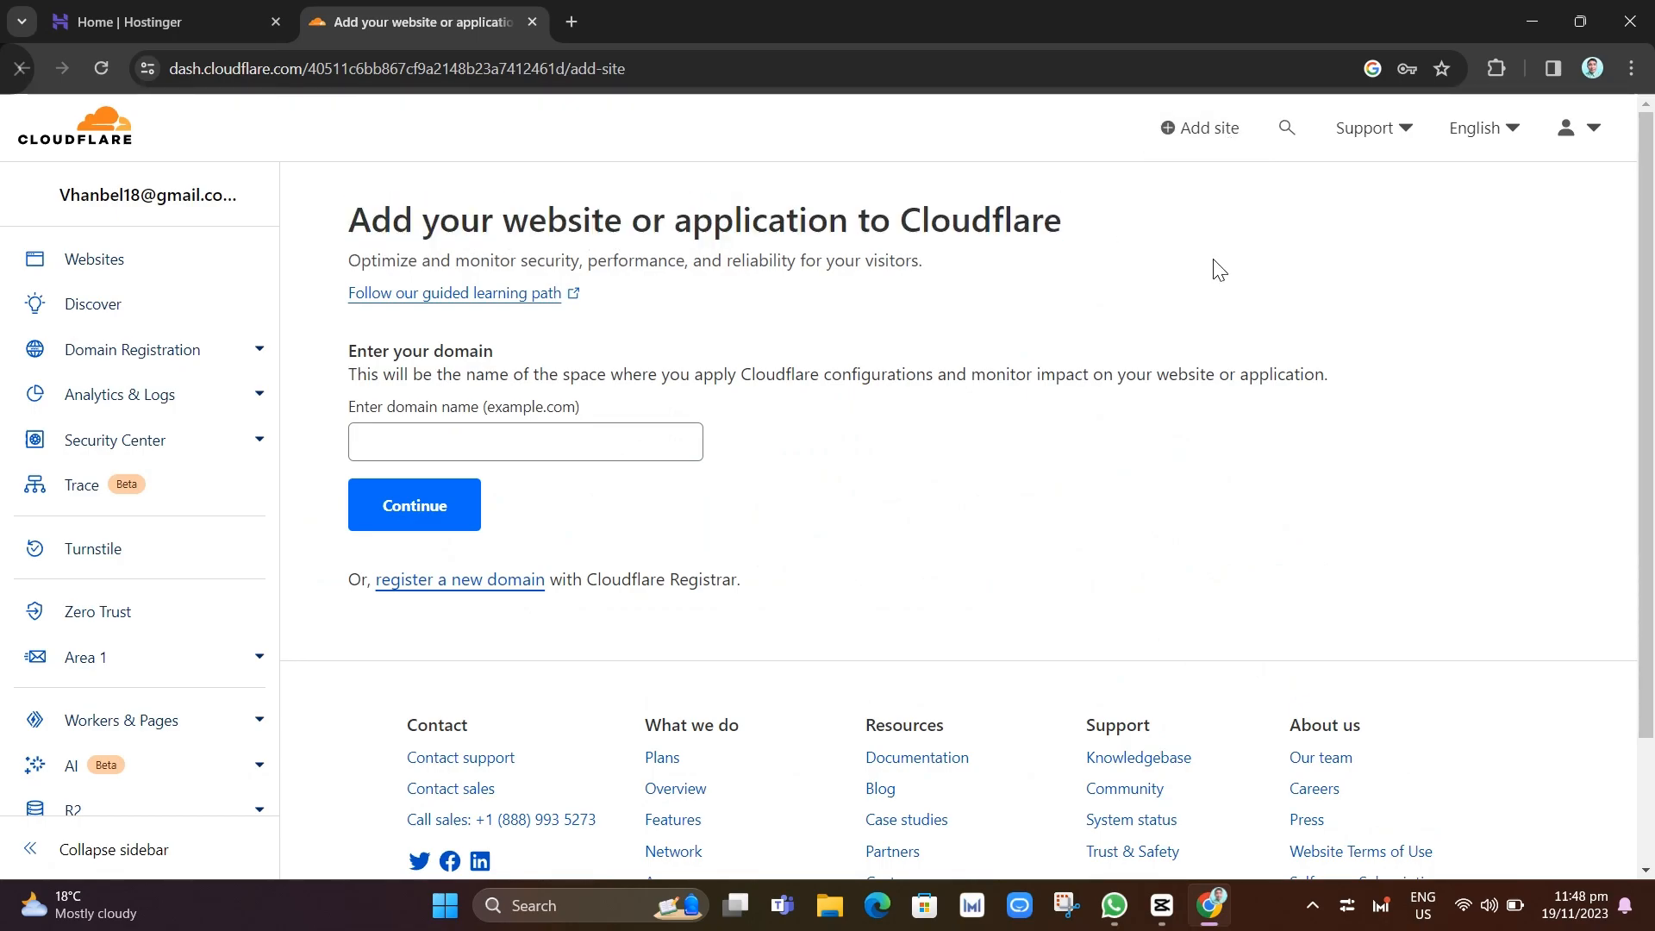
{"action": "double_click", "coordinate": [419, 351]}
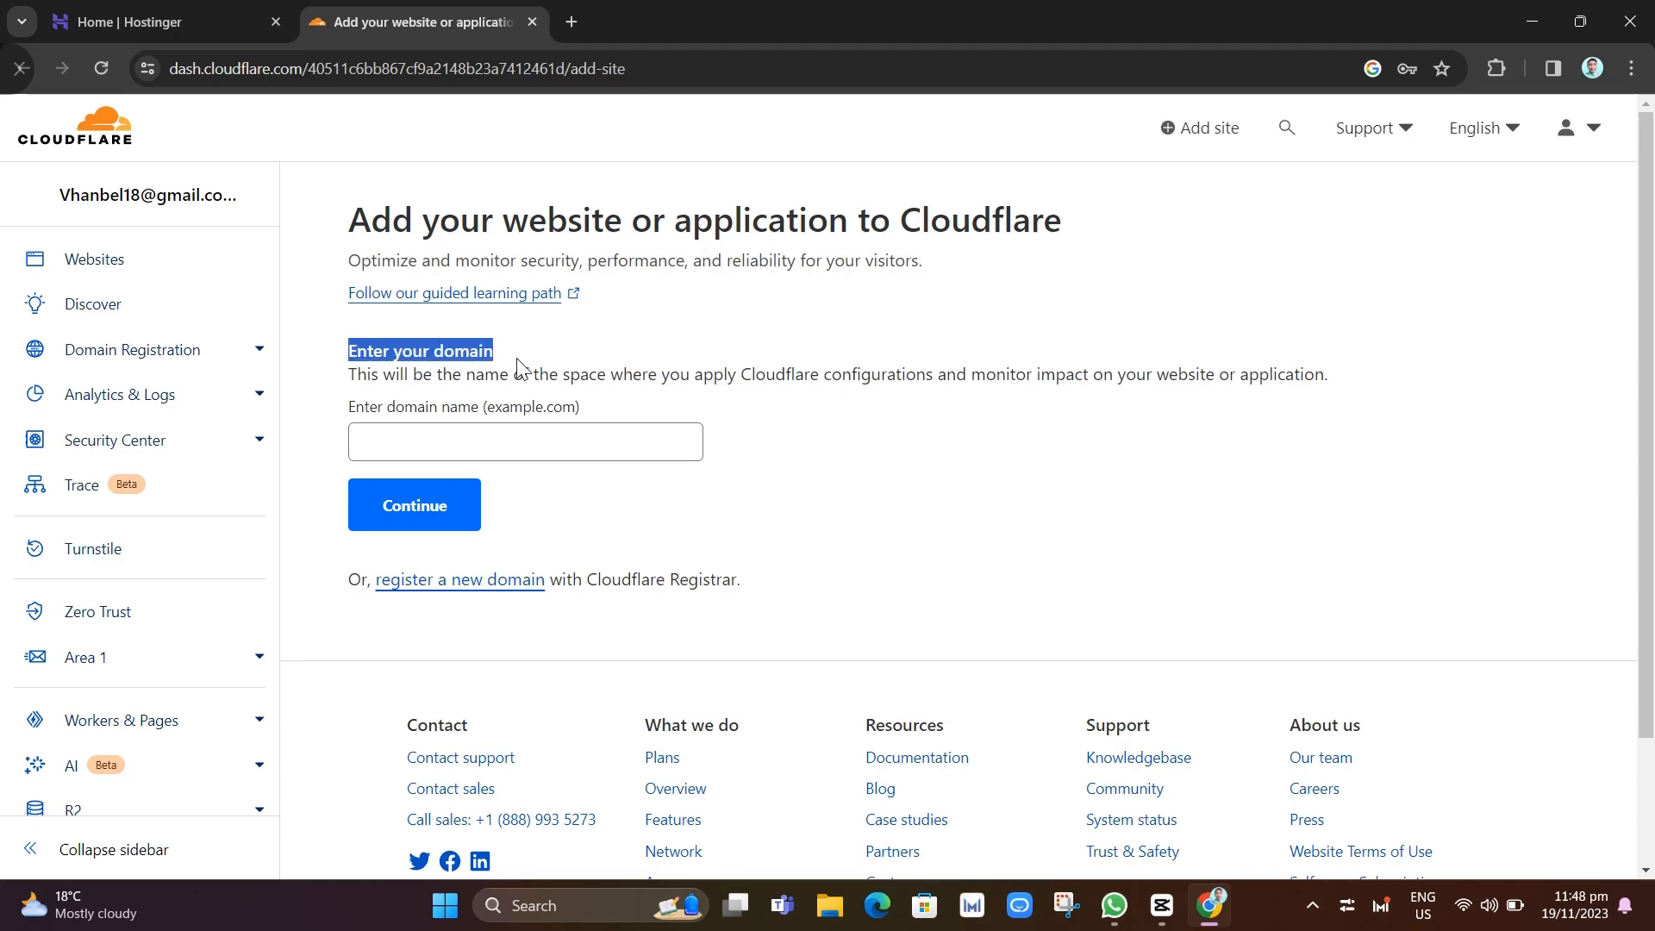
{"action": "left_click", "coordinate": [526, 442]}
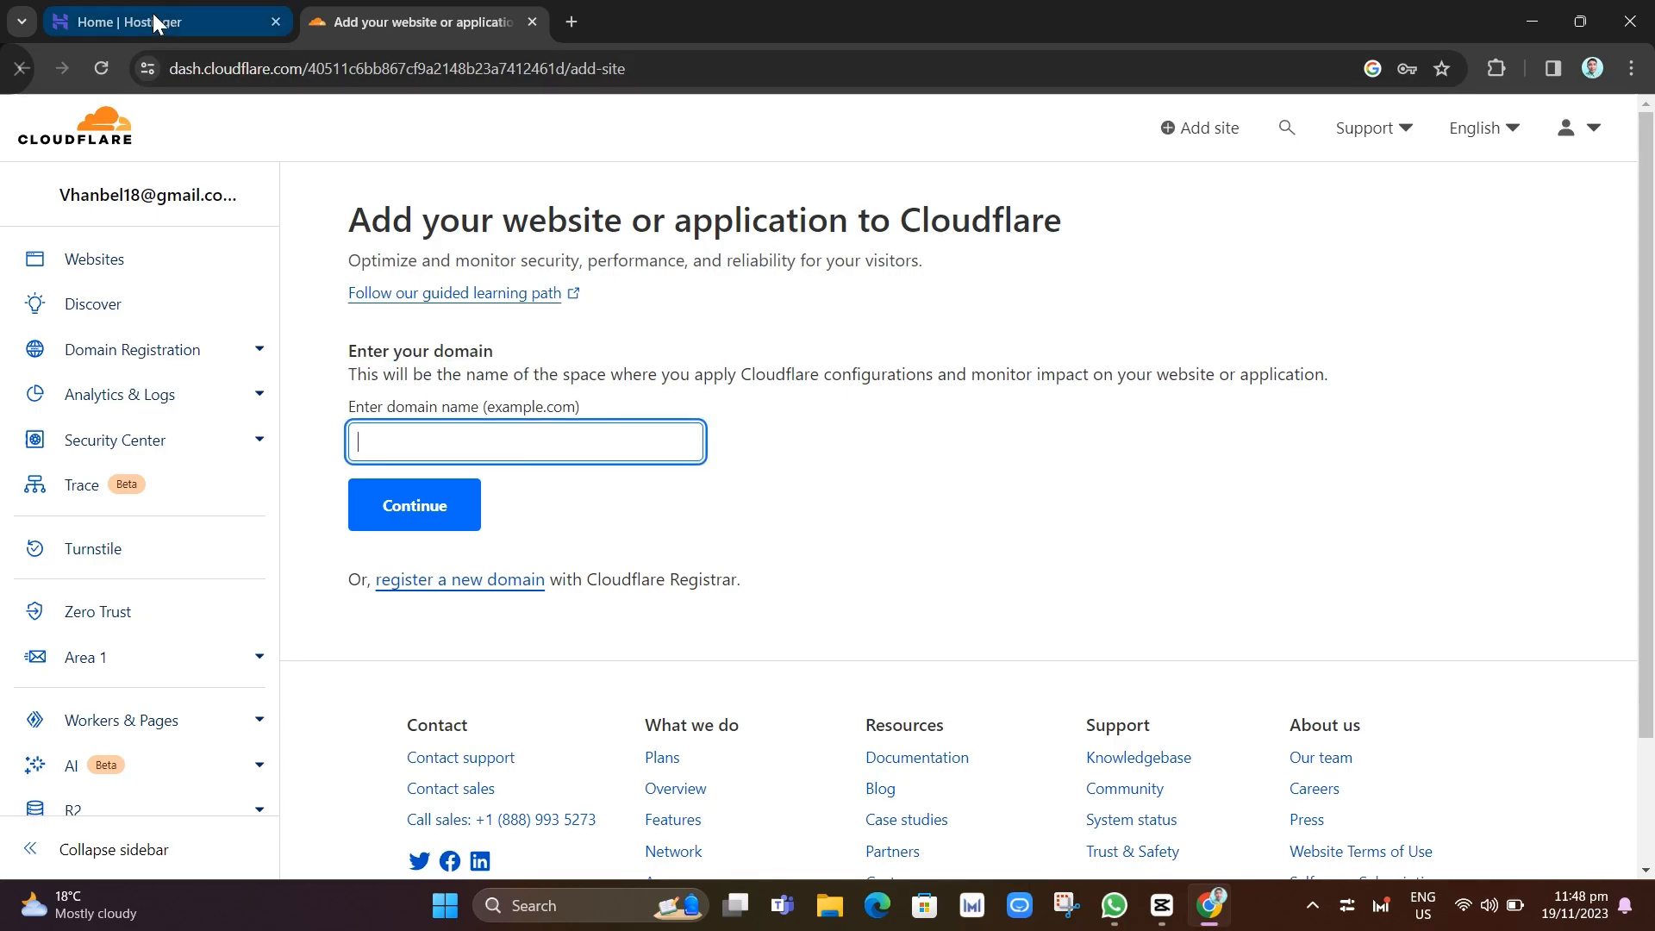
- Check howtoquickchannel.com's overview in Hostinger, with ns1/ns2.dns-parking.com nameservers, then return to domains
{"action": "left_click", "coordinate": [159, 21]}
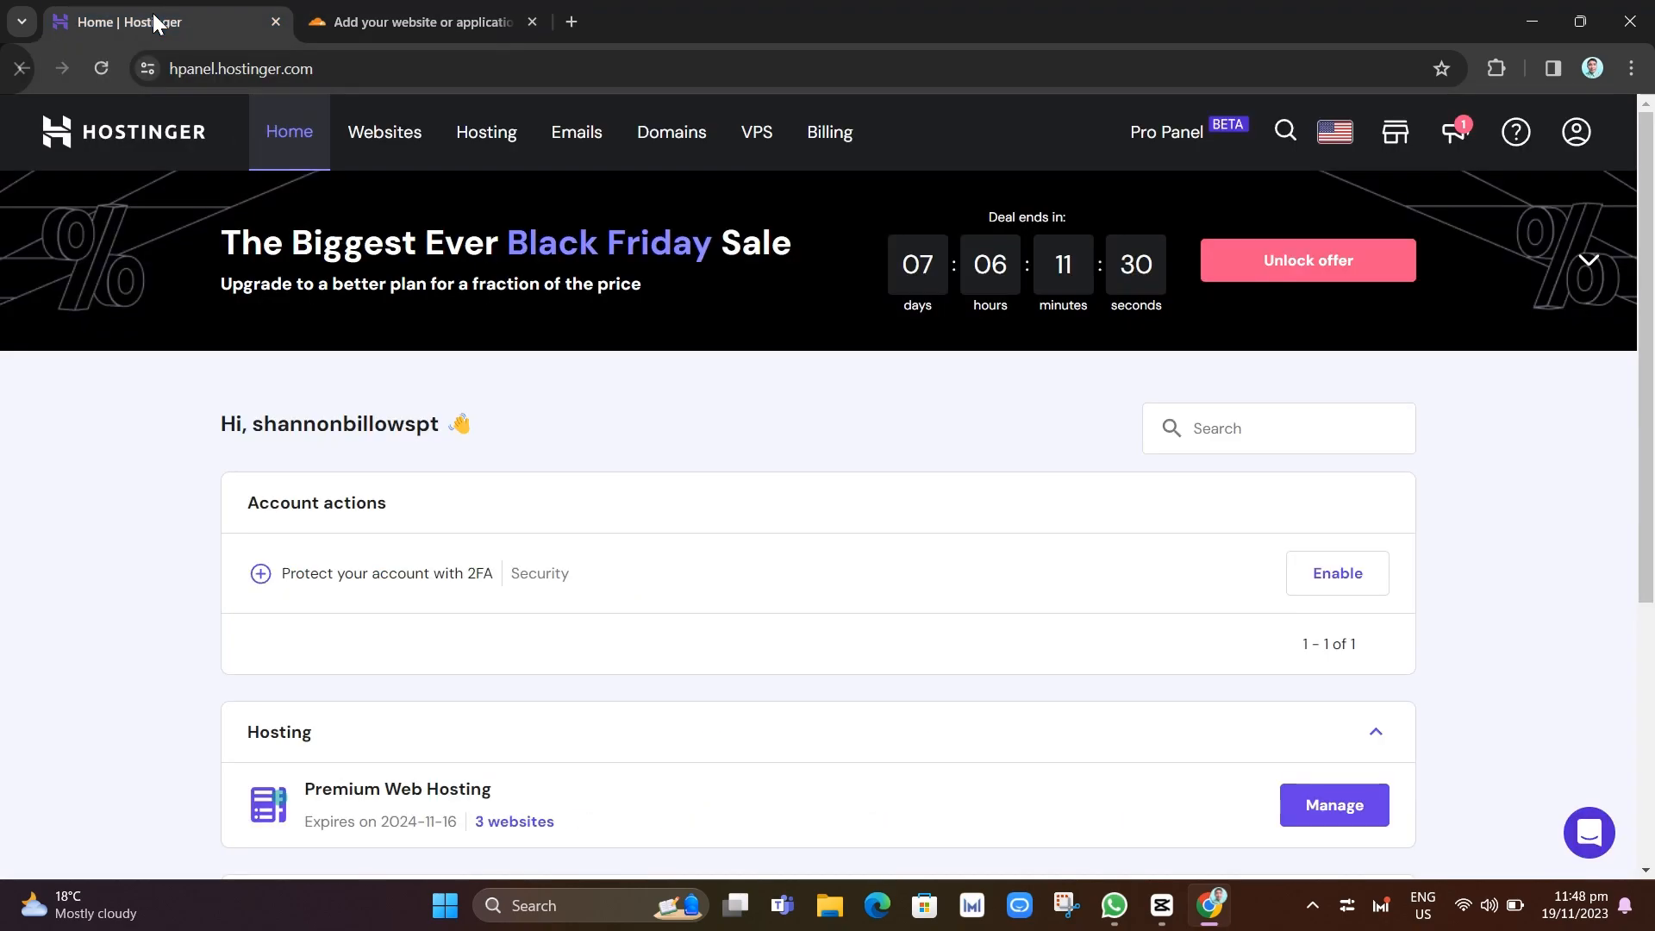
{"action": "left_click", "coordinate": [671, 132]}
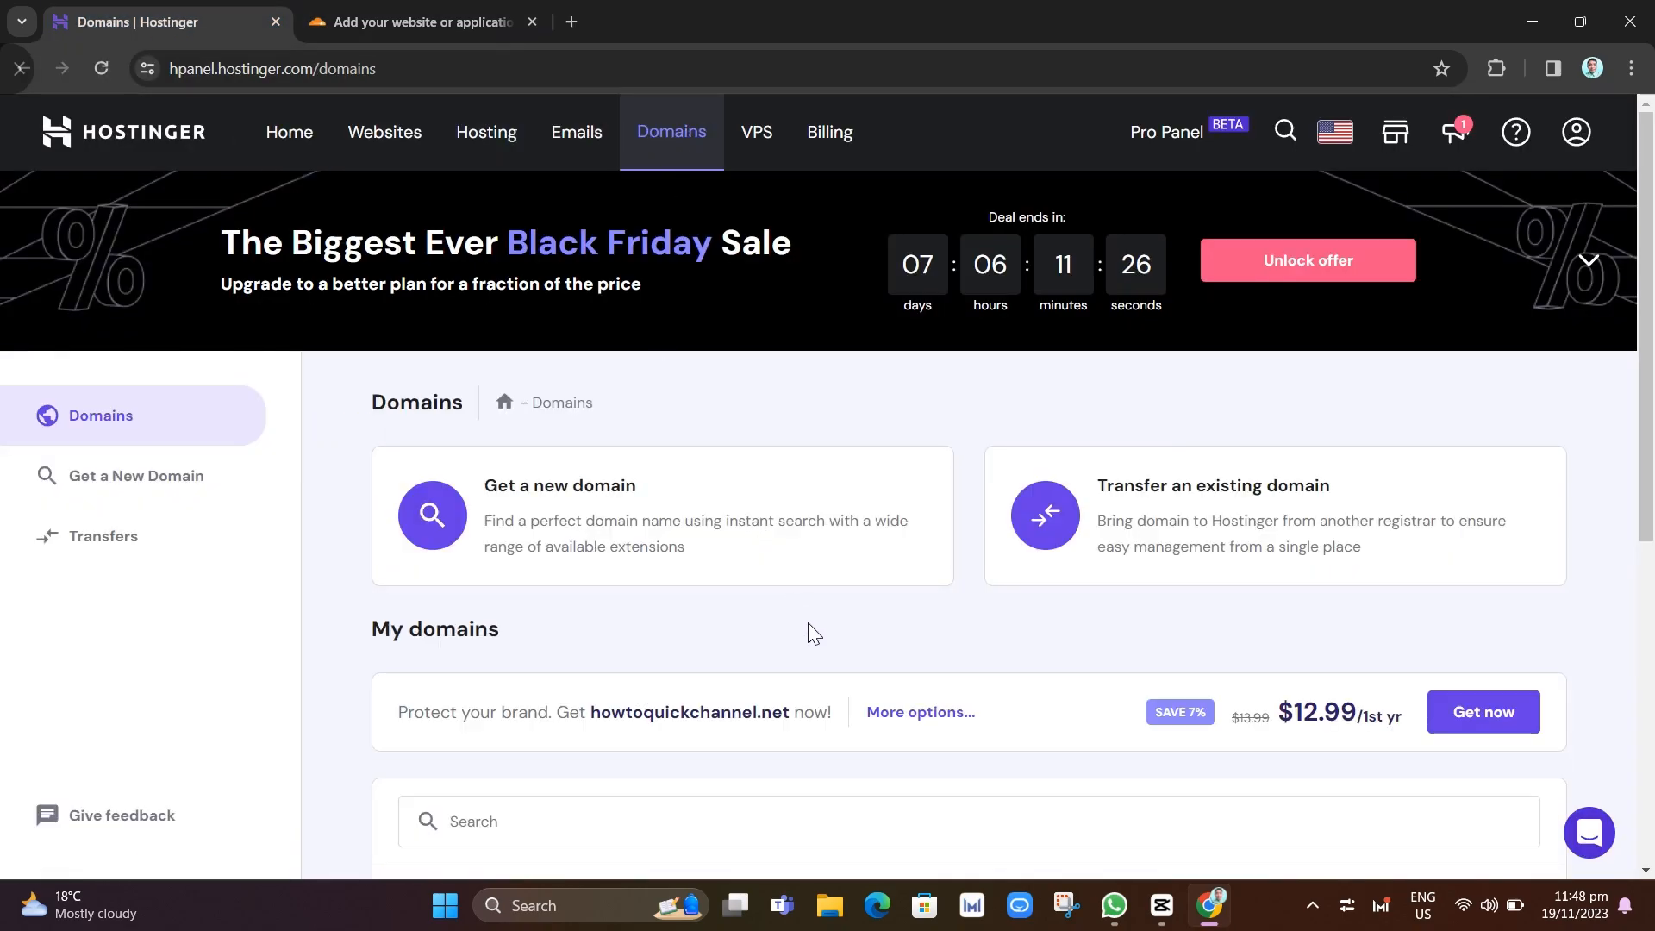
{"action": "scroll", "scroll_direction": "down", "scroll_amount": 3}
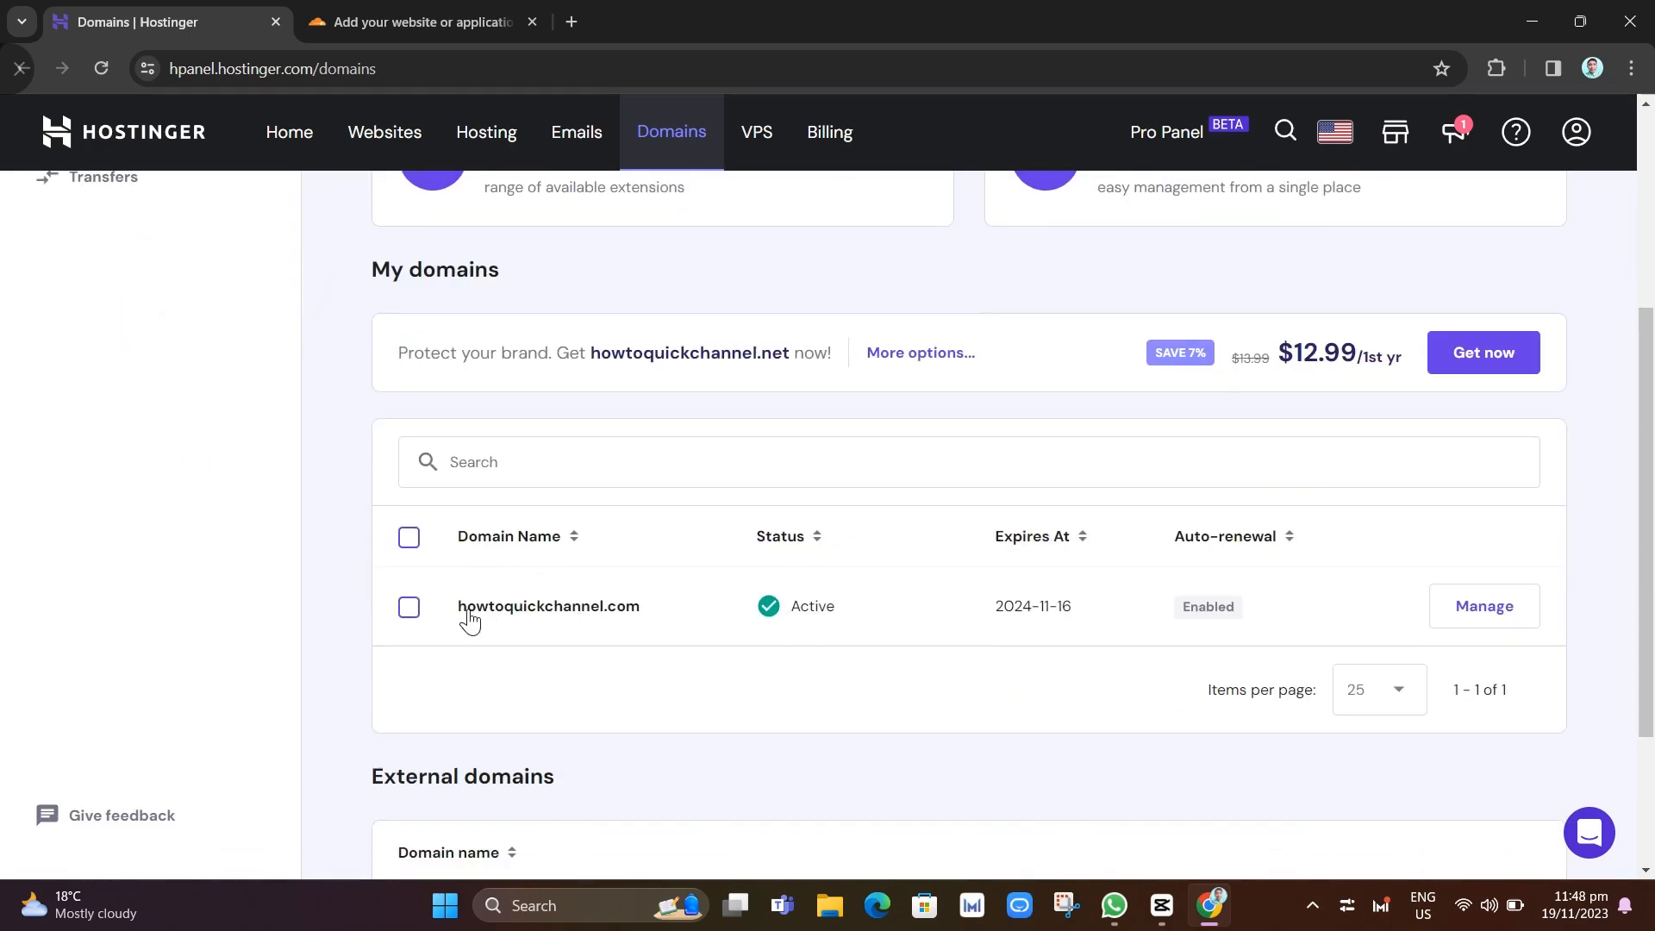
{"action": "double_click", "coordinate": [548, 607]}
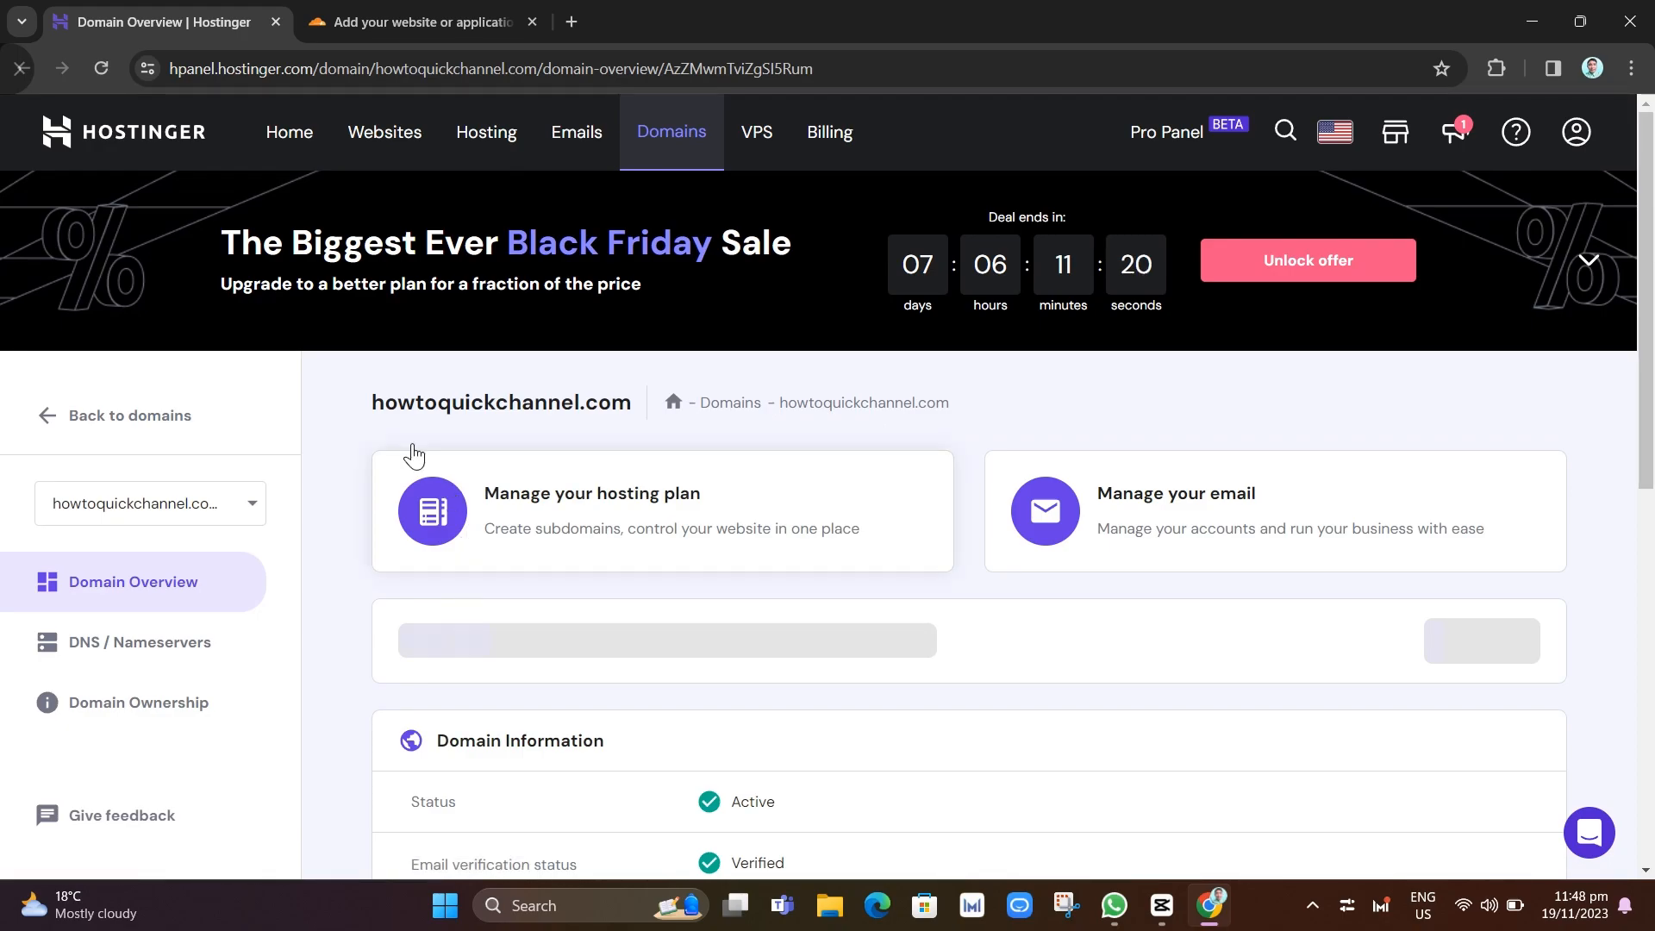
{"action": "scroll", "scroll_direction": "down", "scroll_amount": 3}
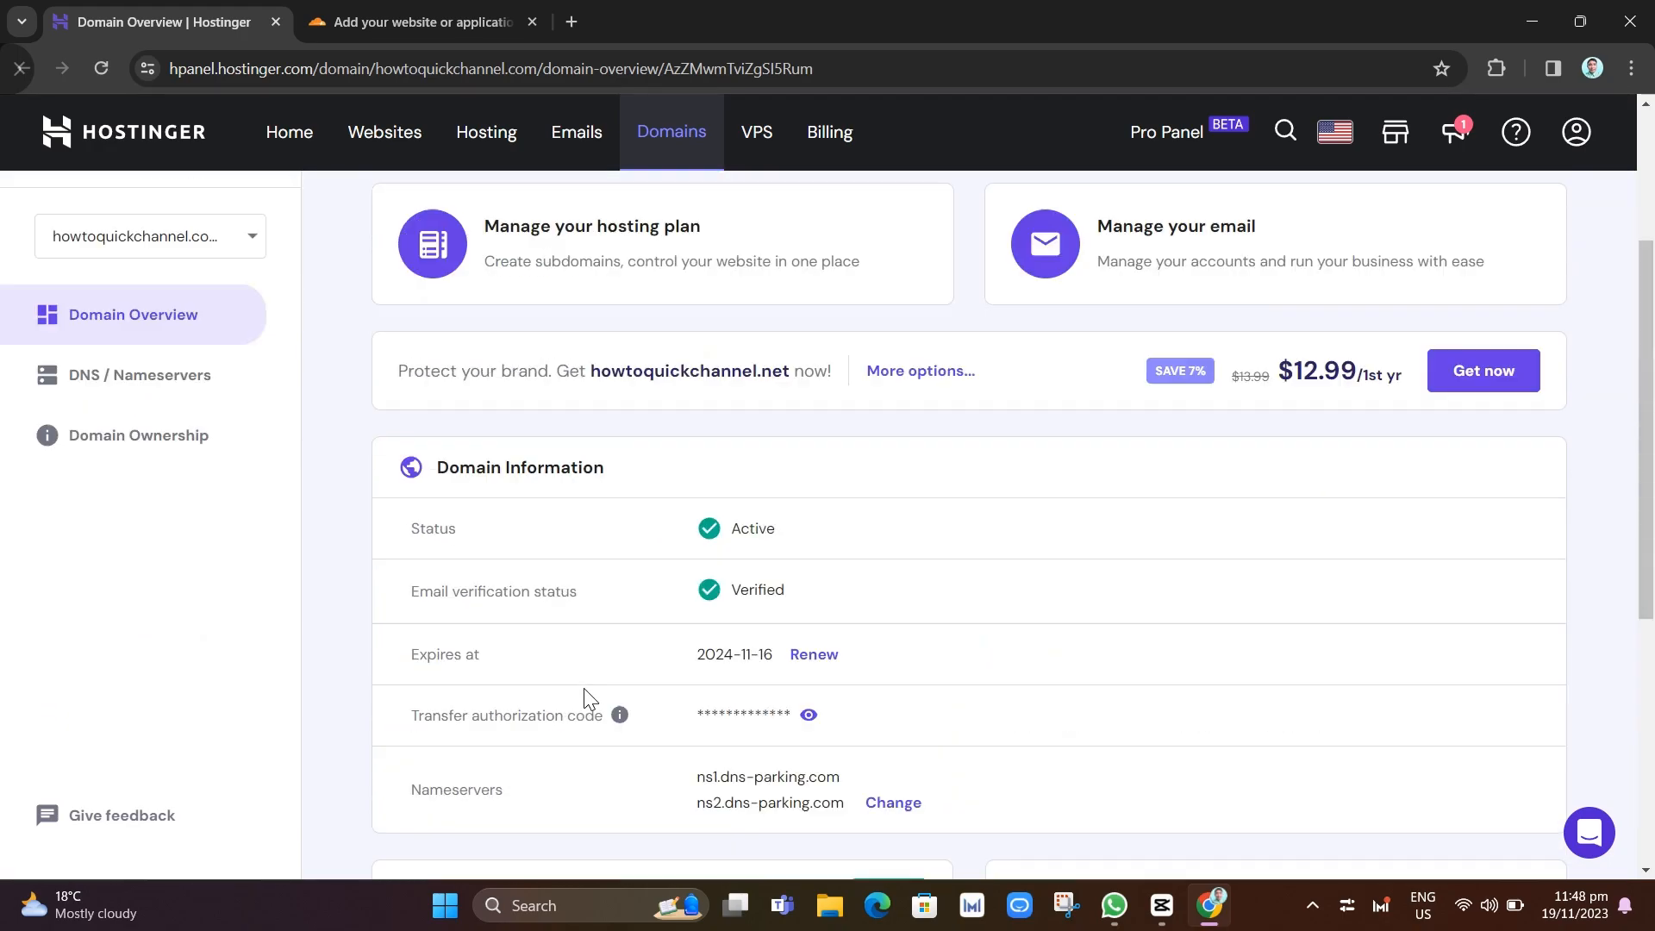
{"action": "left_click", "coordinate": [670, 131]}
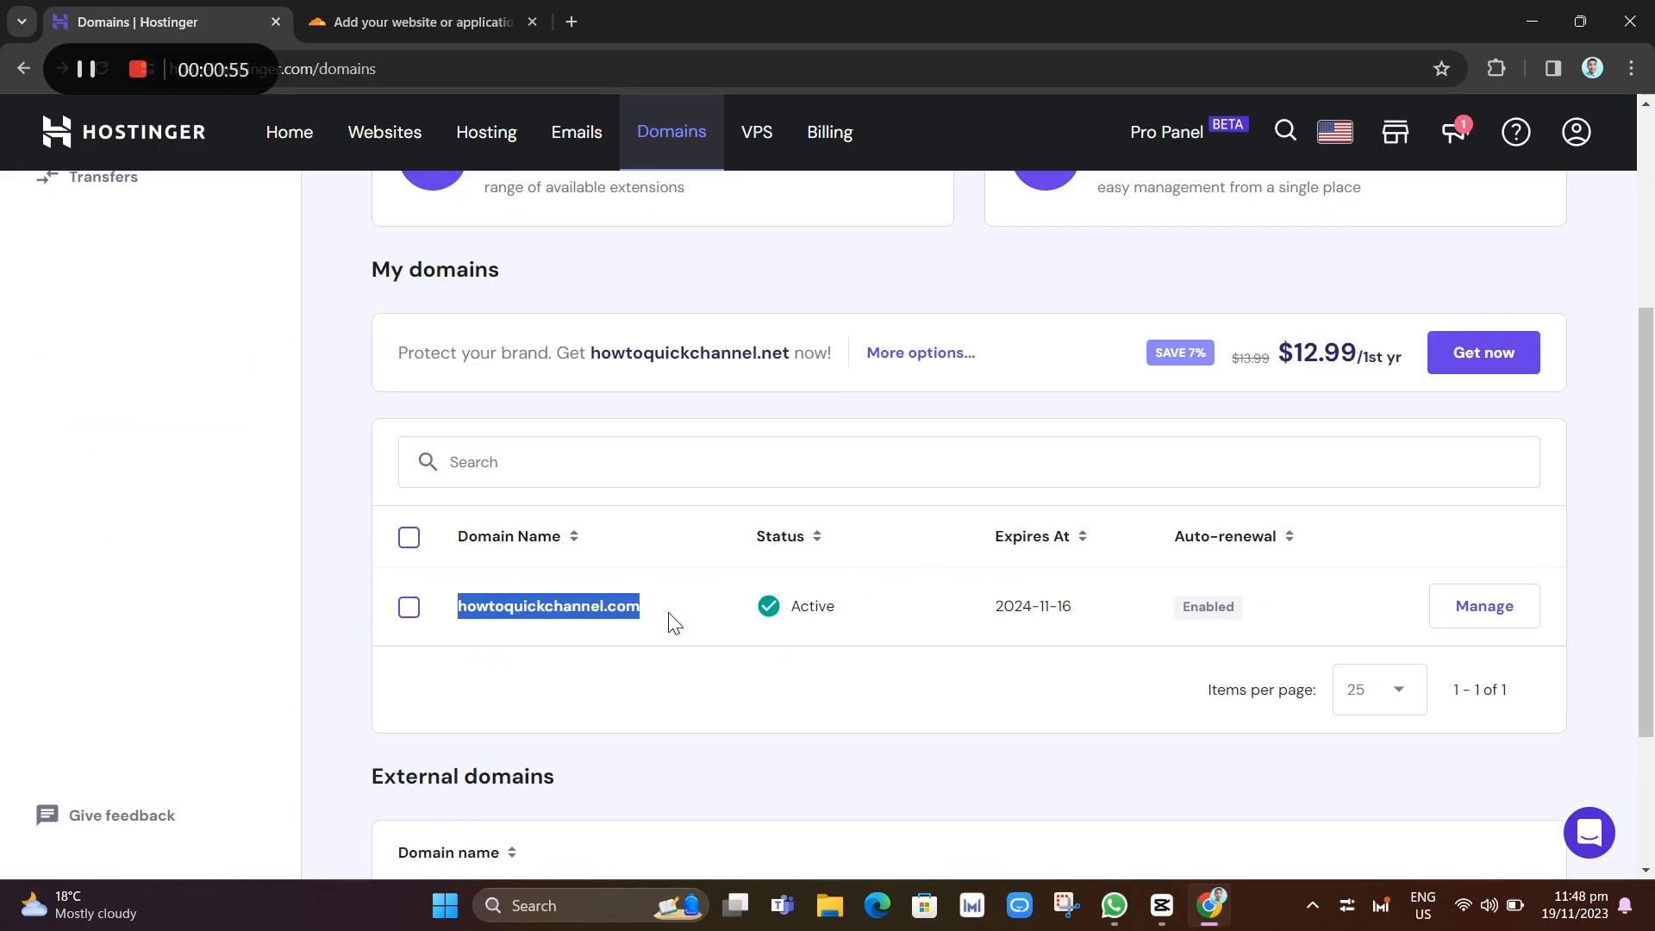
- Submit howtoquickchannel.com in Cloudflare's add-site domain field
{"action": "left_click", "coordinate": [420, 21]}
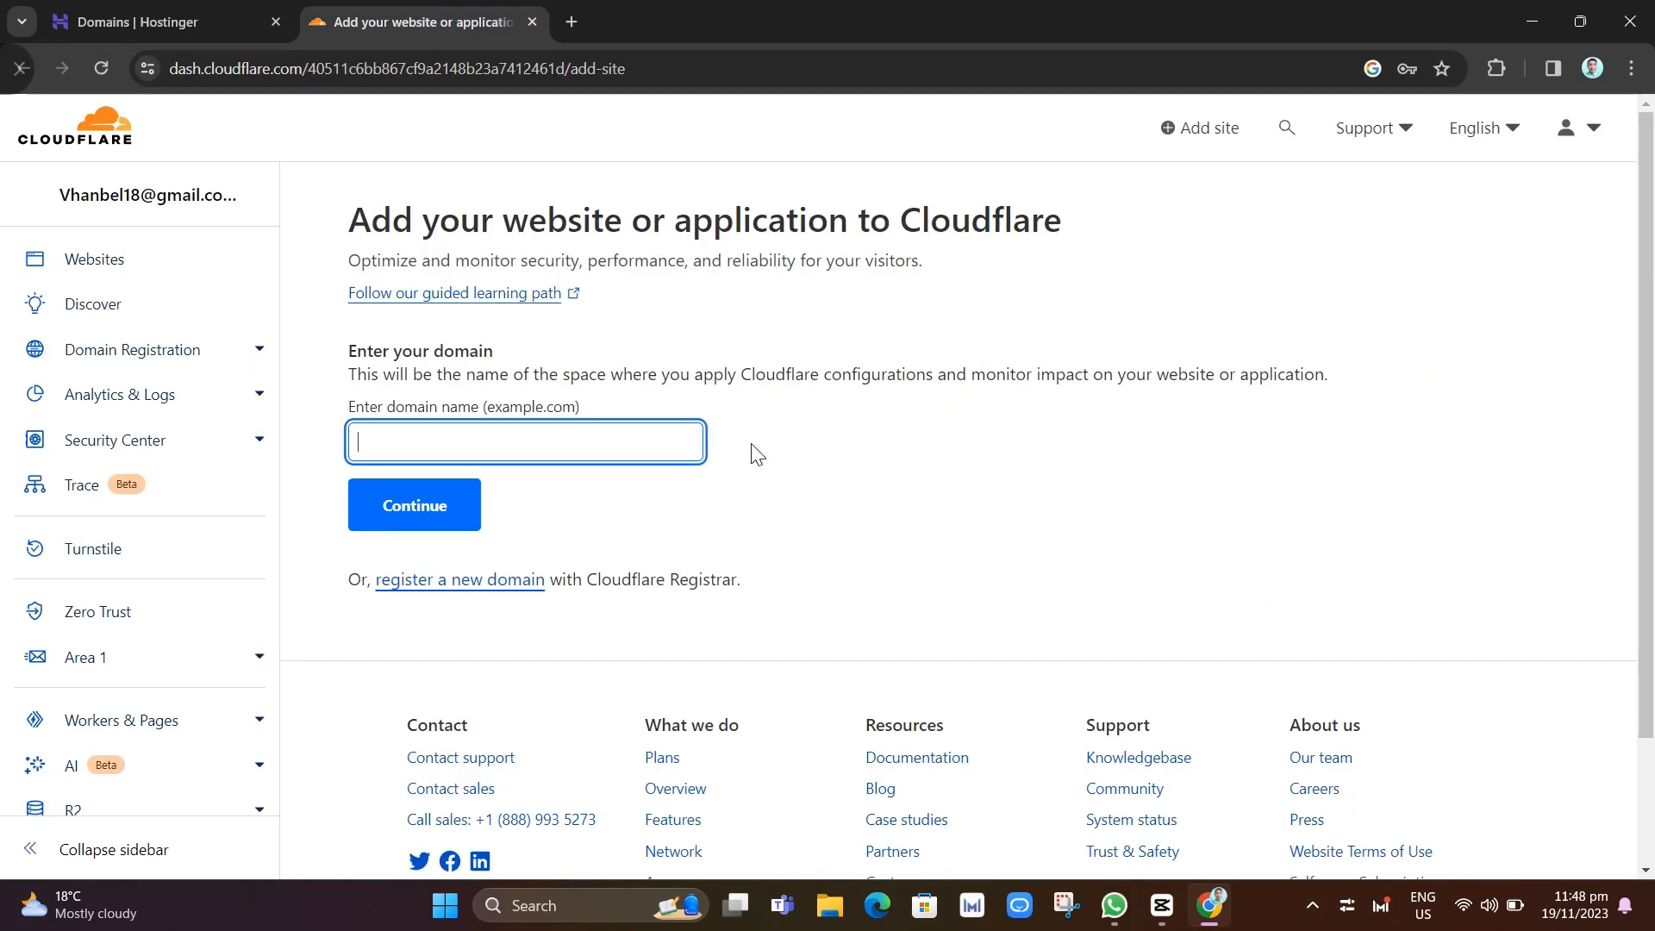
{"action": "type", "text": "howtoquickchannel.com"}
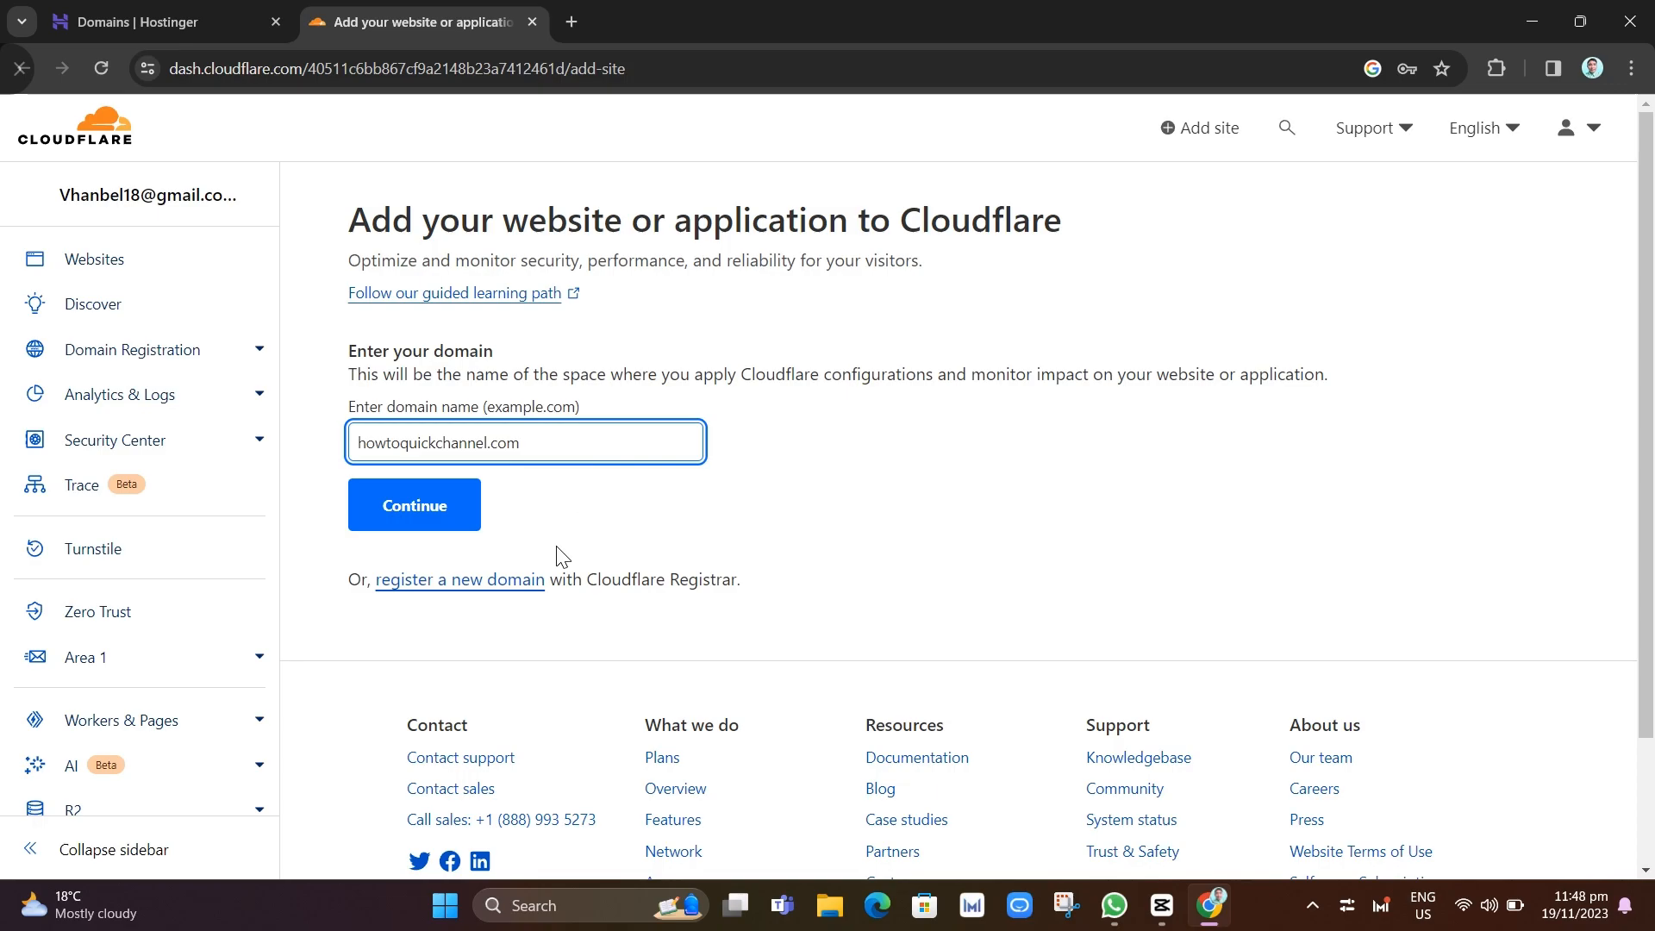
{"action": "left_click", "coordinate": [414, 504]}
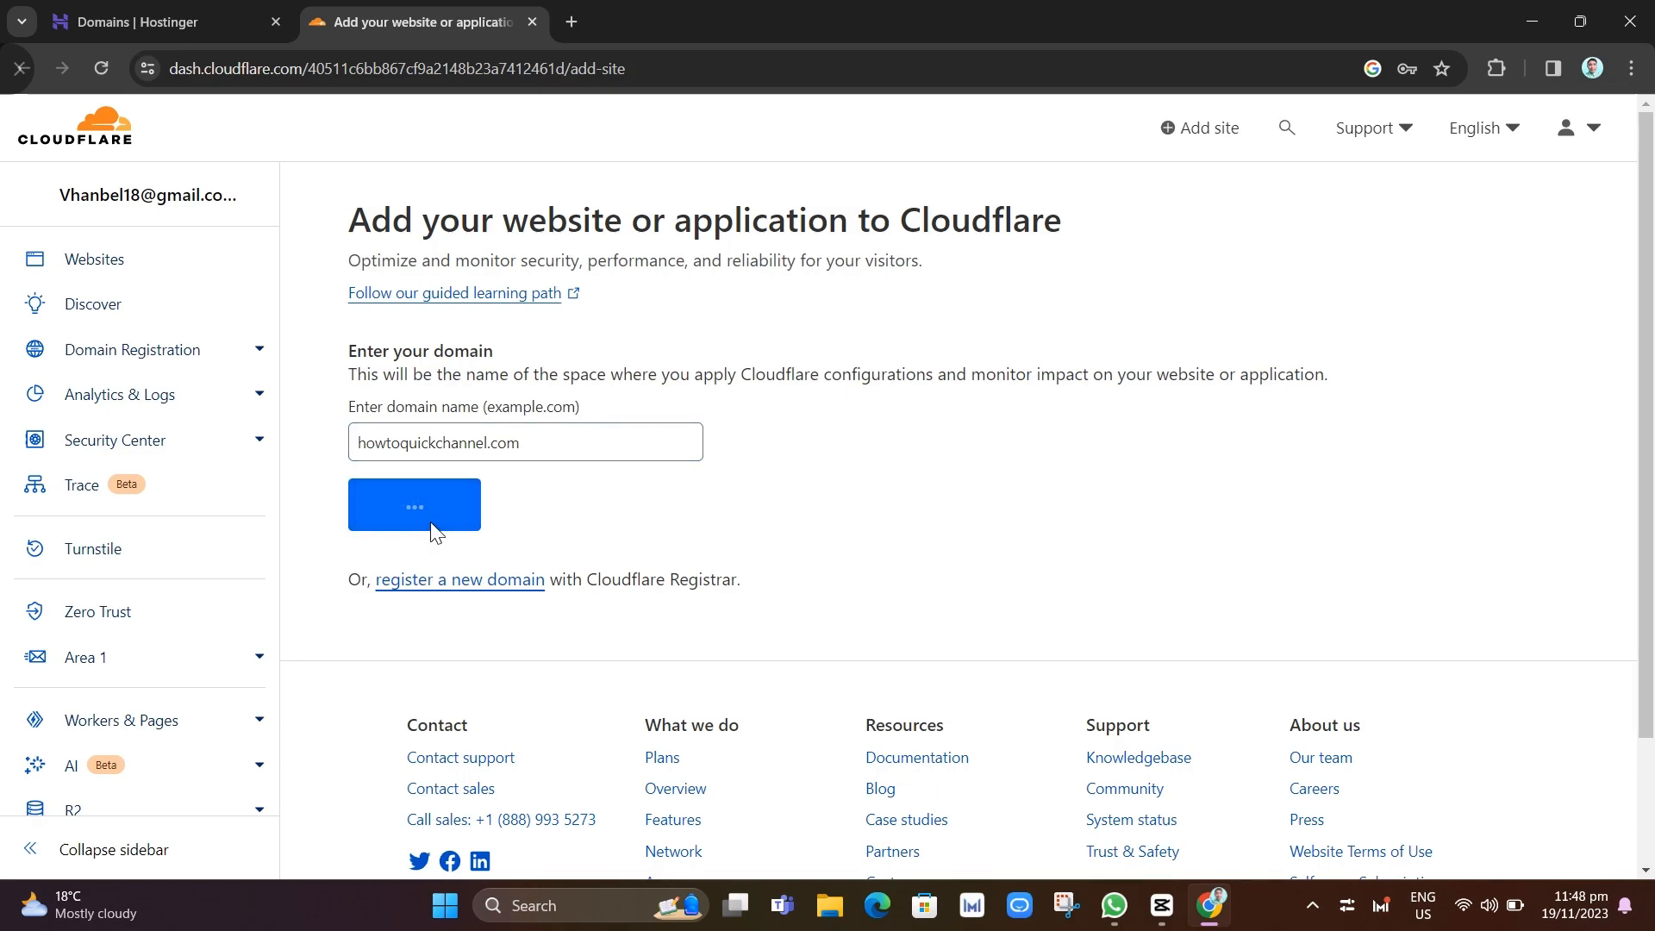
{"action": "left_click", "coordinate": [413, 503]}
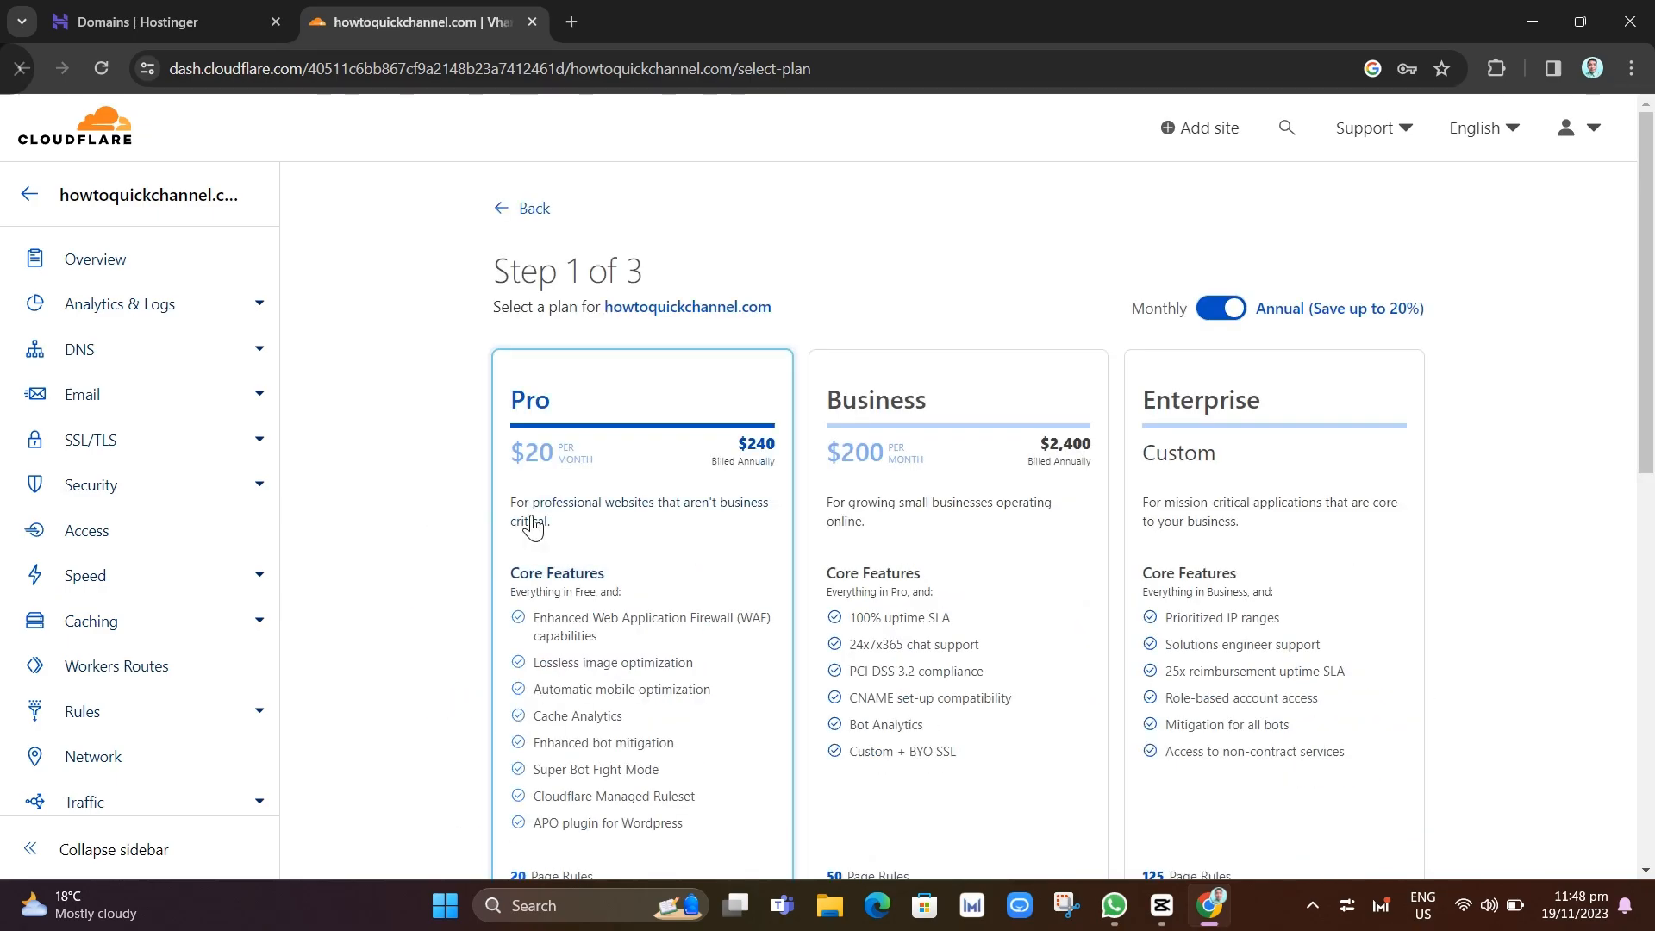
- Select the Free plan for howtoquickchannel.com and start the DNS quick scan
{"action": "scroll", "scroll_direction": "down", "scroll_amount": 3}
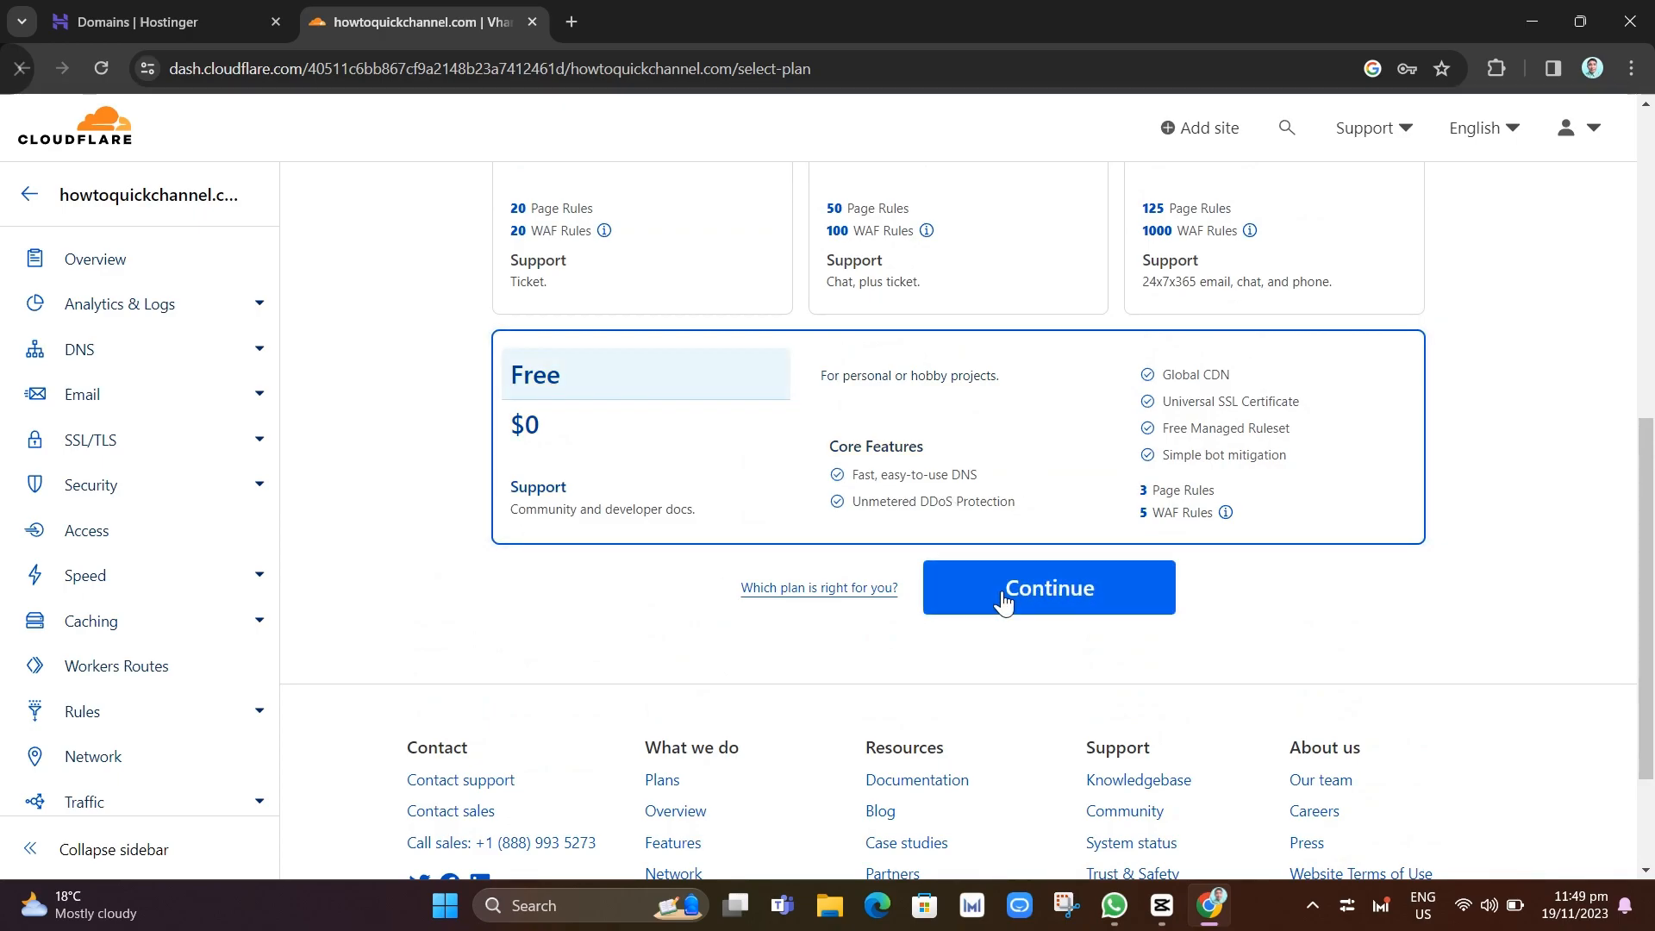
{"action": "left_click", "coordinate": [1048, 588]}
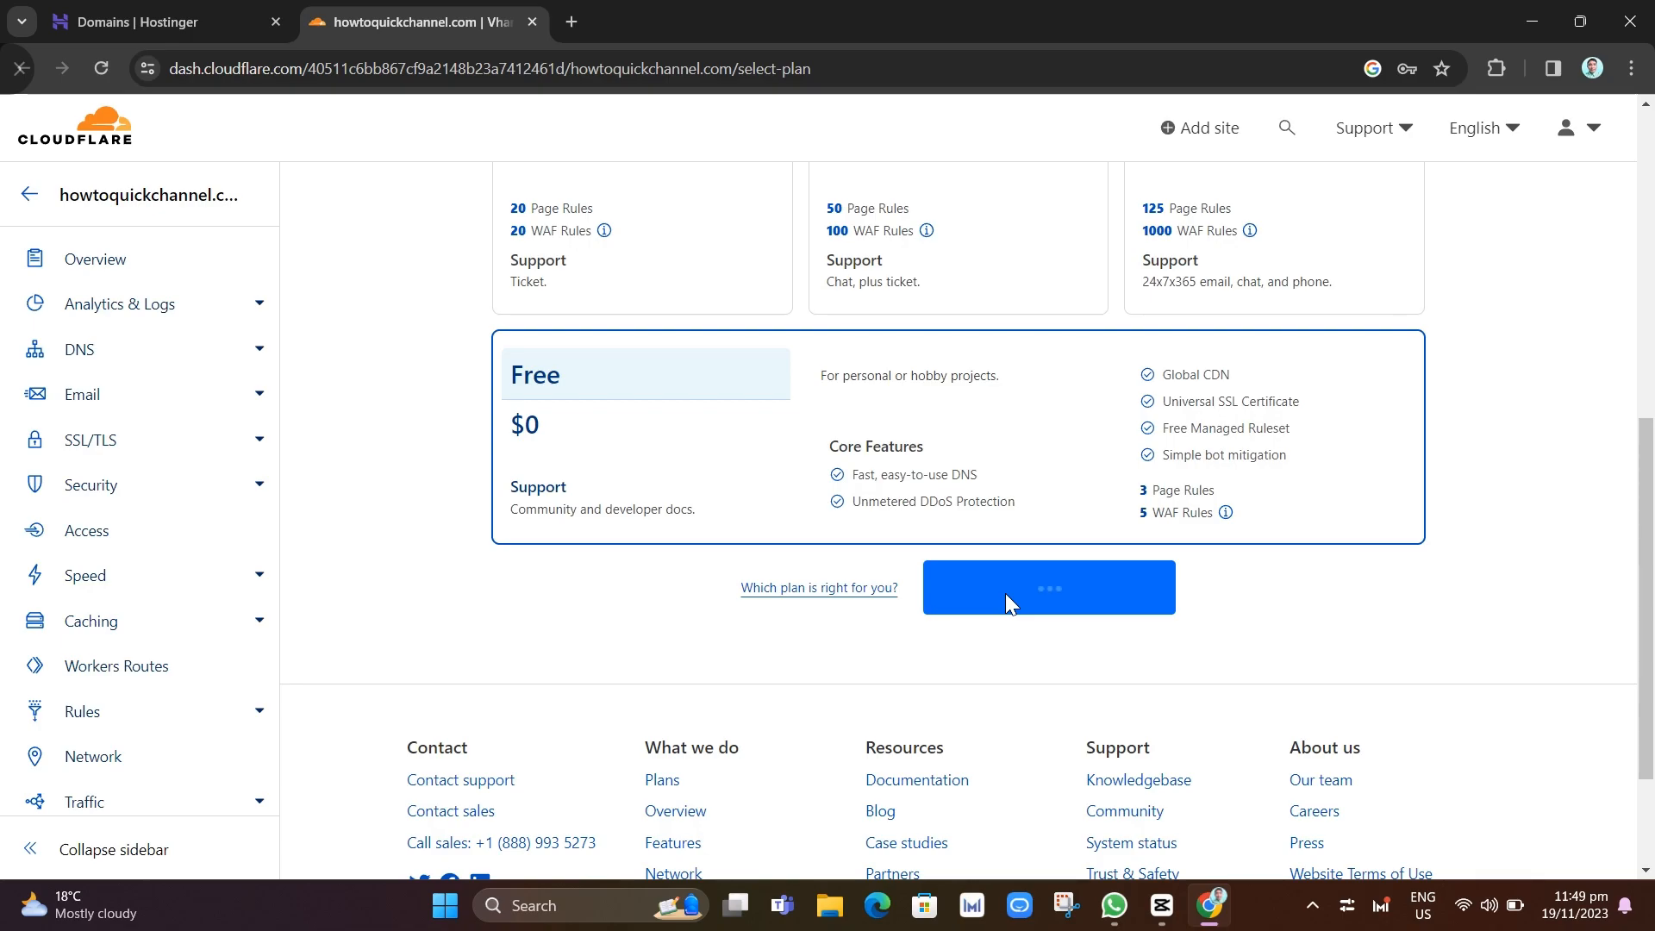
{"action": "left_click", "coordinate": [1047, 588]}
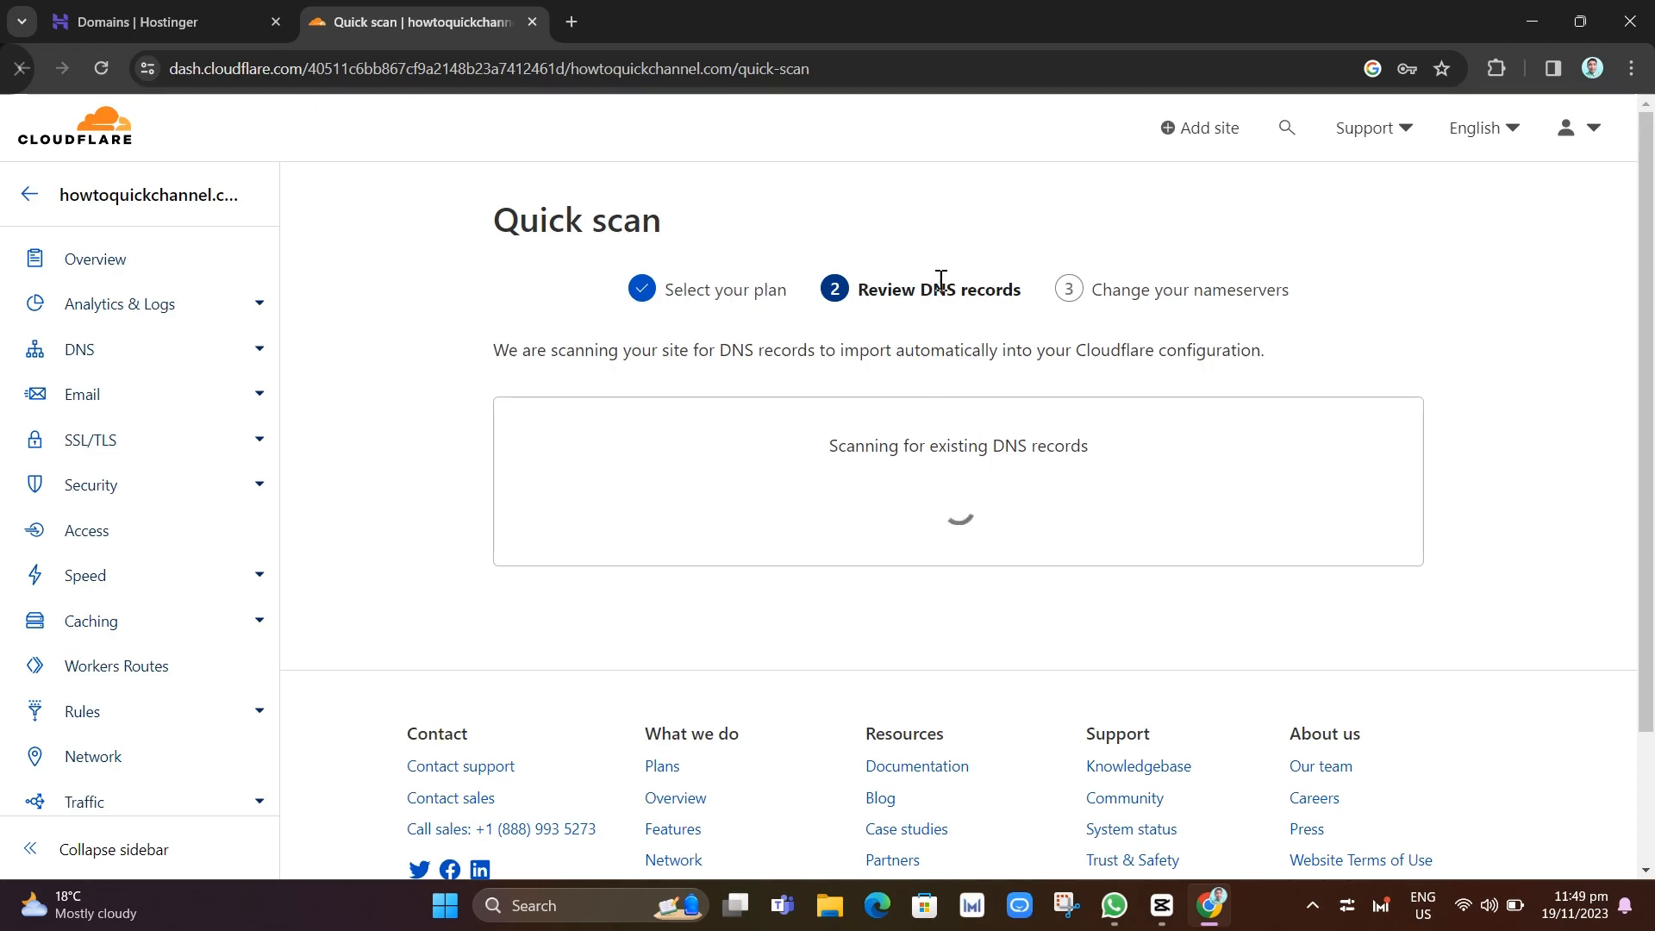
{"action": "double_click", "coordinate": [544, 349]}
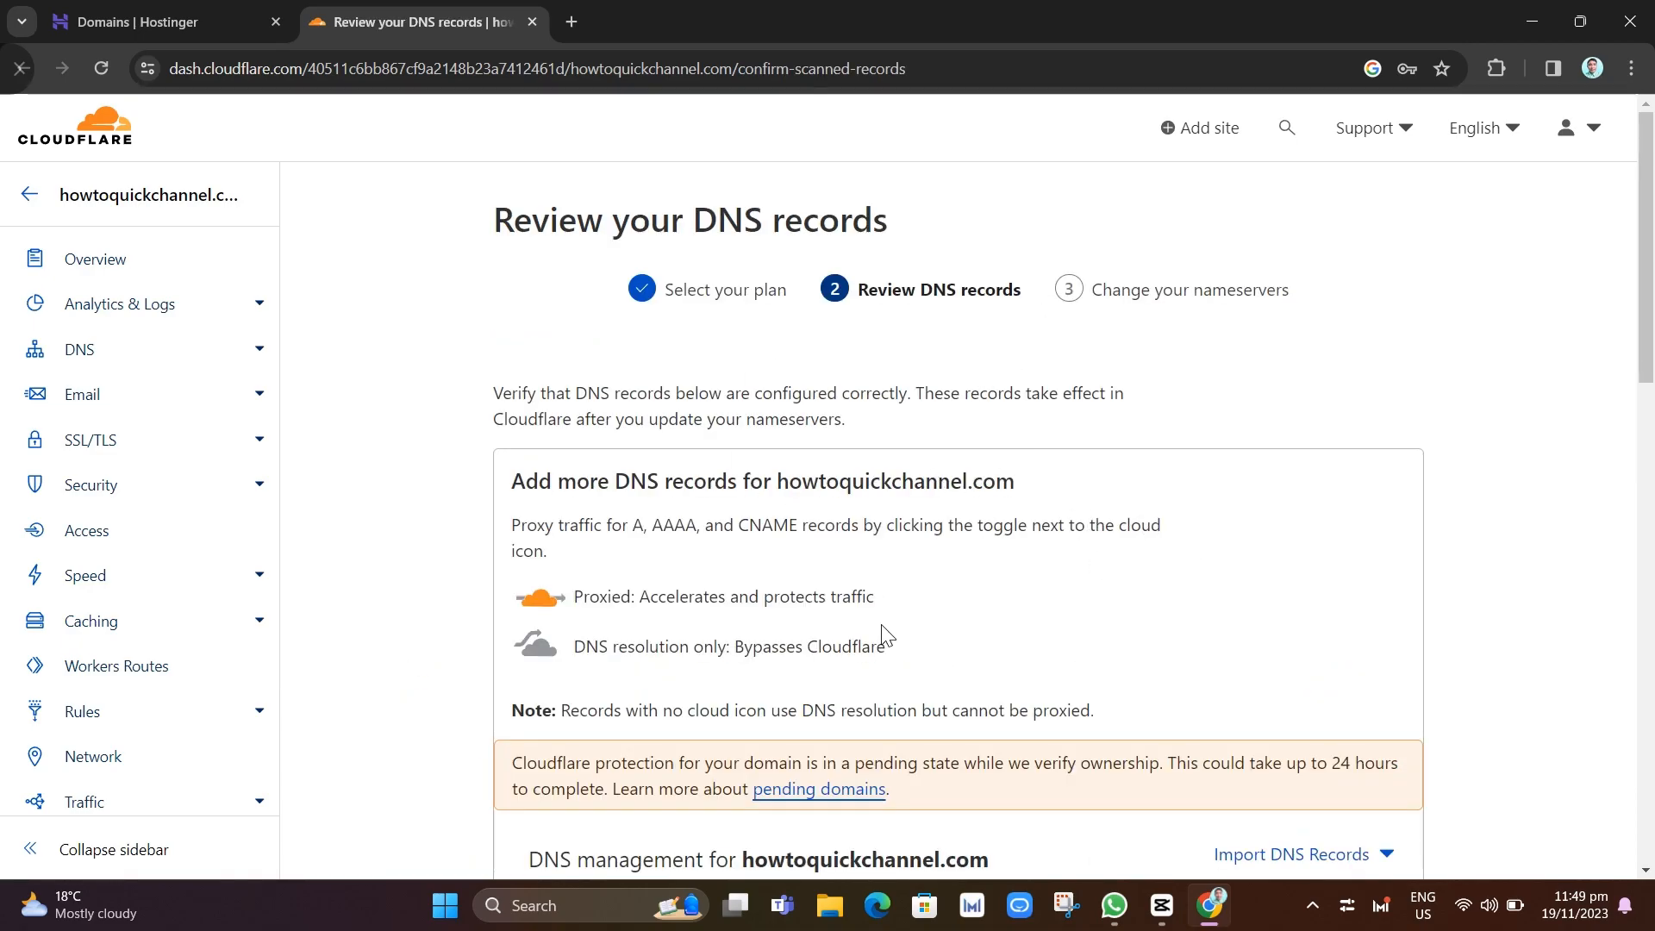
{"action": "scroll", "scroll_direction": "down", "scroll_amount": 3}
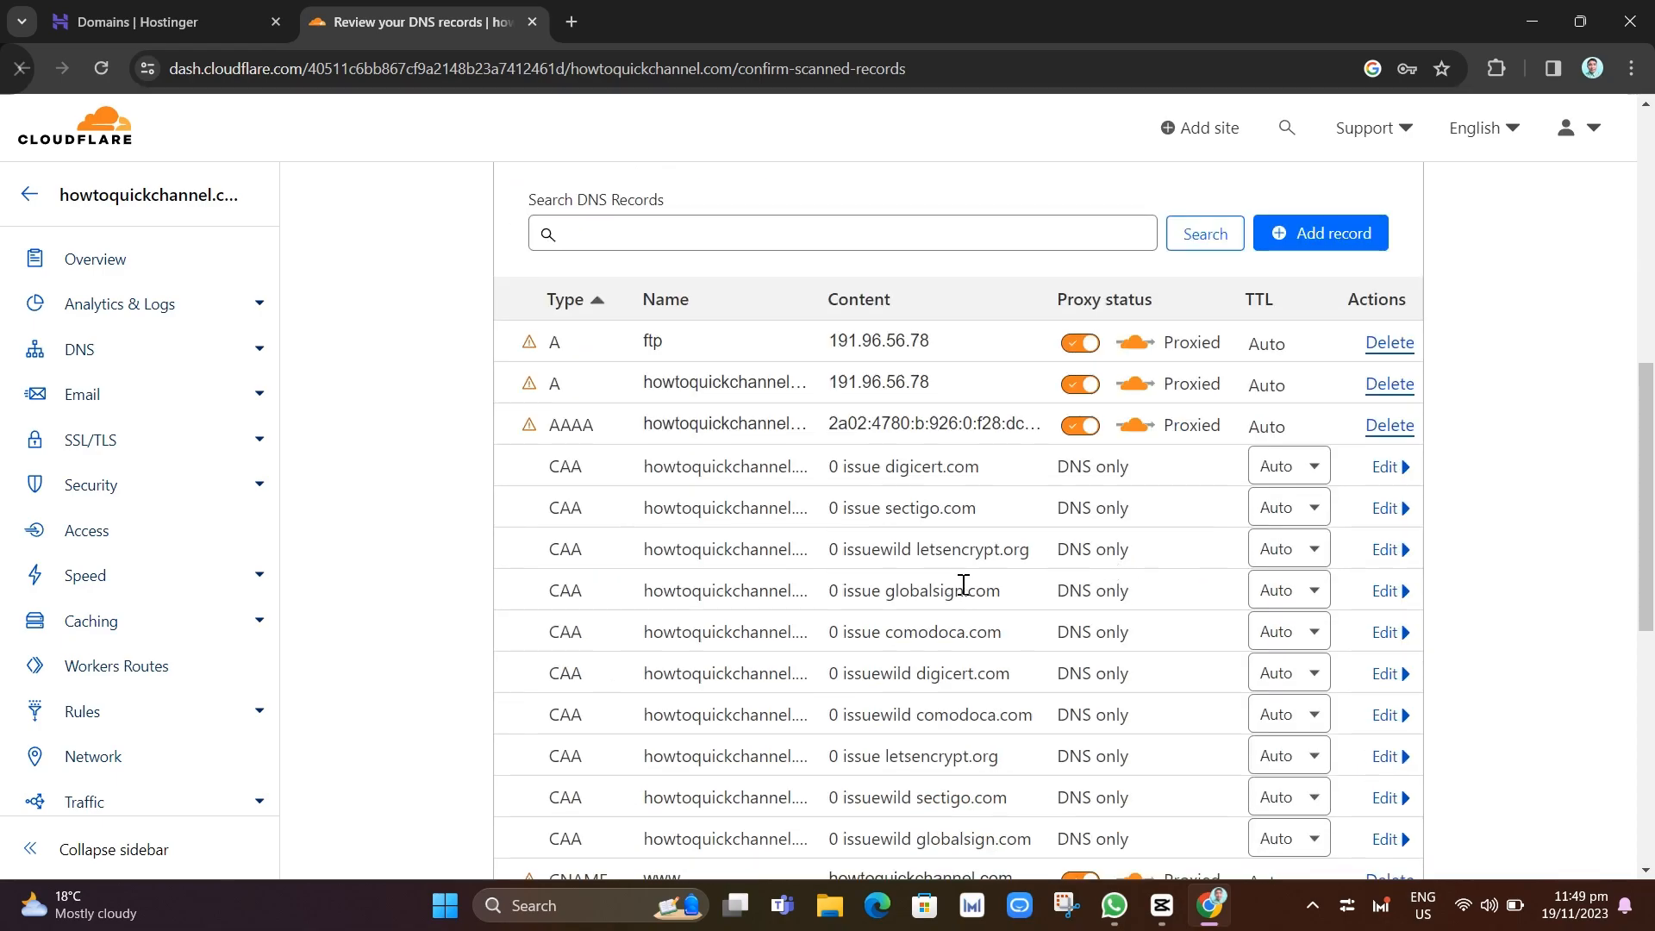
{"action": "scroll", "scroll_direction": "up", "scroll_amount": 3}
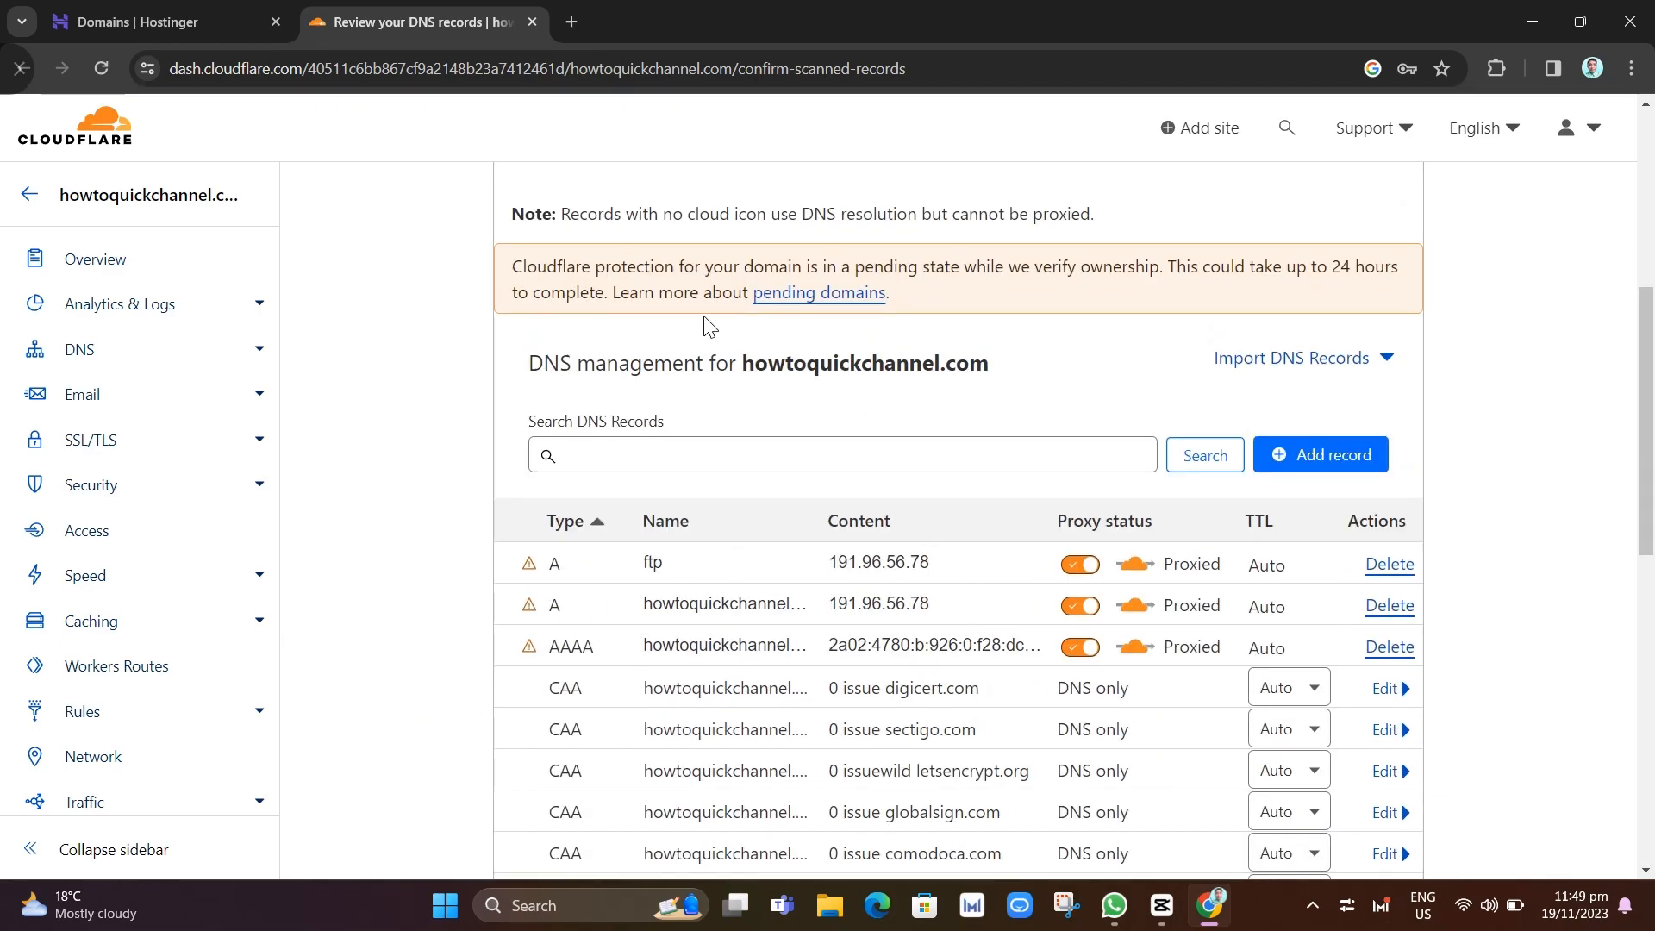
{"action": "scroll", "scroll_direction": "up", "scroll_amount": 3}
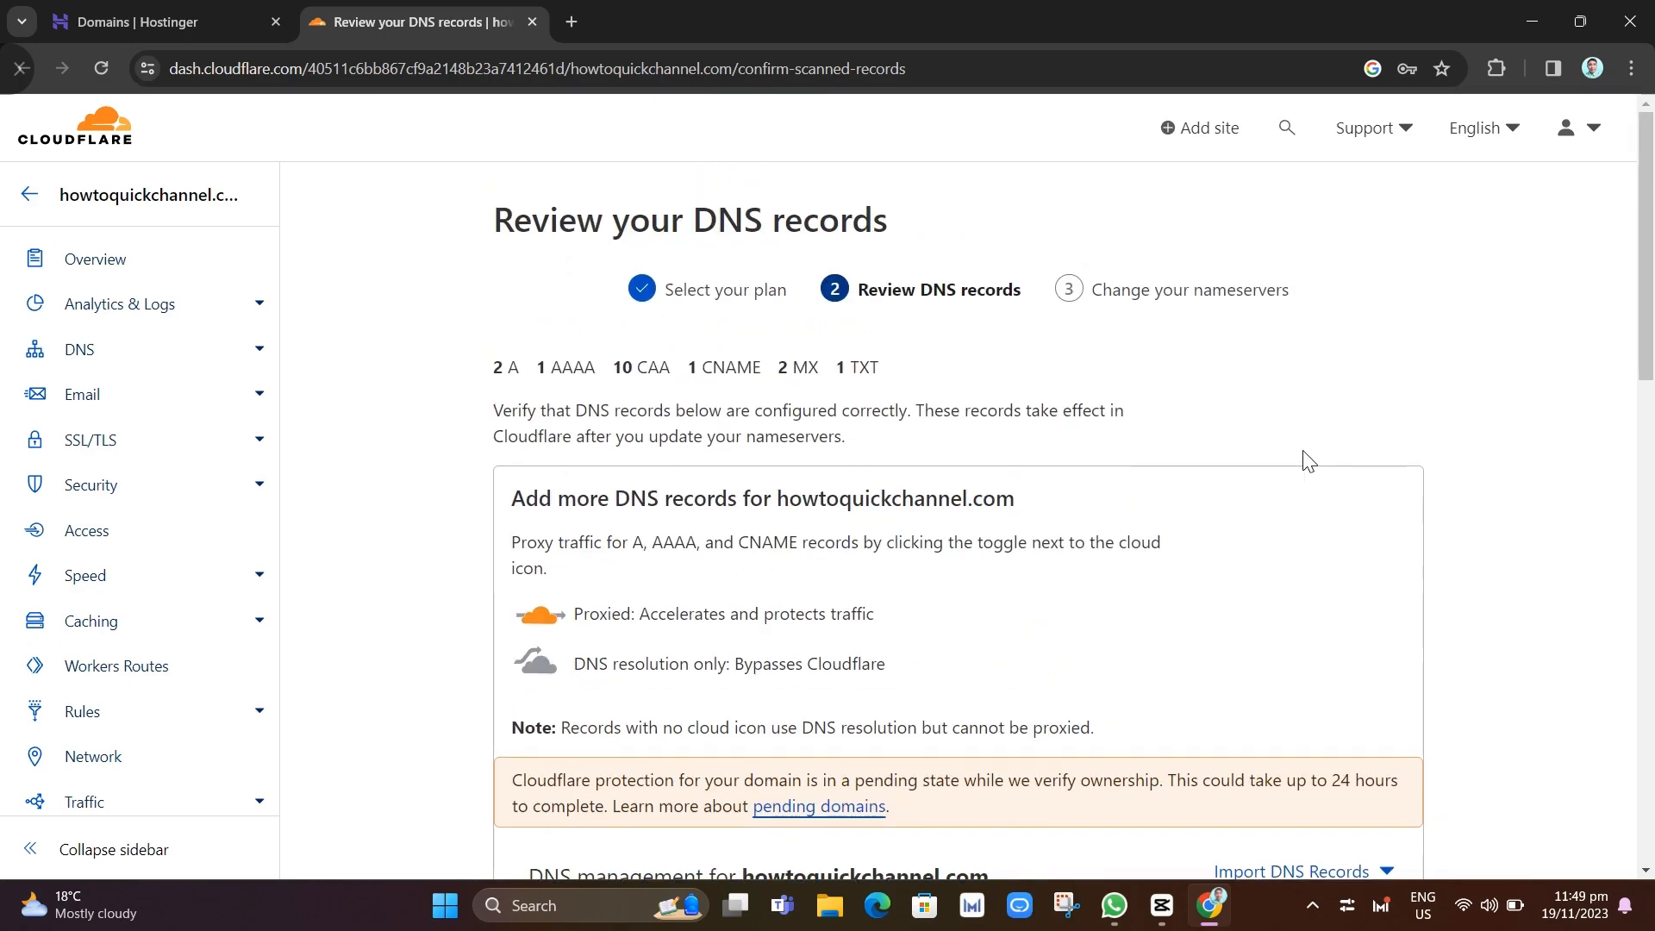
{"action": "scroll", "scroll_direction": "down", "scroll_amount": 3}
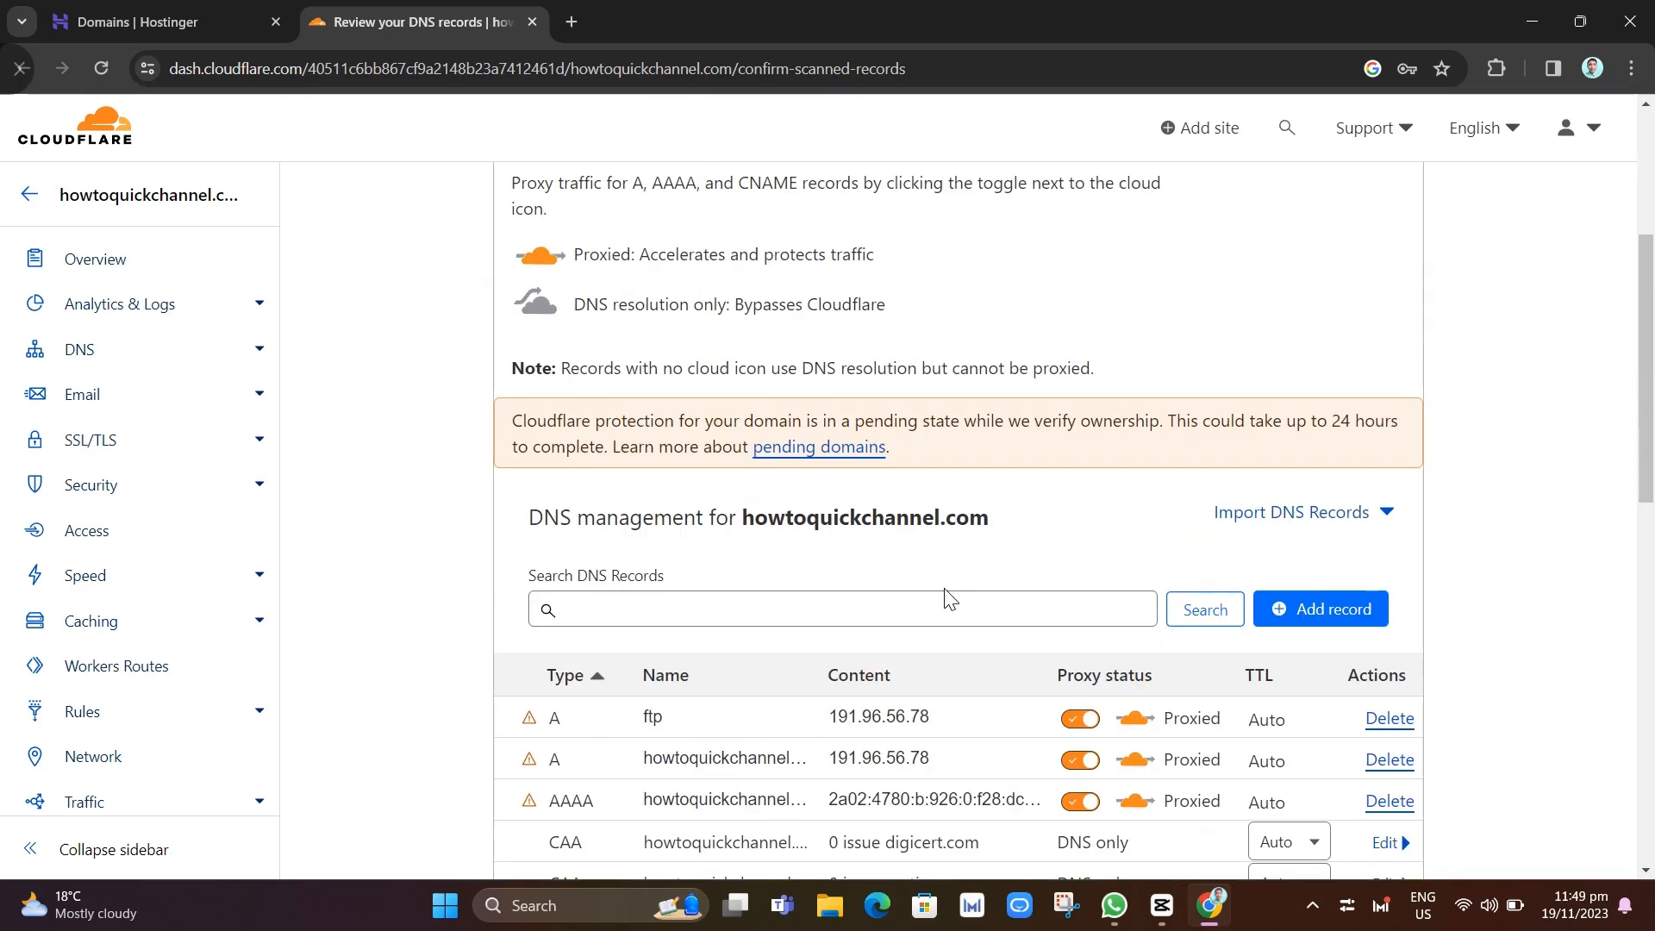
{"action": "scroll", "scroll_direction": "down", "scroll_amount": 3}
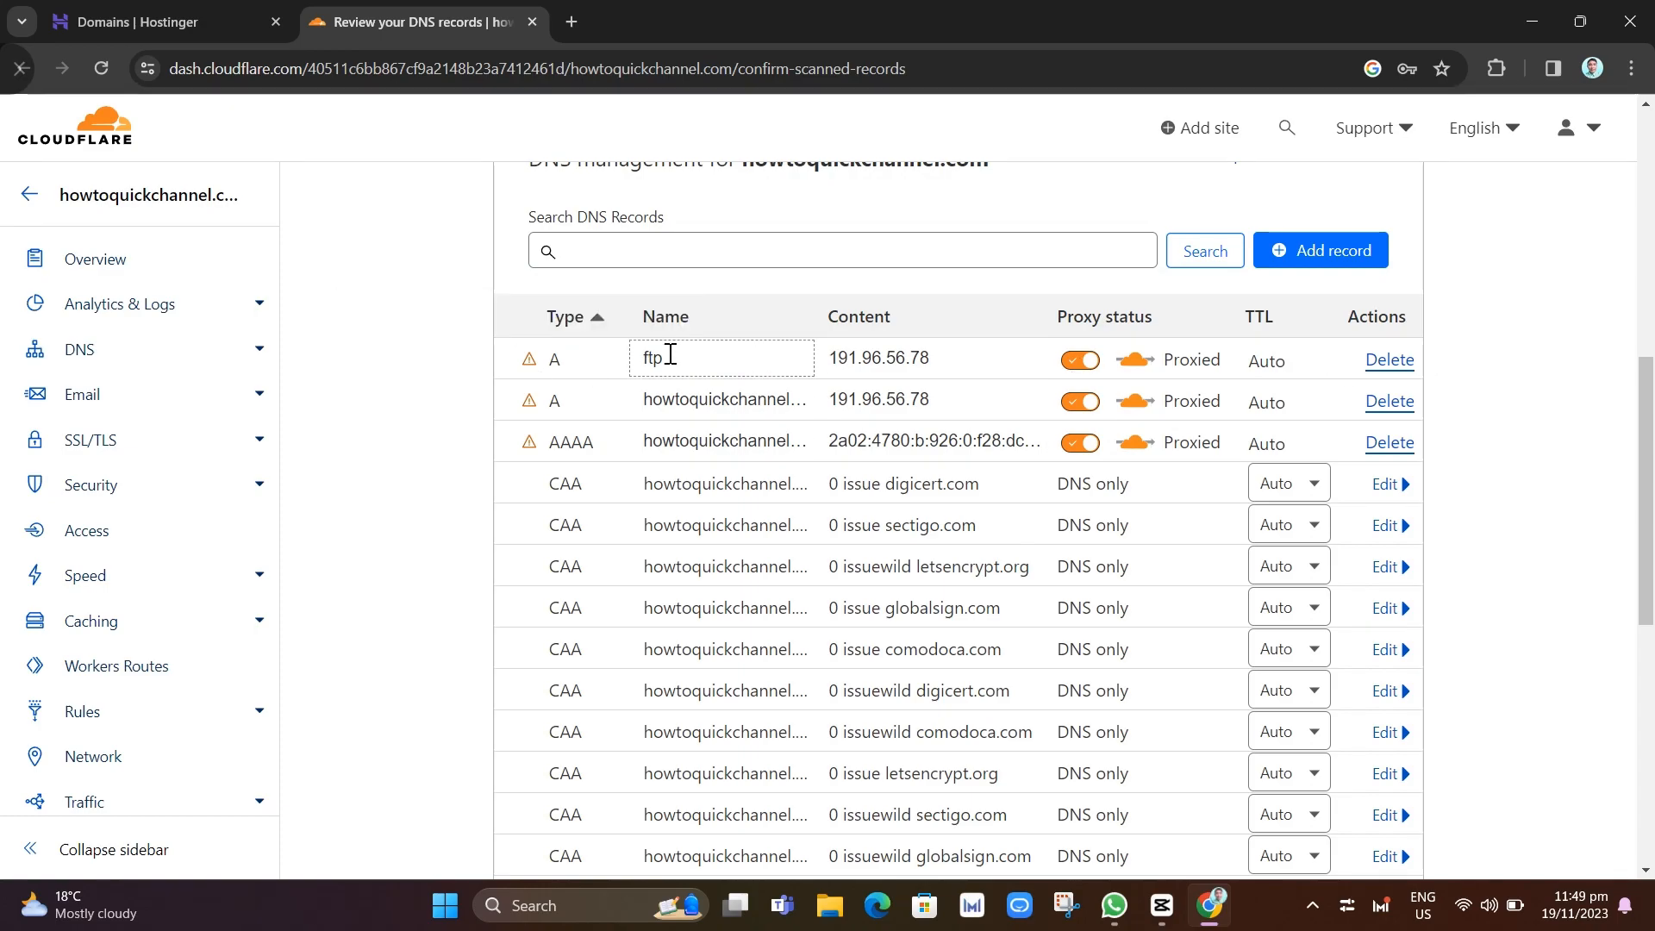
{"action": "scroll", "scroll_direction": "down", "scroll_amount": 3}
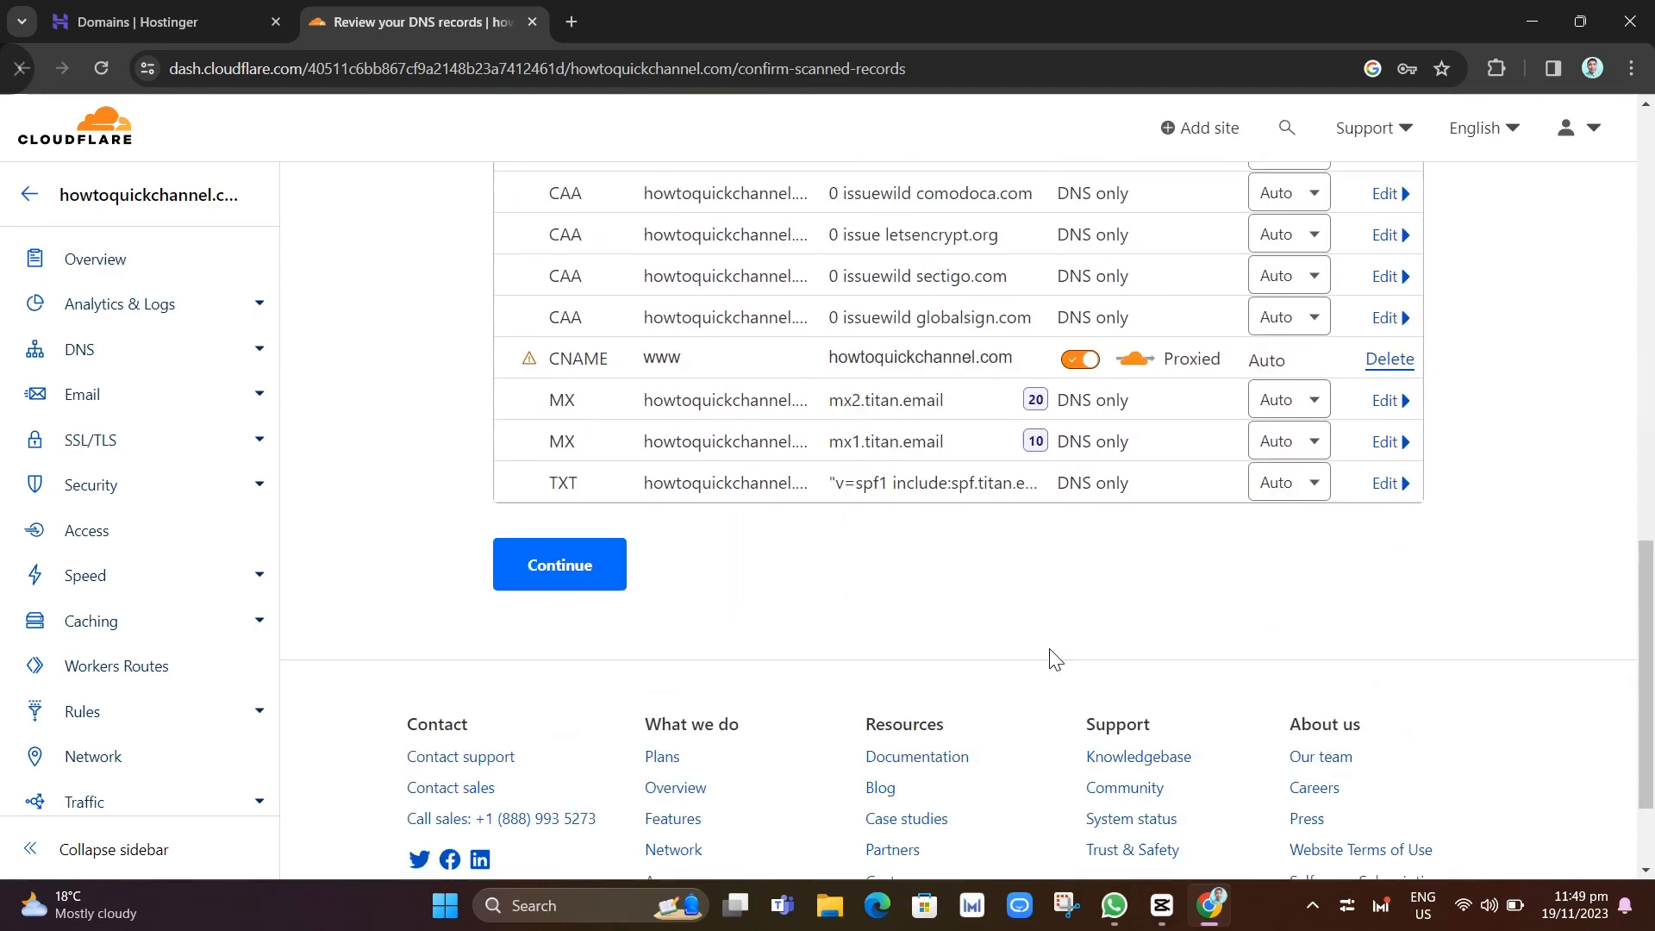
{"action": "mouse_move", "coordinate": [1101, 722]}
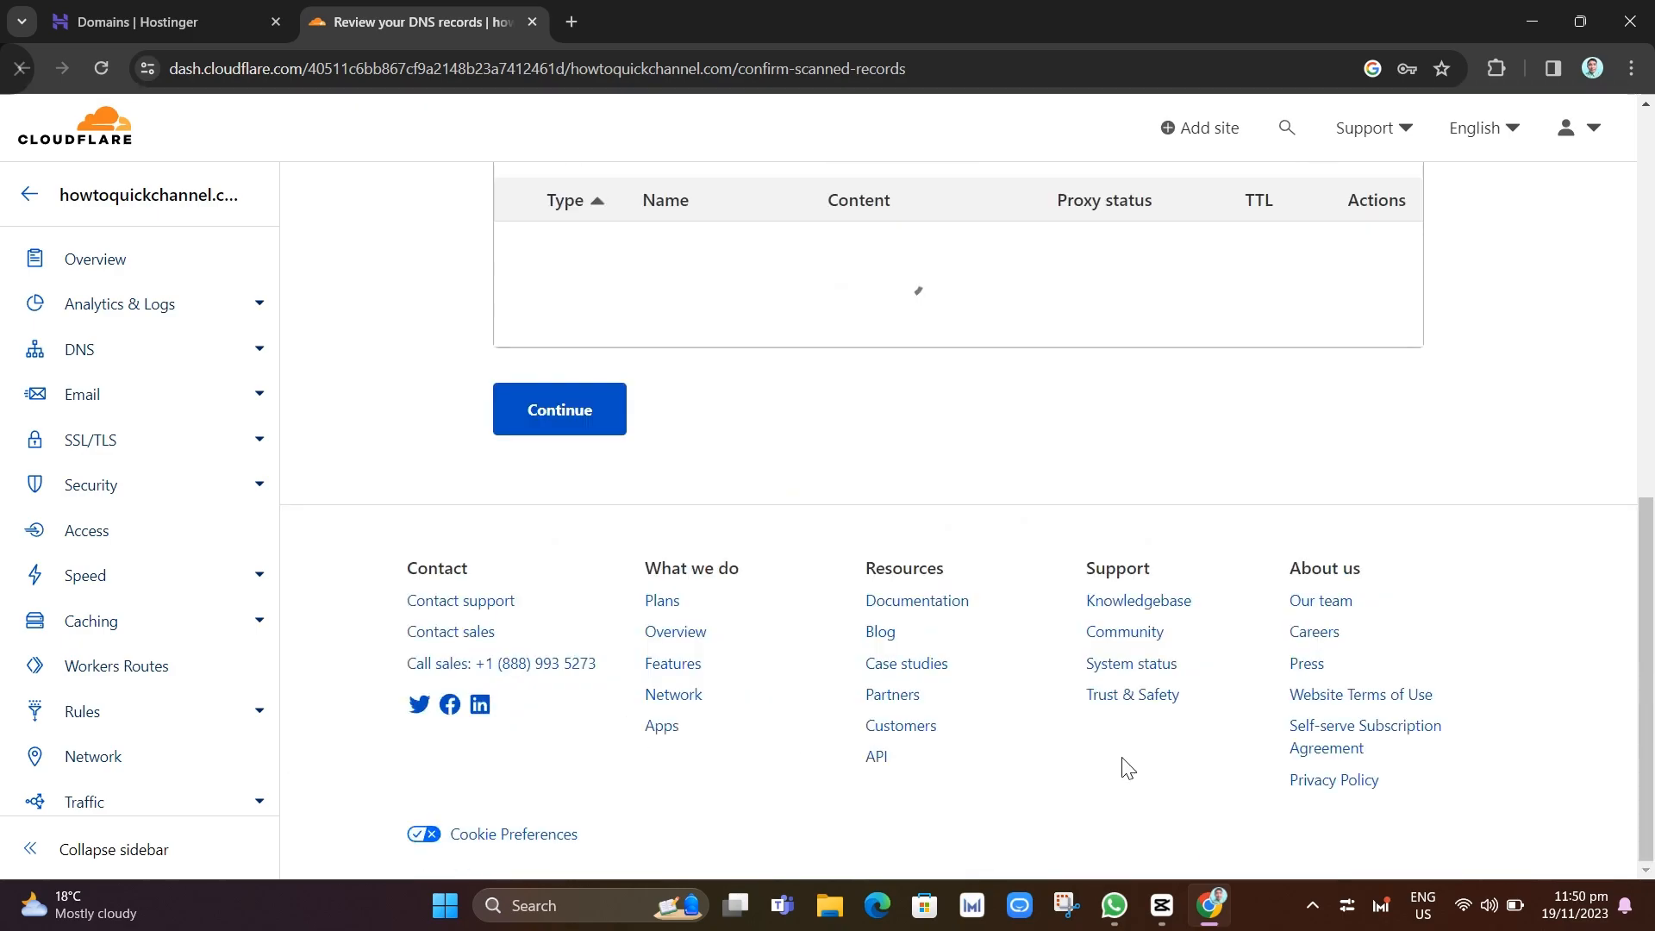
- Review step 3's instructions to replace dns-parking nameservers with keenan and ziggy.ns.cloudflare.com
{"action": "left_click", "coordinate": [560, 409]}
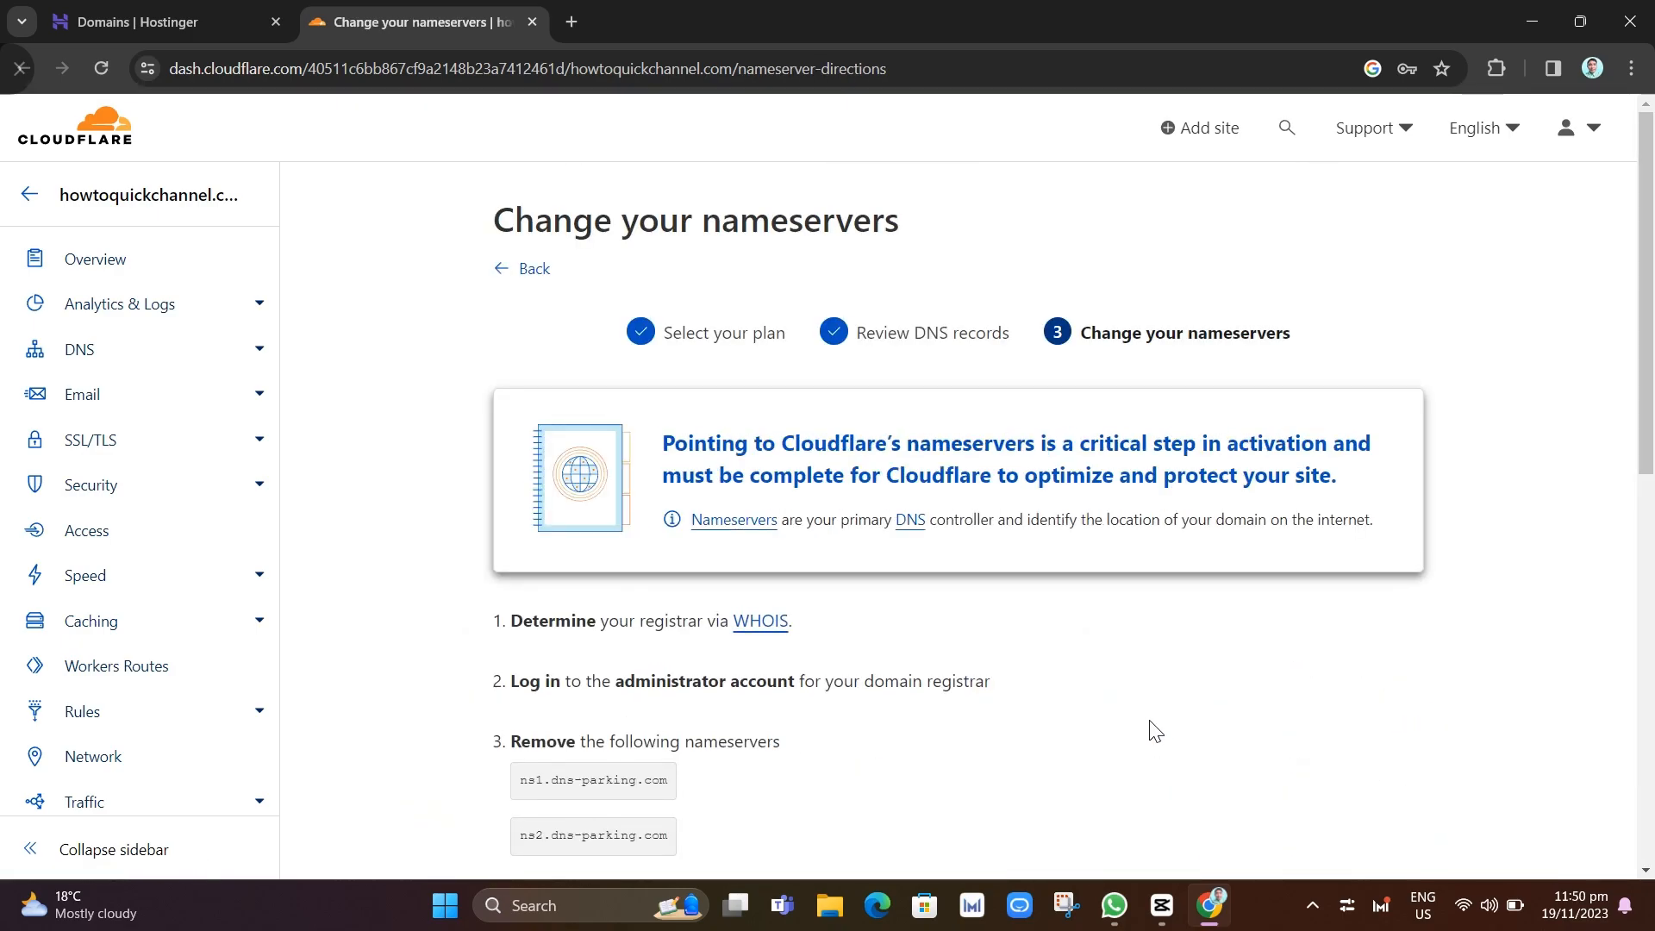
{"action": "mouse_move", "coordinate": [1092, 317]}
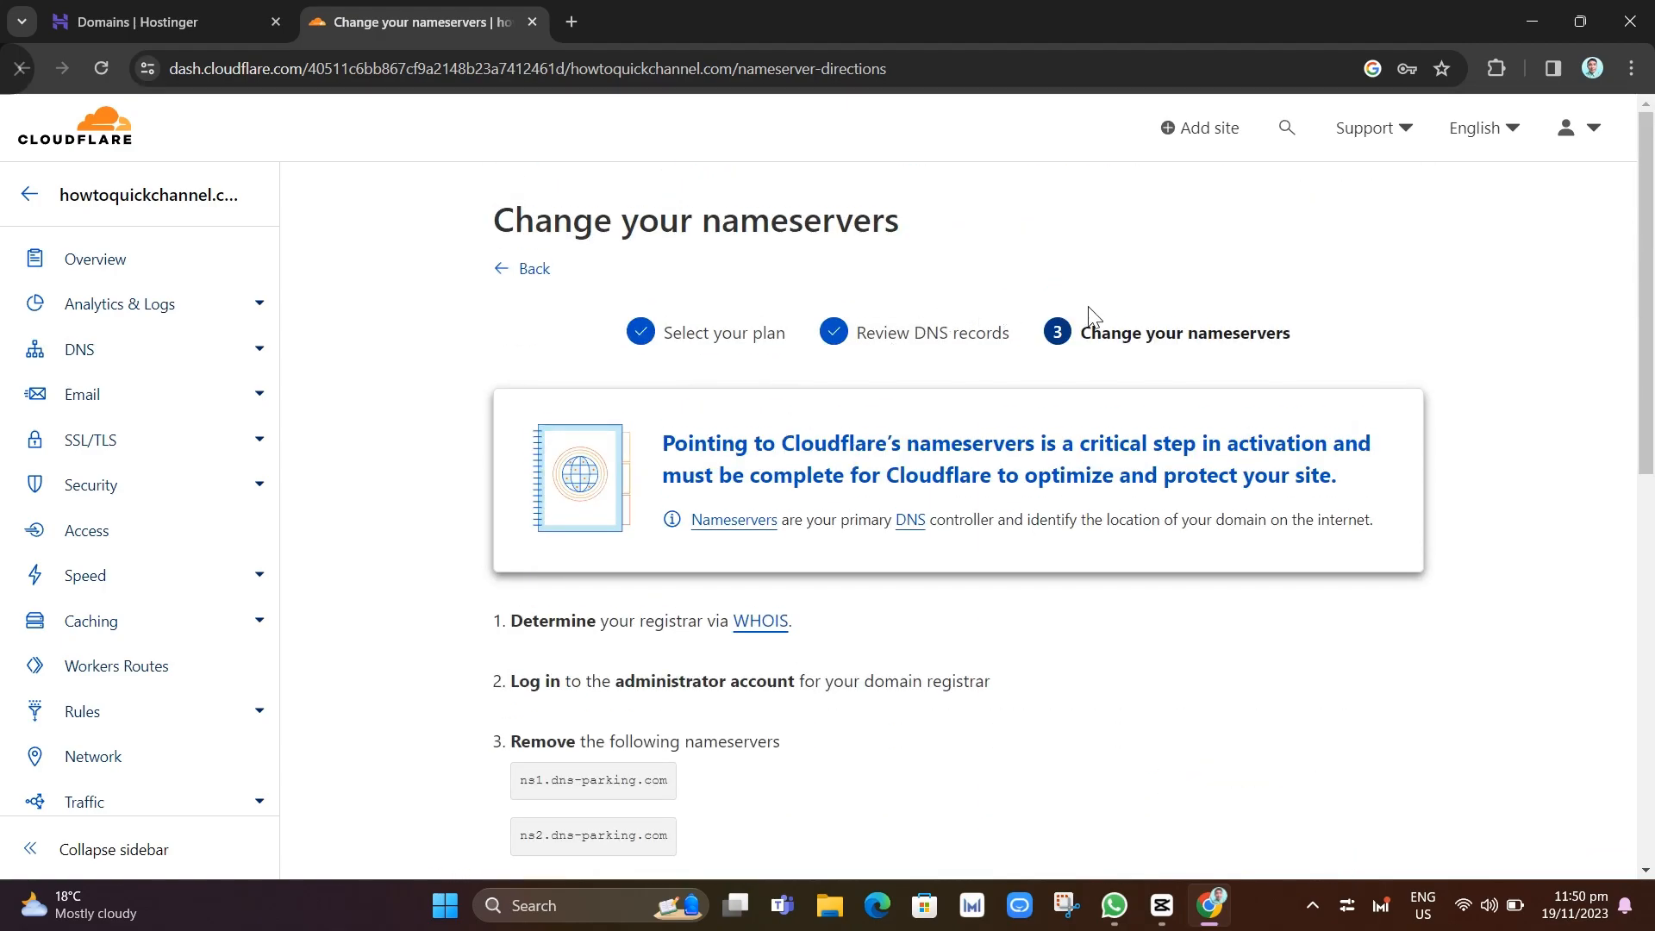
{"action": "double_click", "coordinate": [1182, 332]}
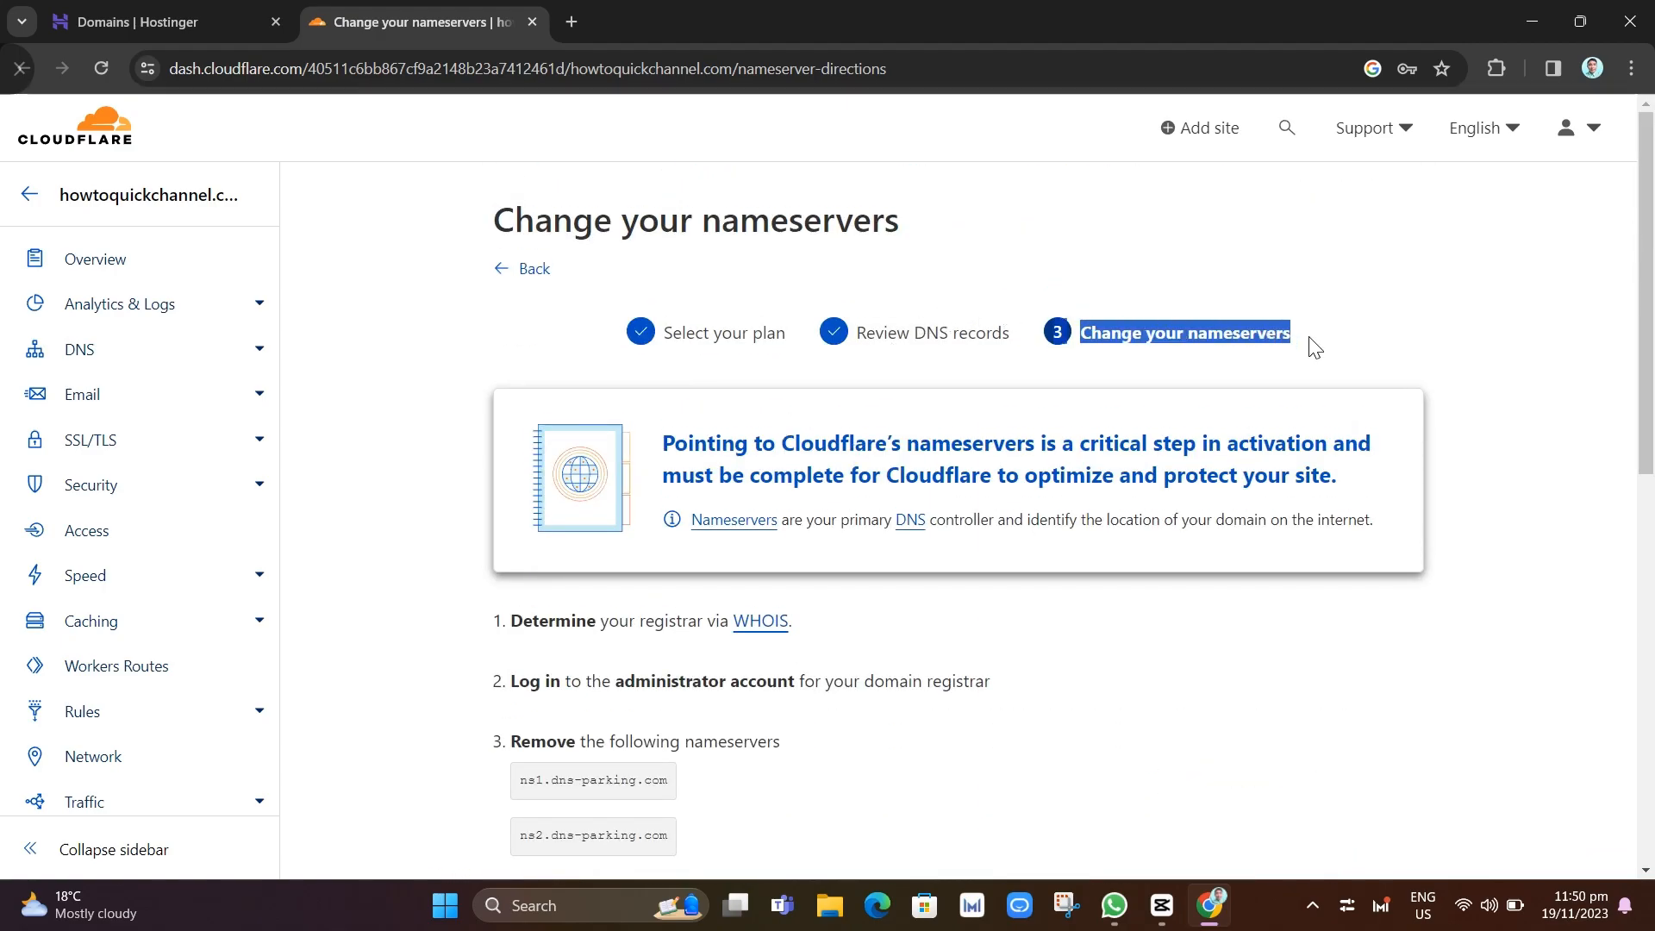
{"action": "scroll", "scroll_direction": "down", "scroll_amount": 3}
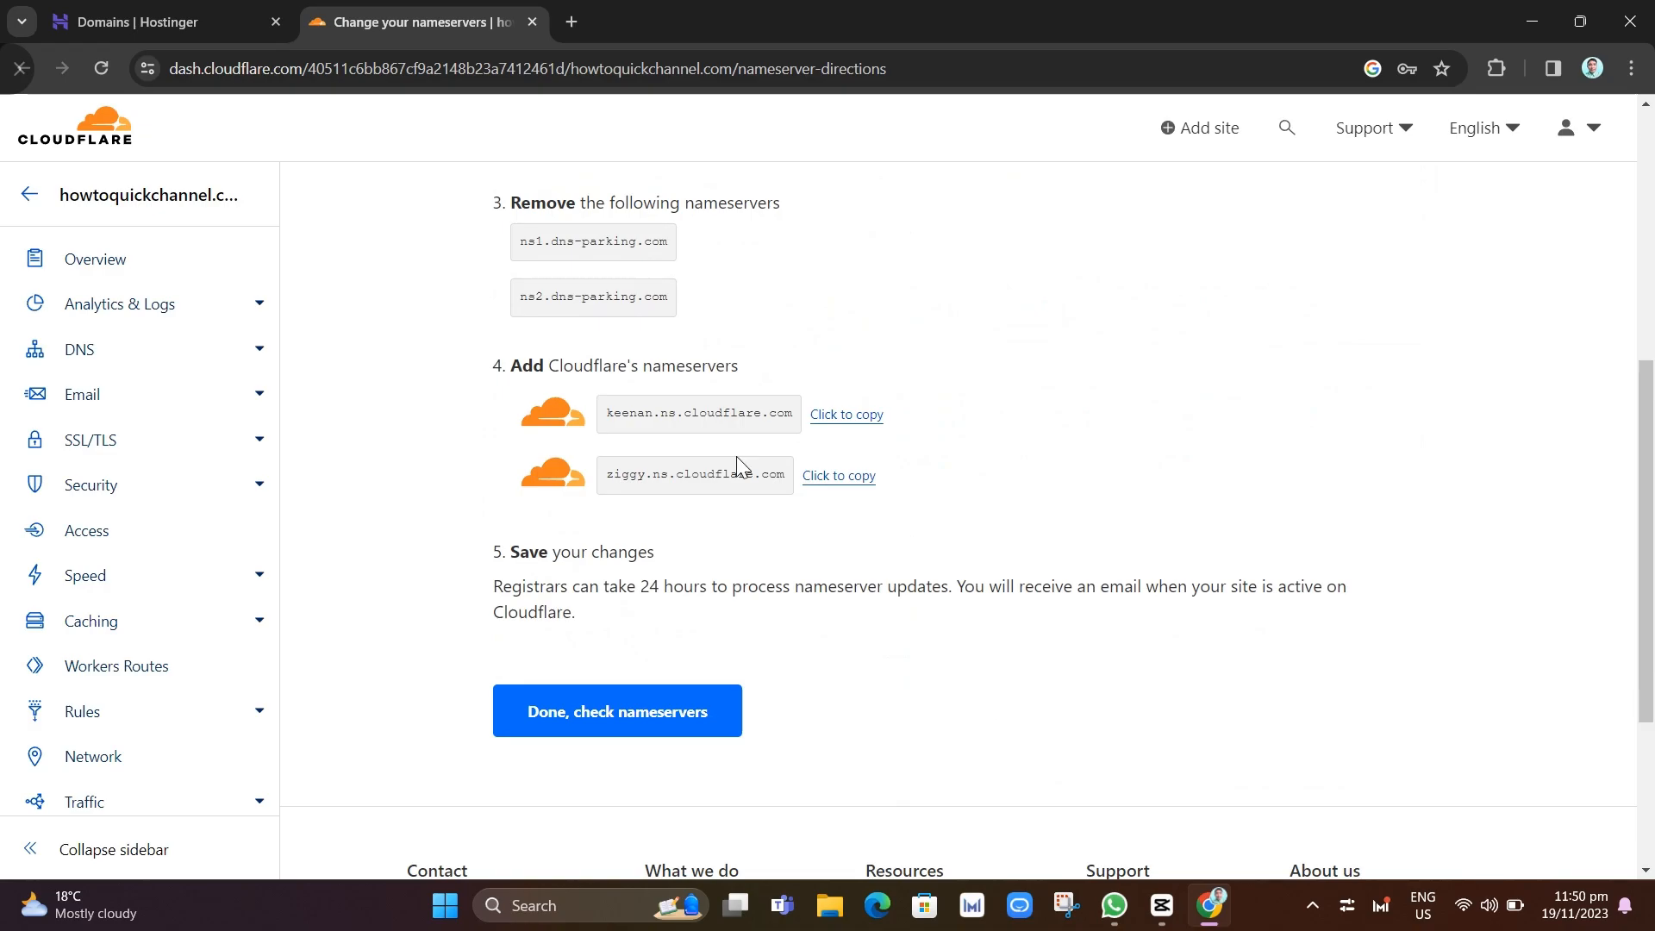
{"action": "scroll", "scroll_direction": "up", "scroll_amount": 3}
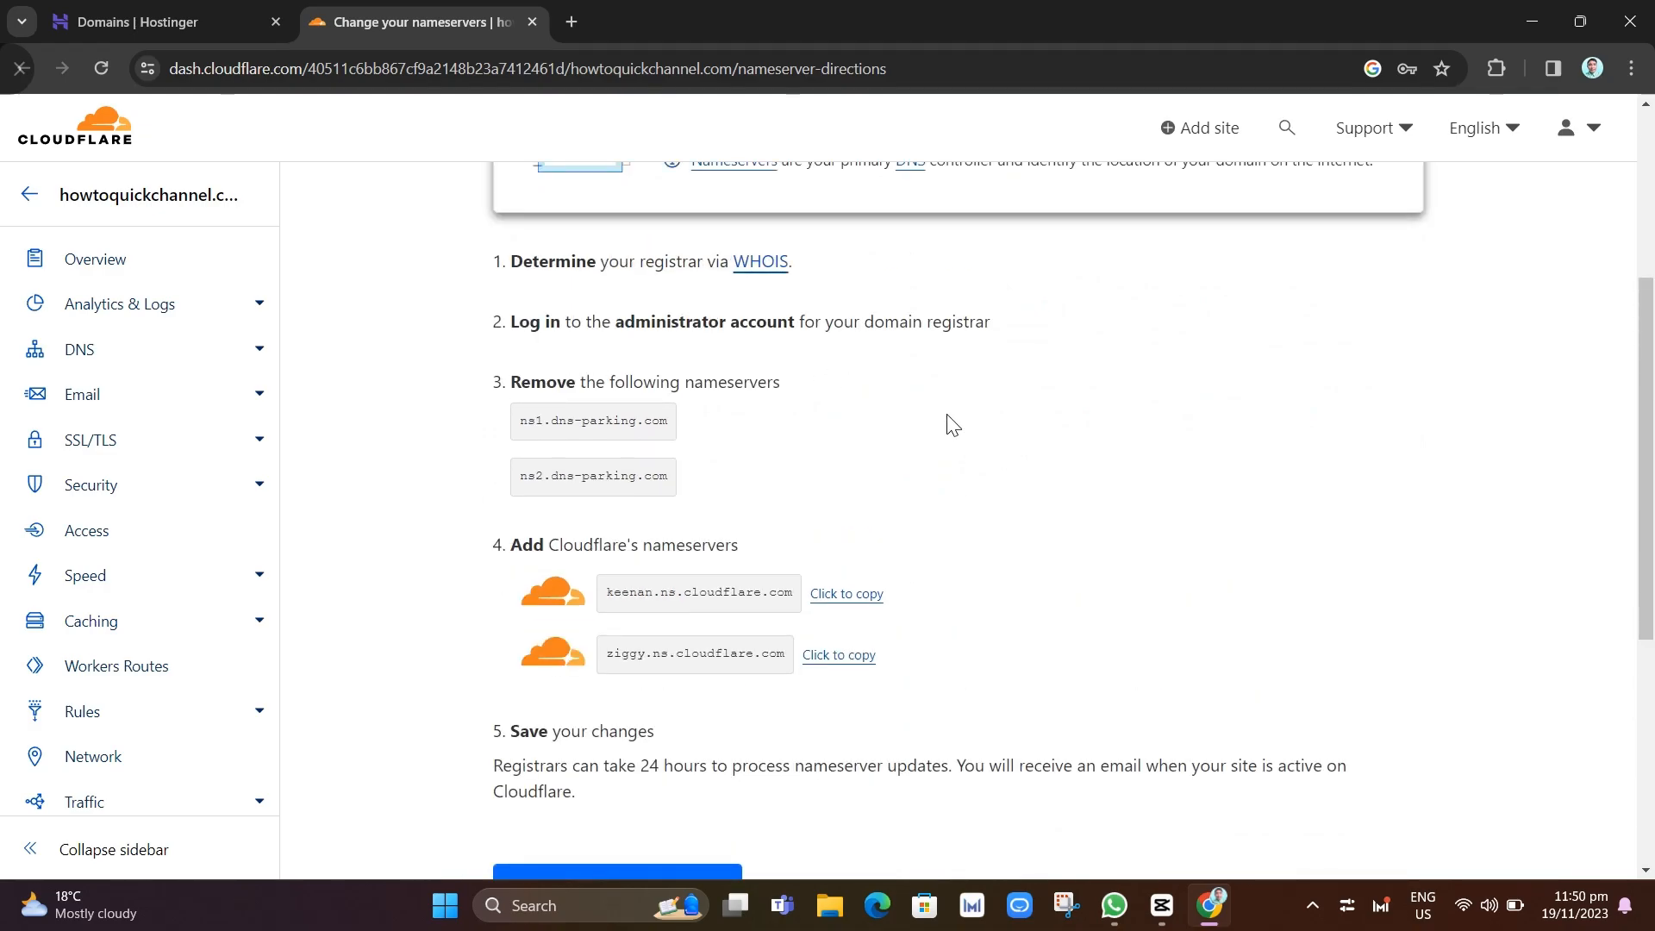
{"action": "mouse_move", "coordinate": [745, 372]}
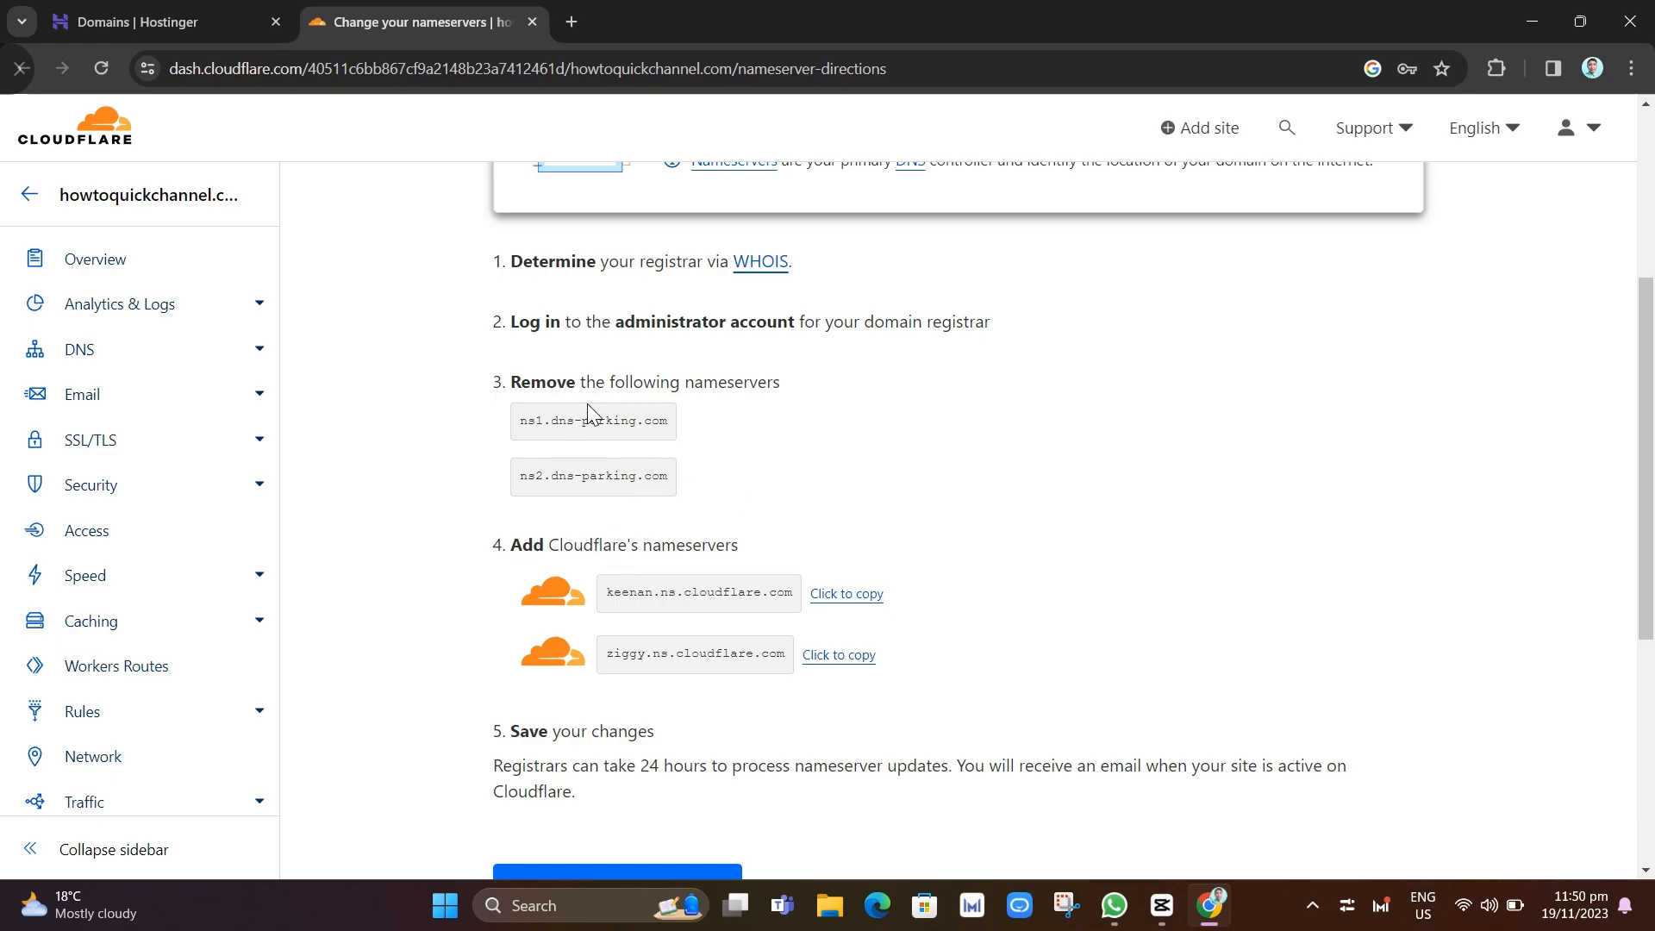
{"action": "mouse_move", "coordinate": [885, 696]}
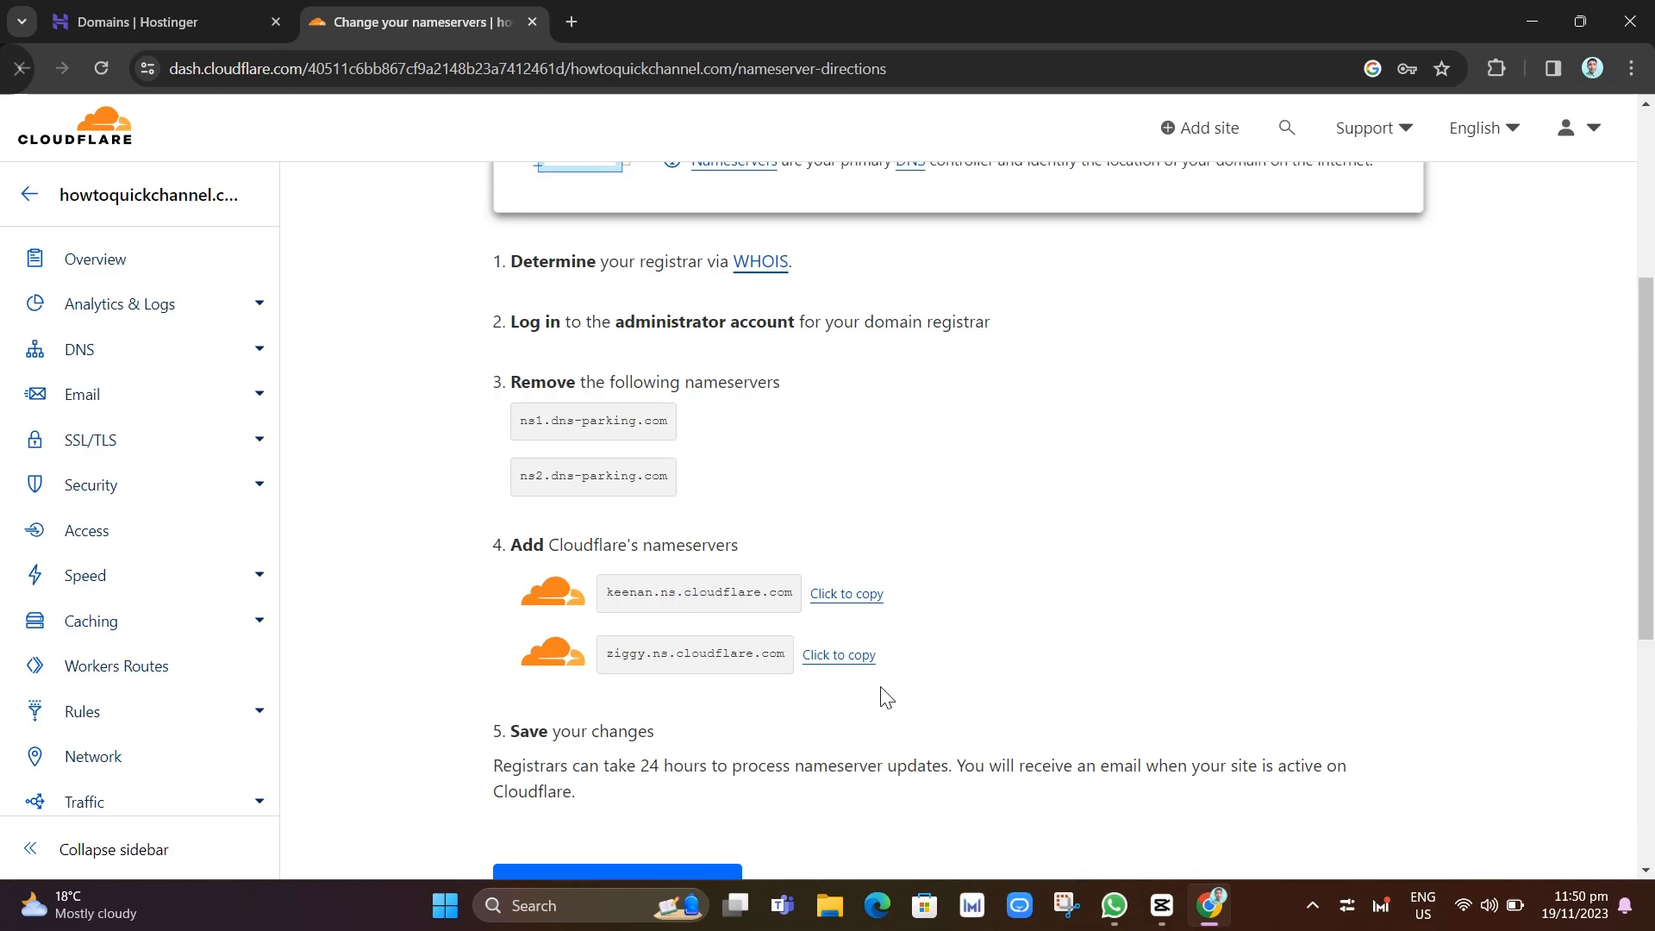
{"action": "scroll", "scroll_direction": "down", "scroll_amount": 3}
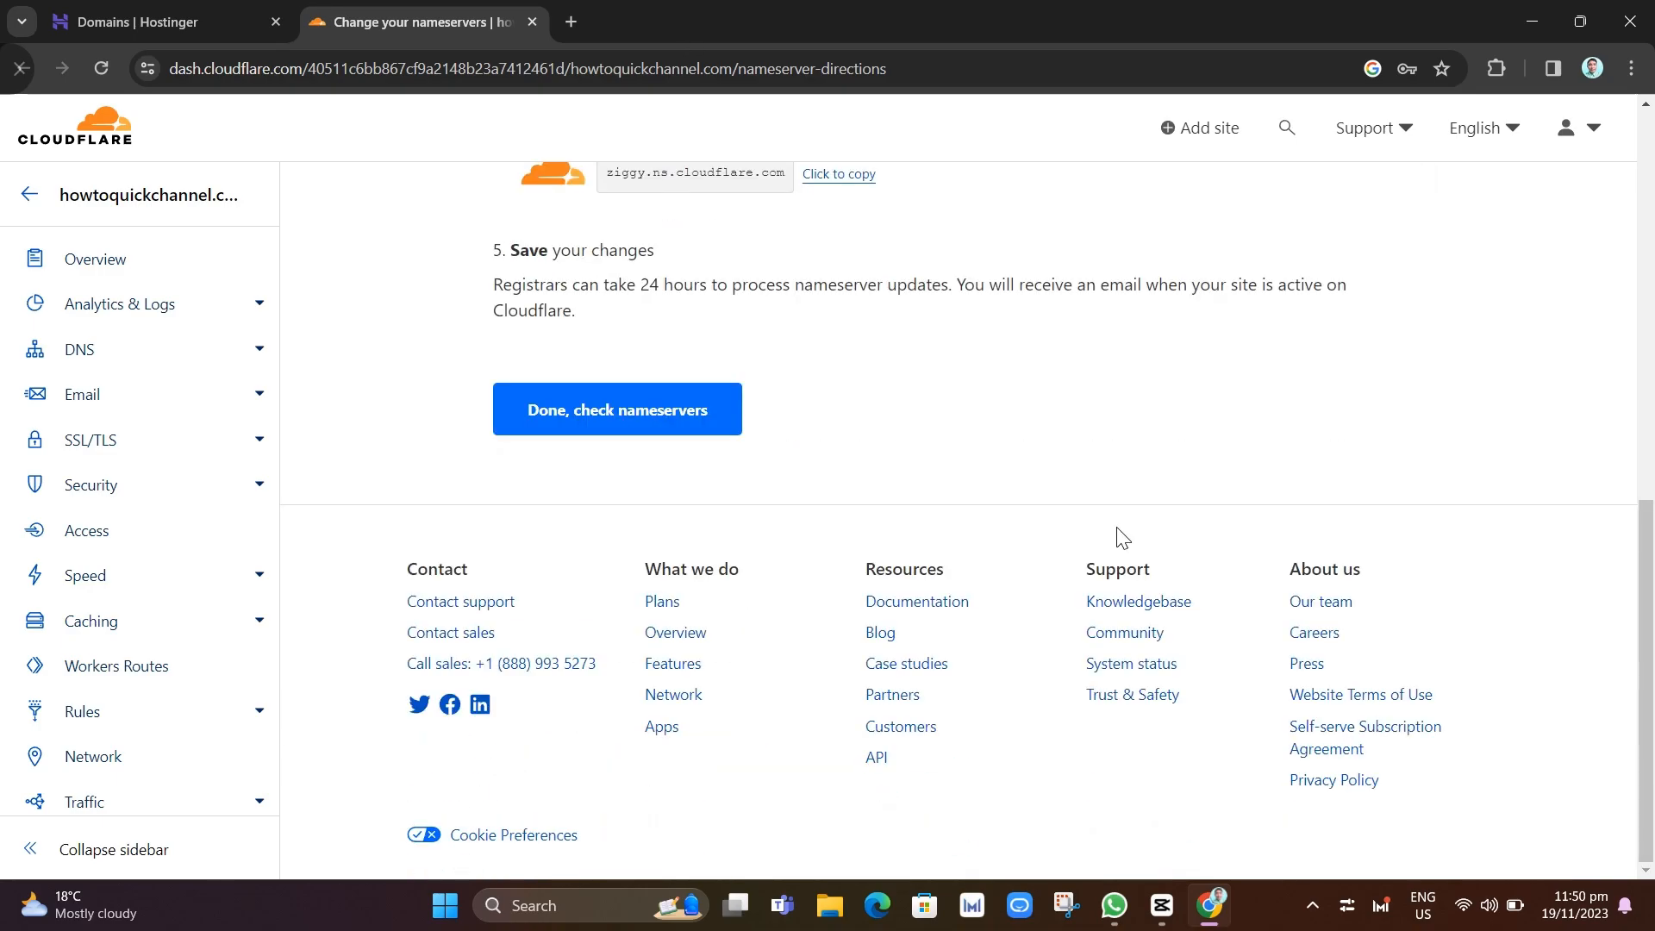
- Manage howtoquickchannel.com in Hostinger and open its DNS / Nameservers page
{"action": "left_click", "coordinate": [164, 21]}
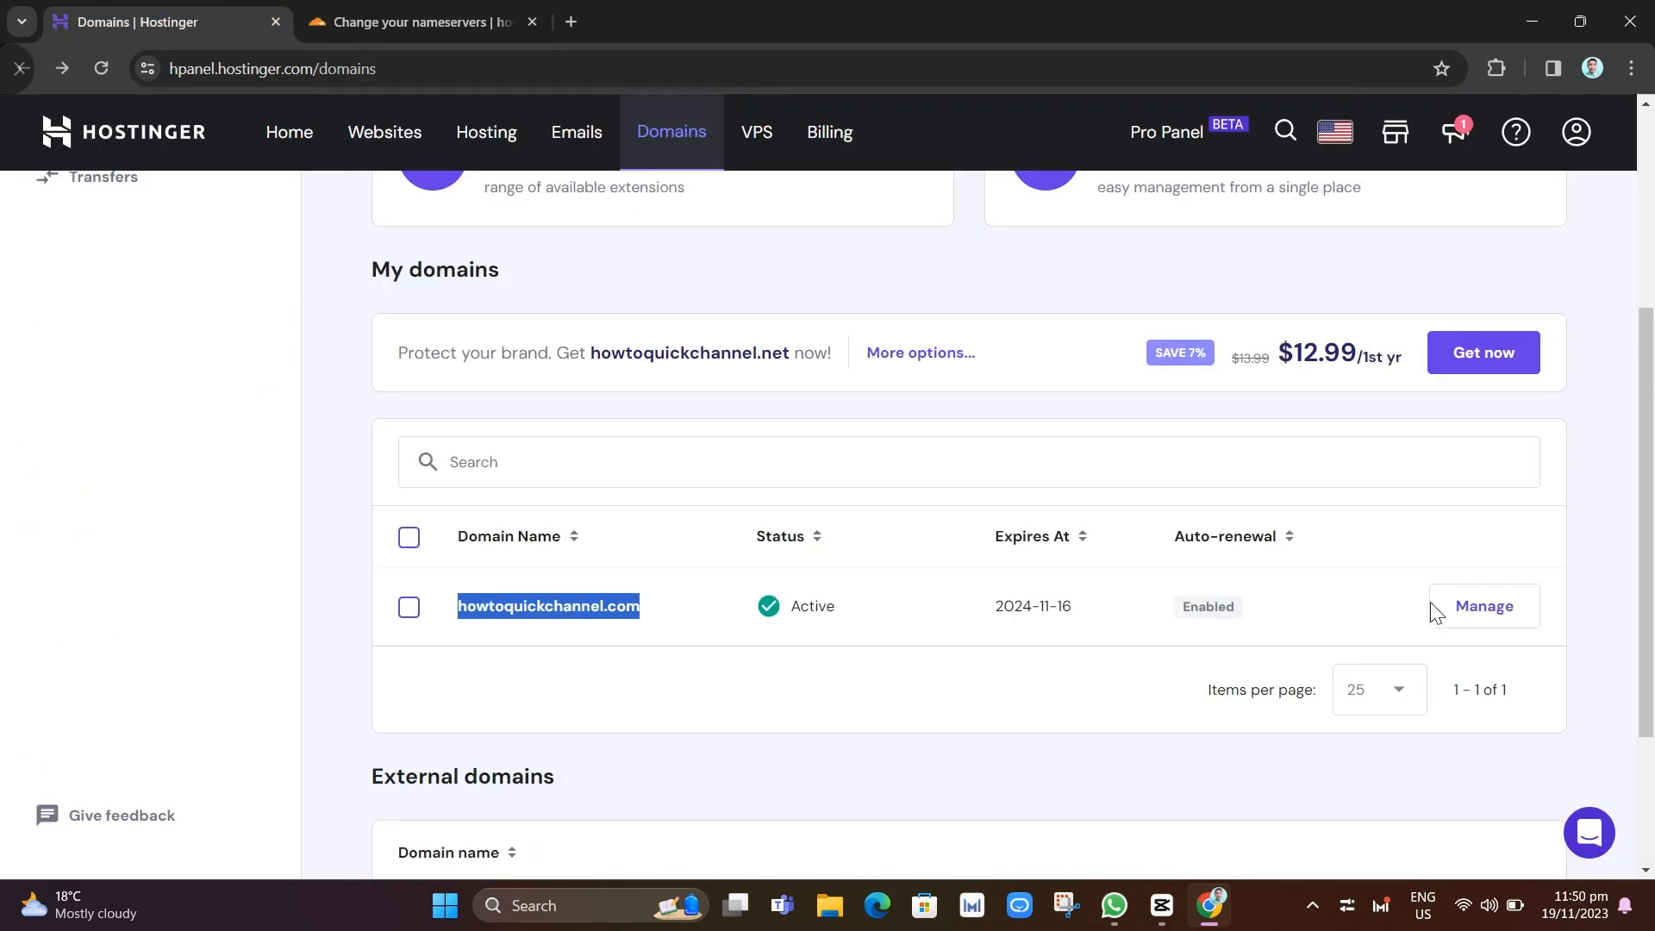
{"action": "left_click", "coordinate": [1482, 606]}
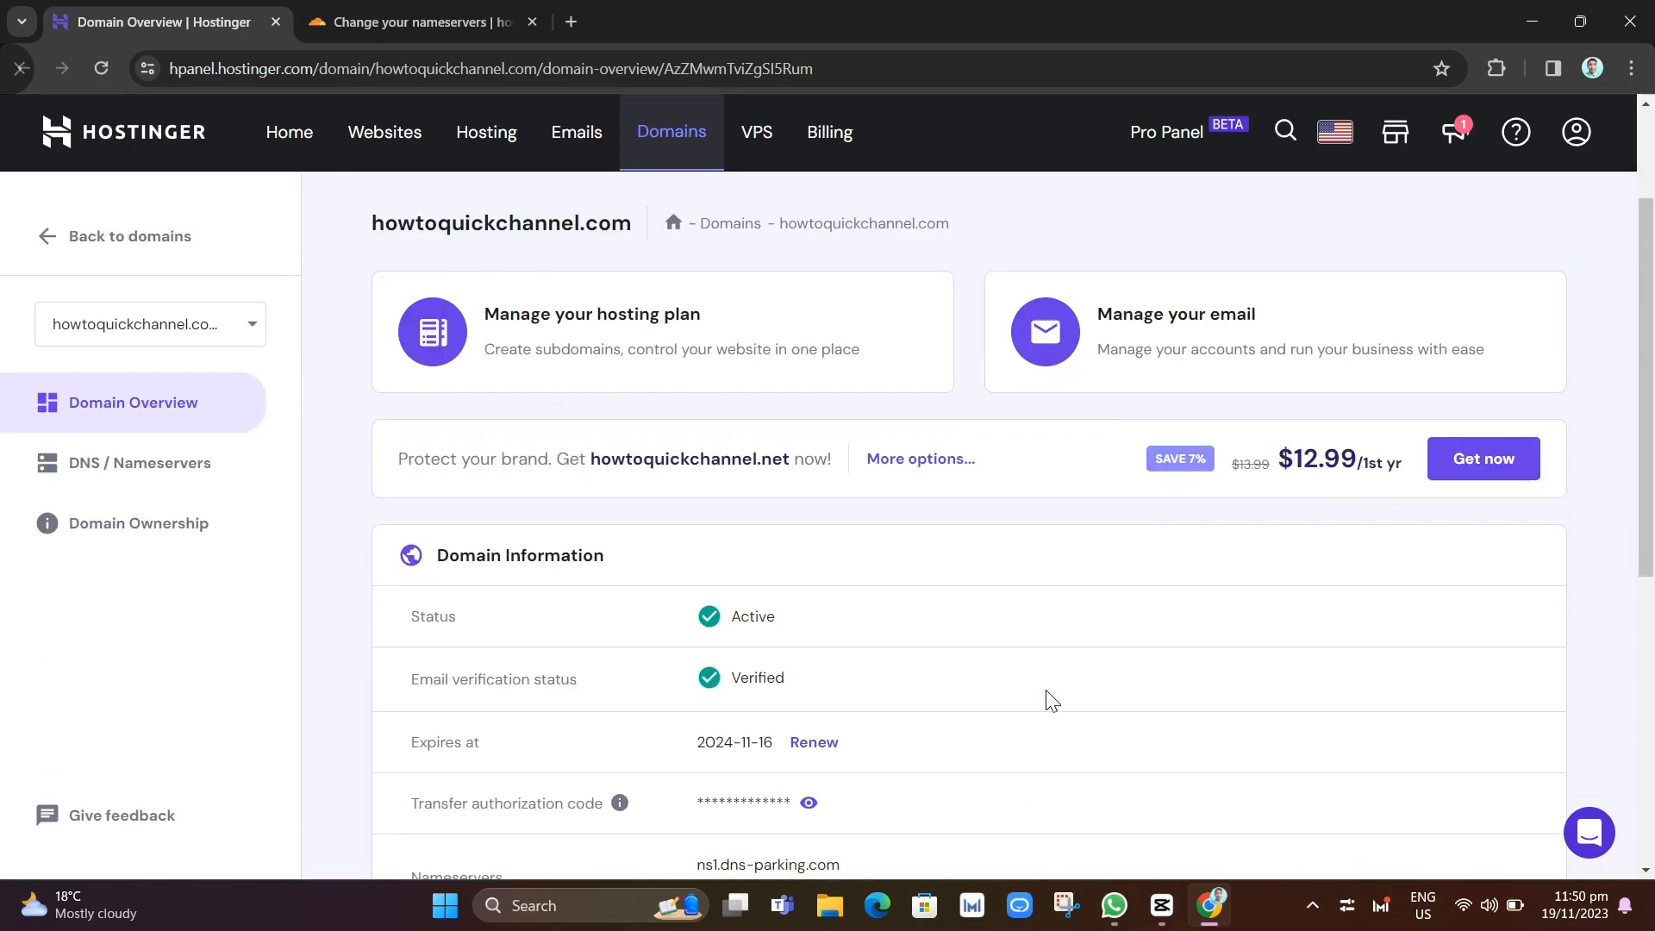
{"action": "scroll", "scroll_direction": "down", "scroll_amount": 3}
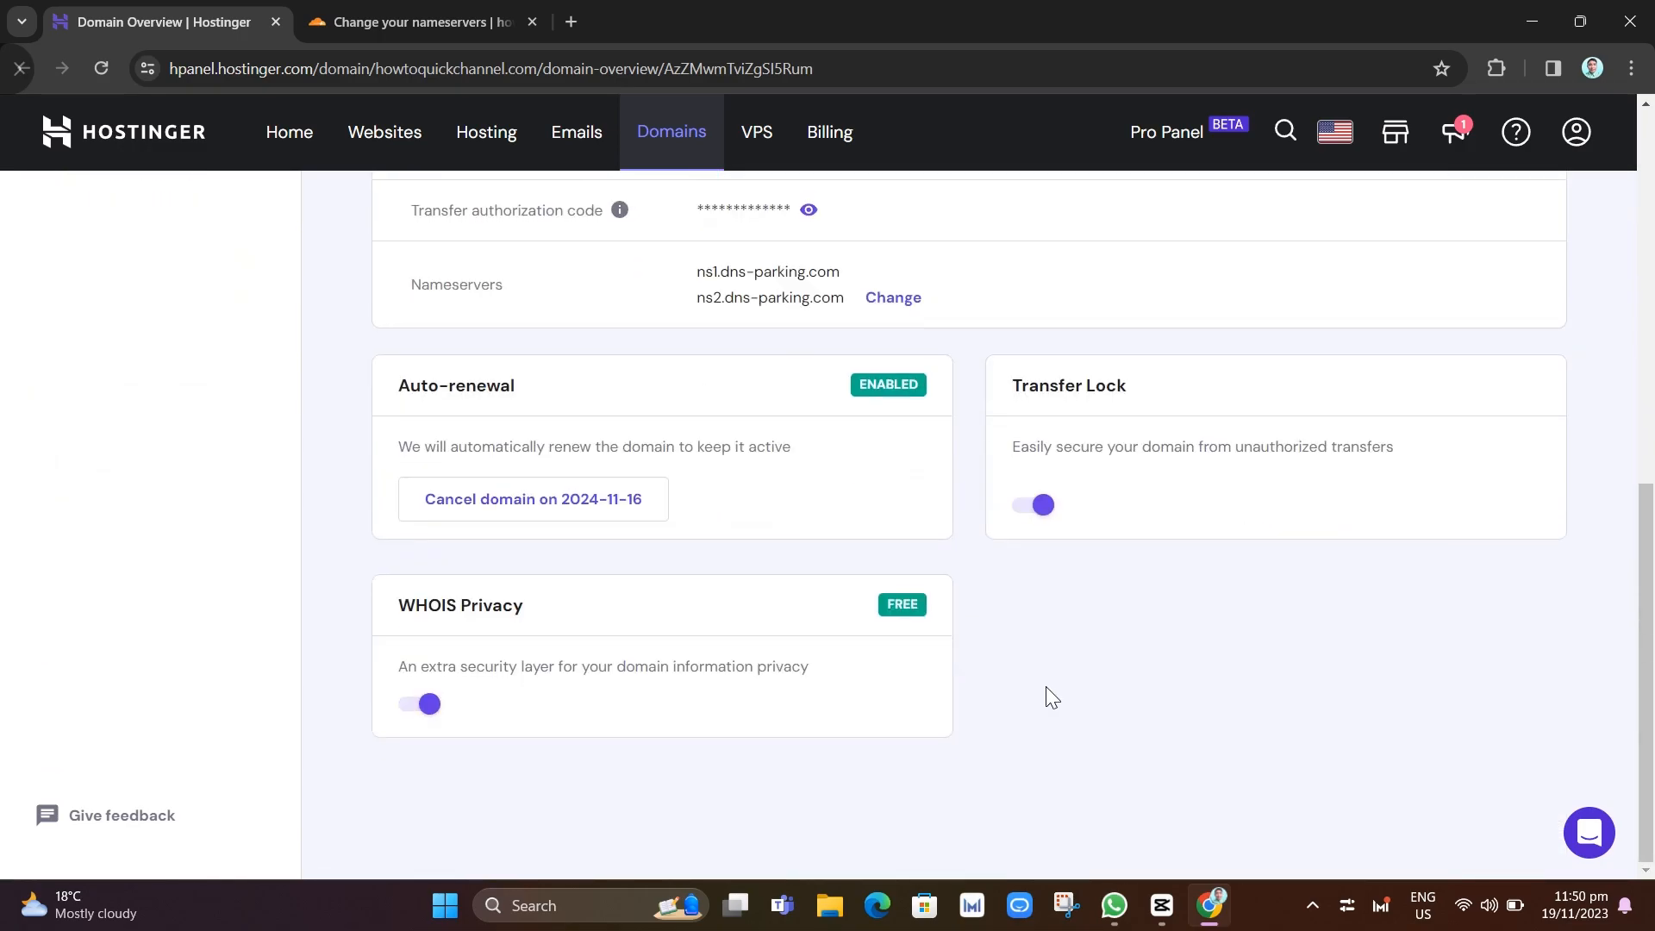
{"action": "scroll", "scroll_direction": "up", "scroll_amount": 3}
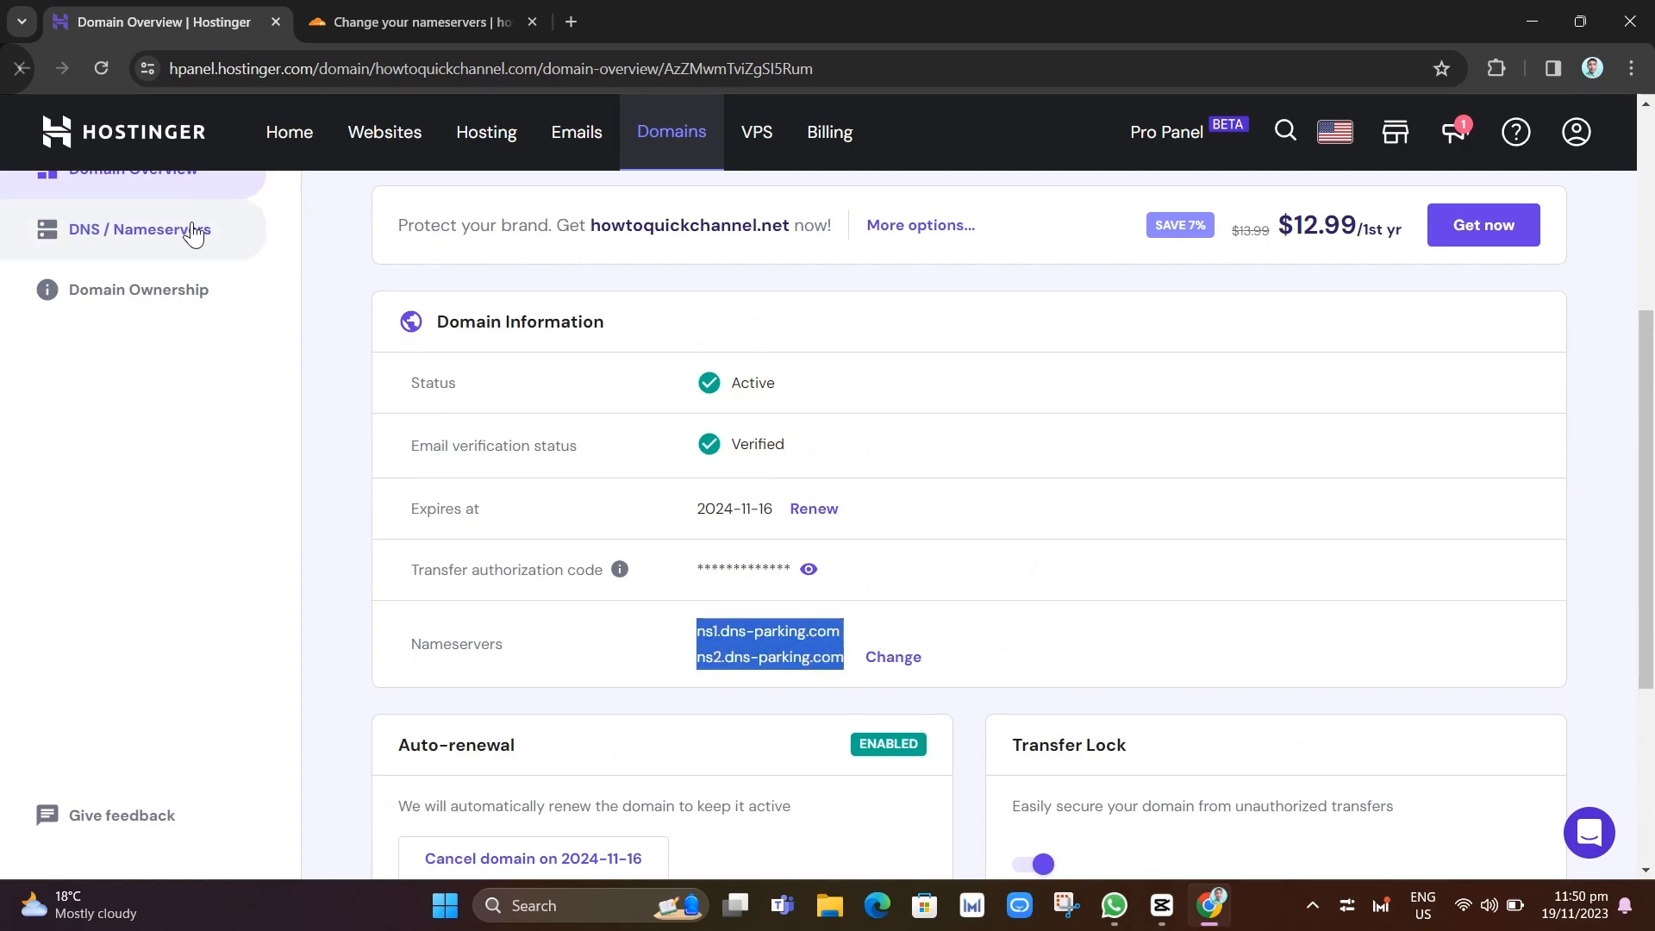
{"action": "scroll", "scroll_direction": "up", "scroll_amount": 3}
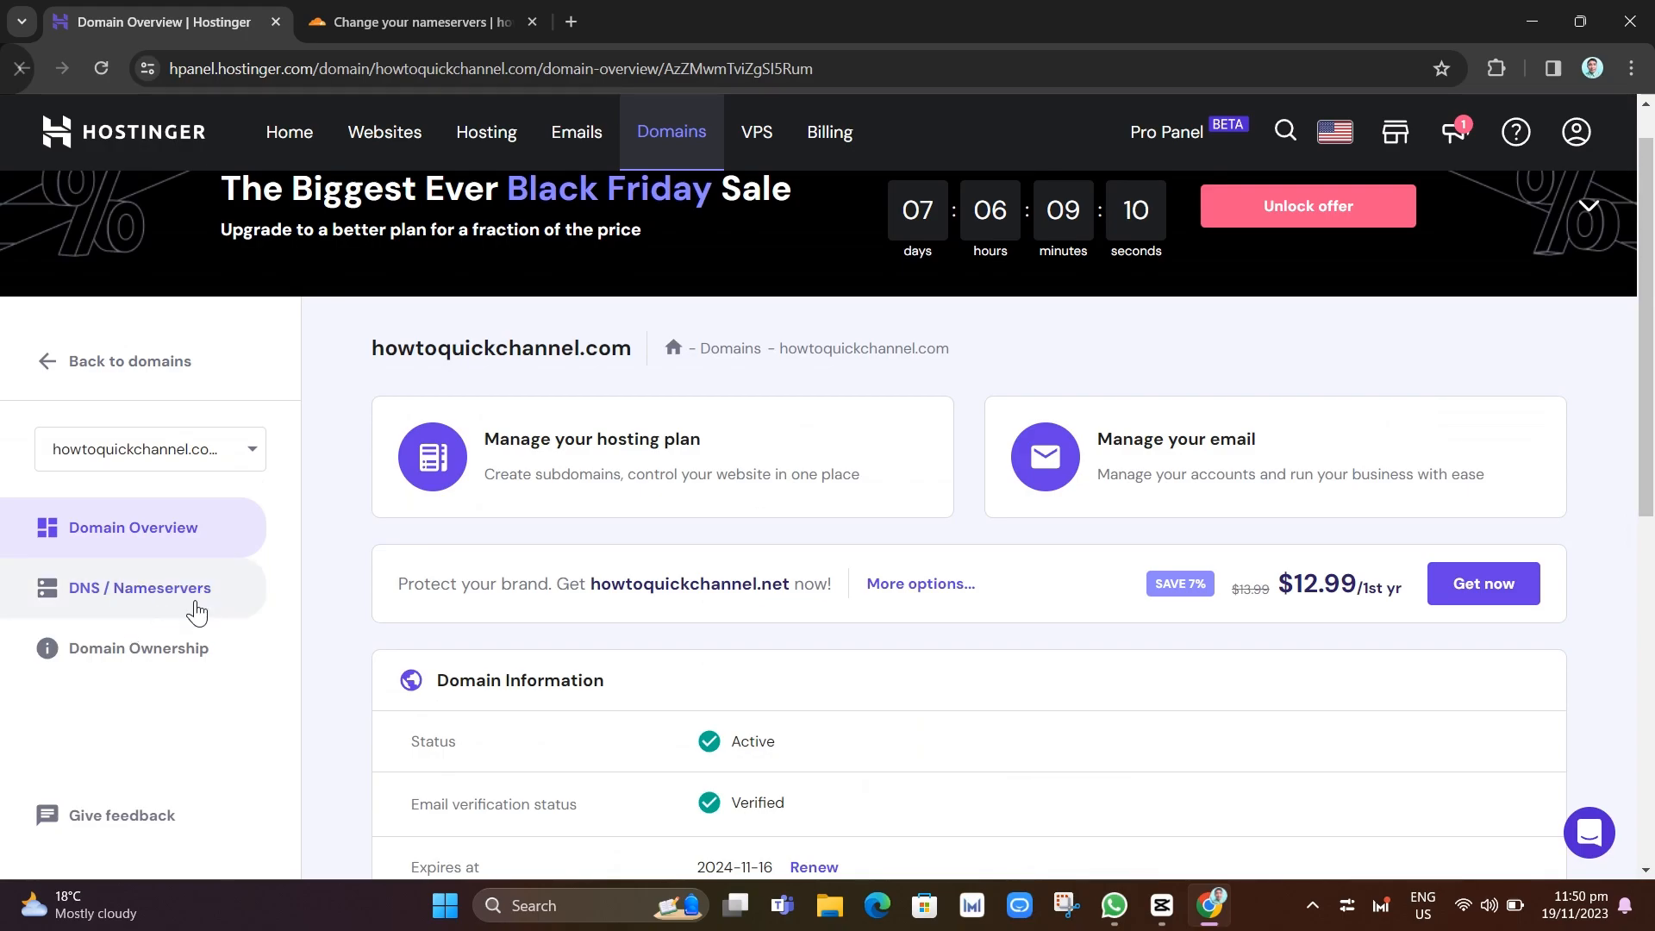
{"action": "left_click", "coordinate": [140, 588]}
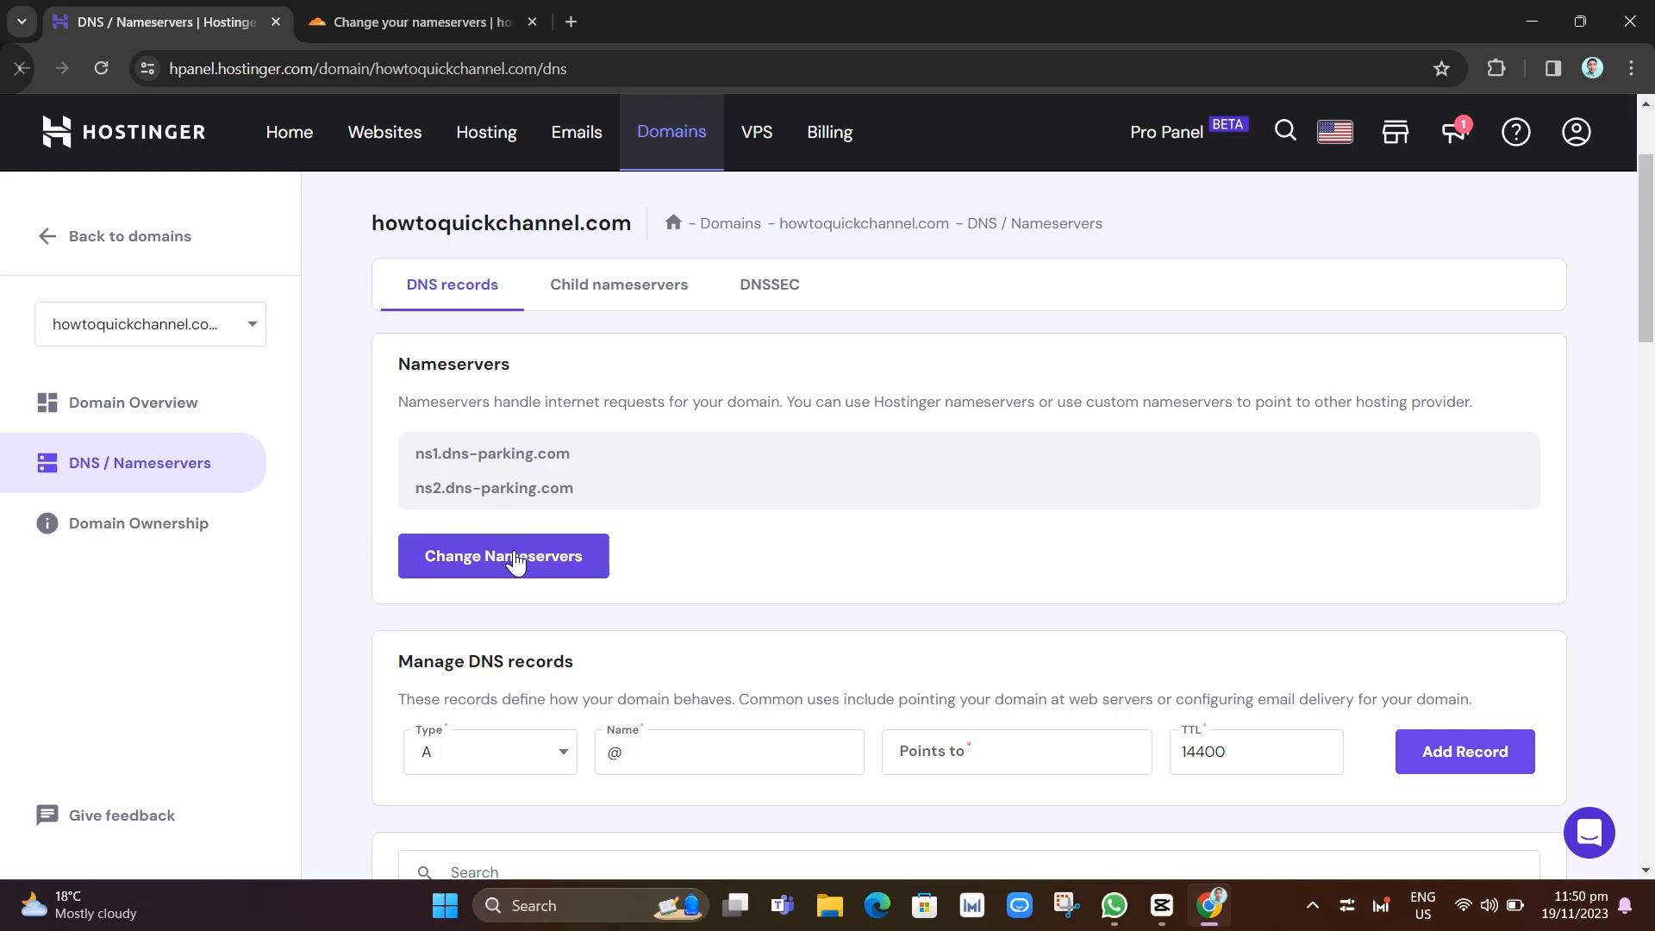
- Switch to custom nameservers and enter keenan.ns.cloudflare.com as the first nameserver
{"action": "left_click", "coordinate": [504, 555]}
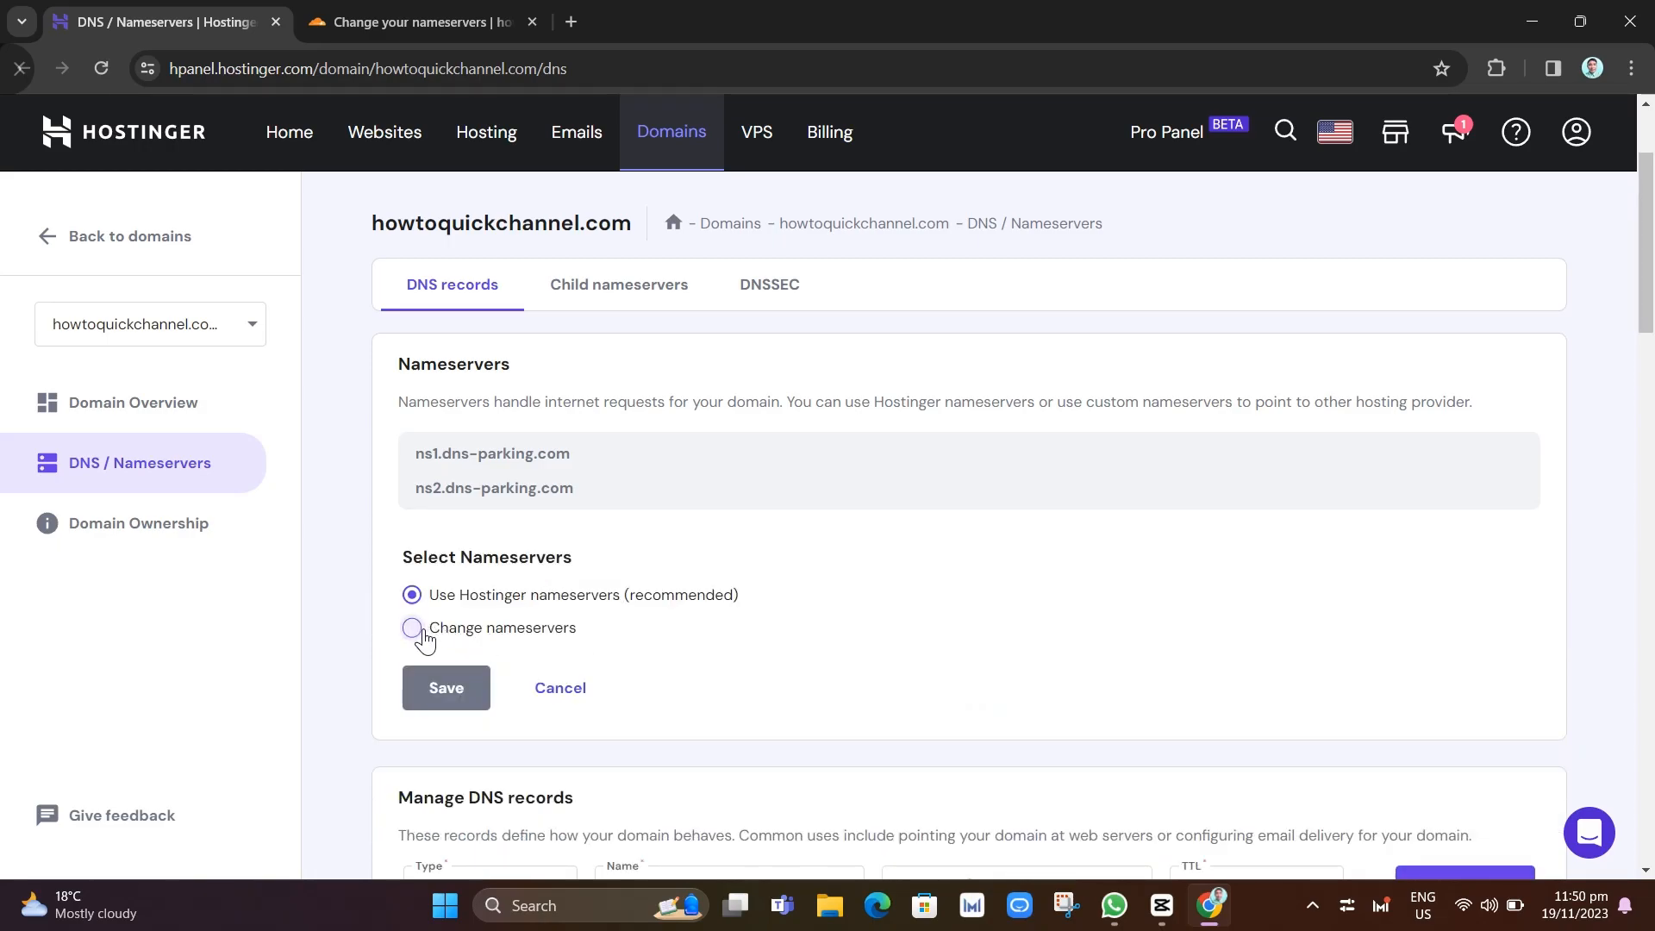
{"action": "left_click", "coordinate": [410, 627]}
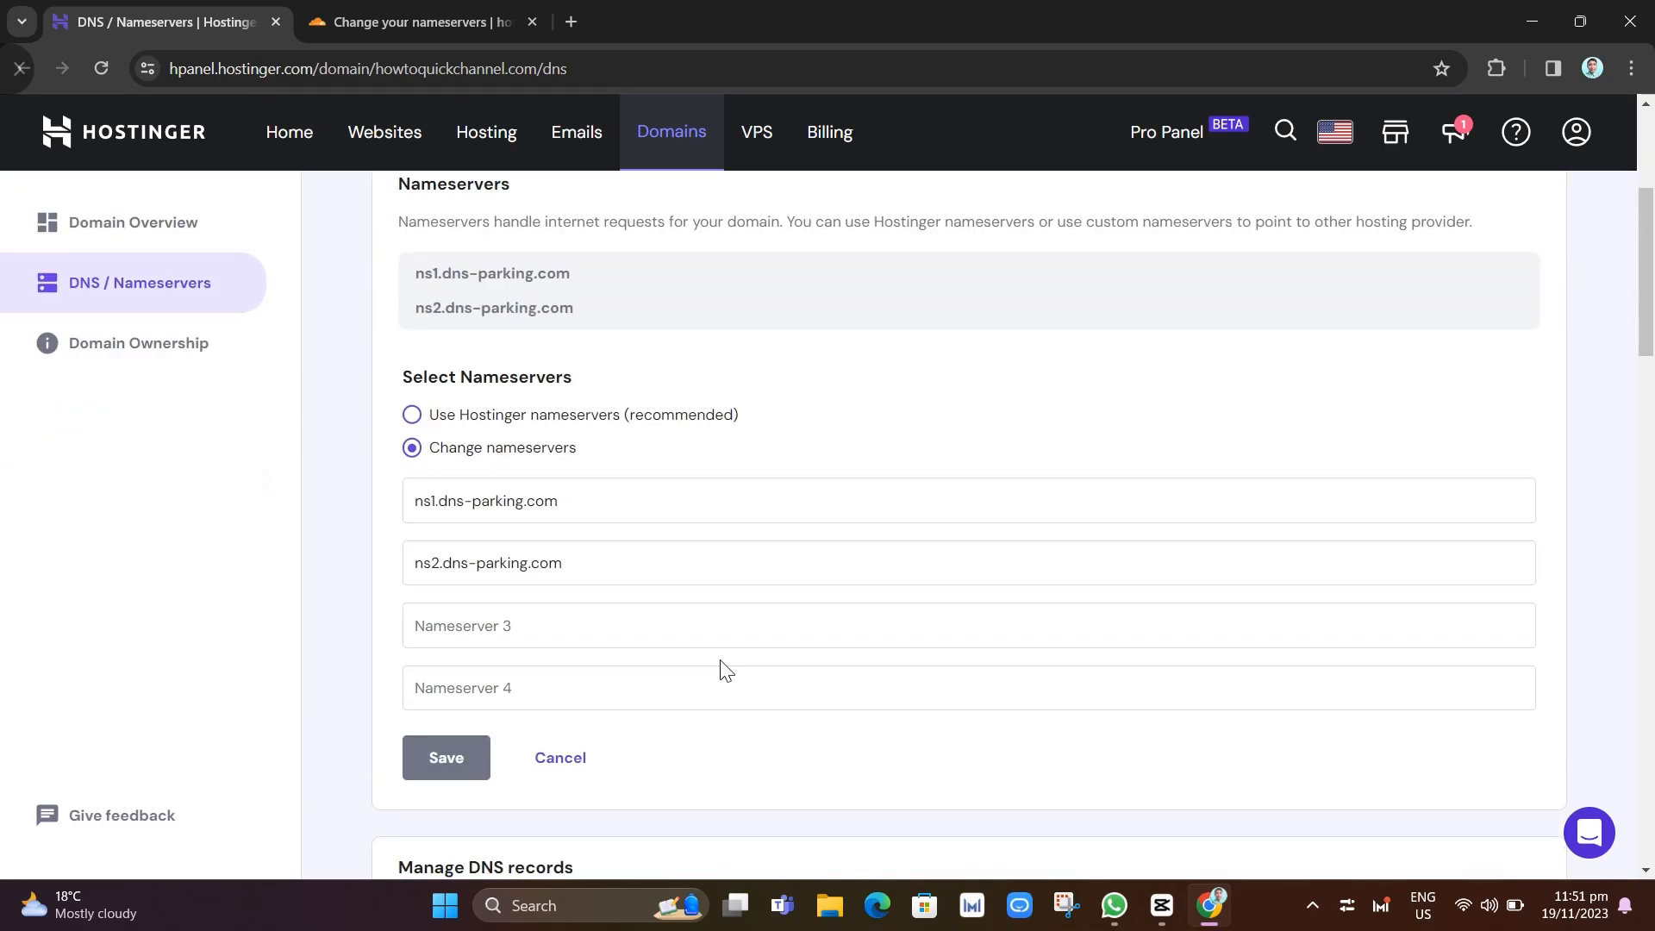
{"action": "left_click", "coordinate": [423, 20]}
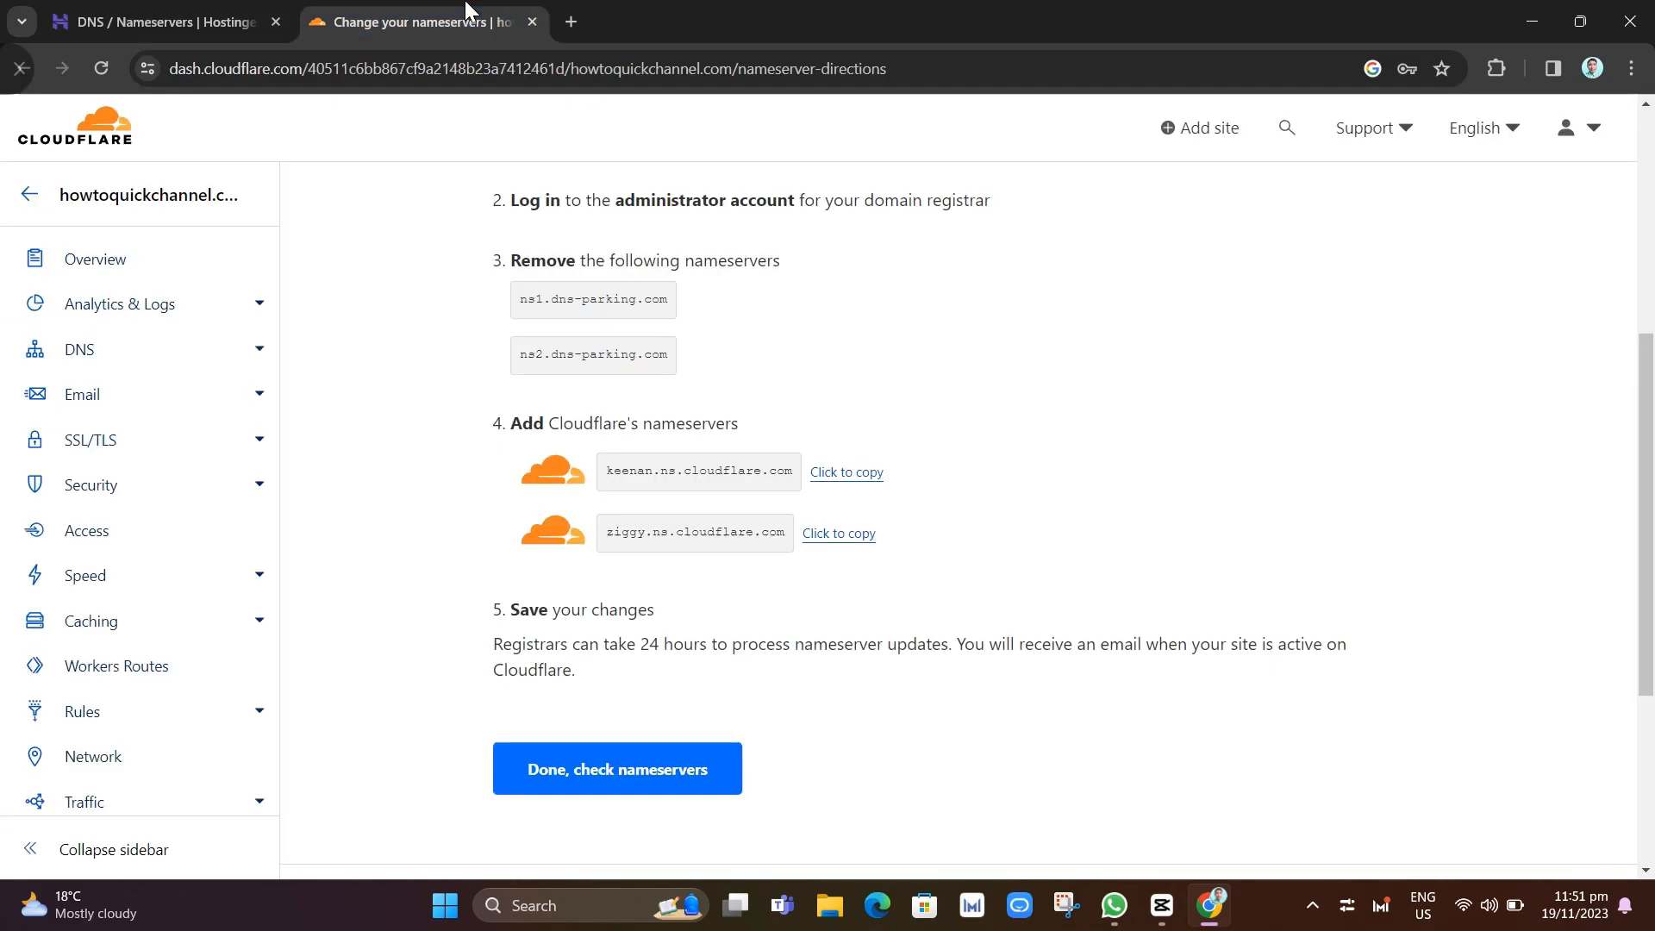
{"action": "left_click", "coordinate": [846, 472]}
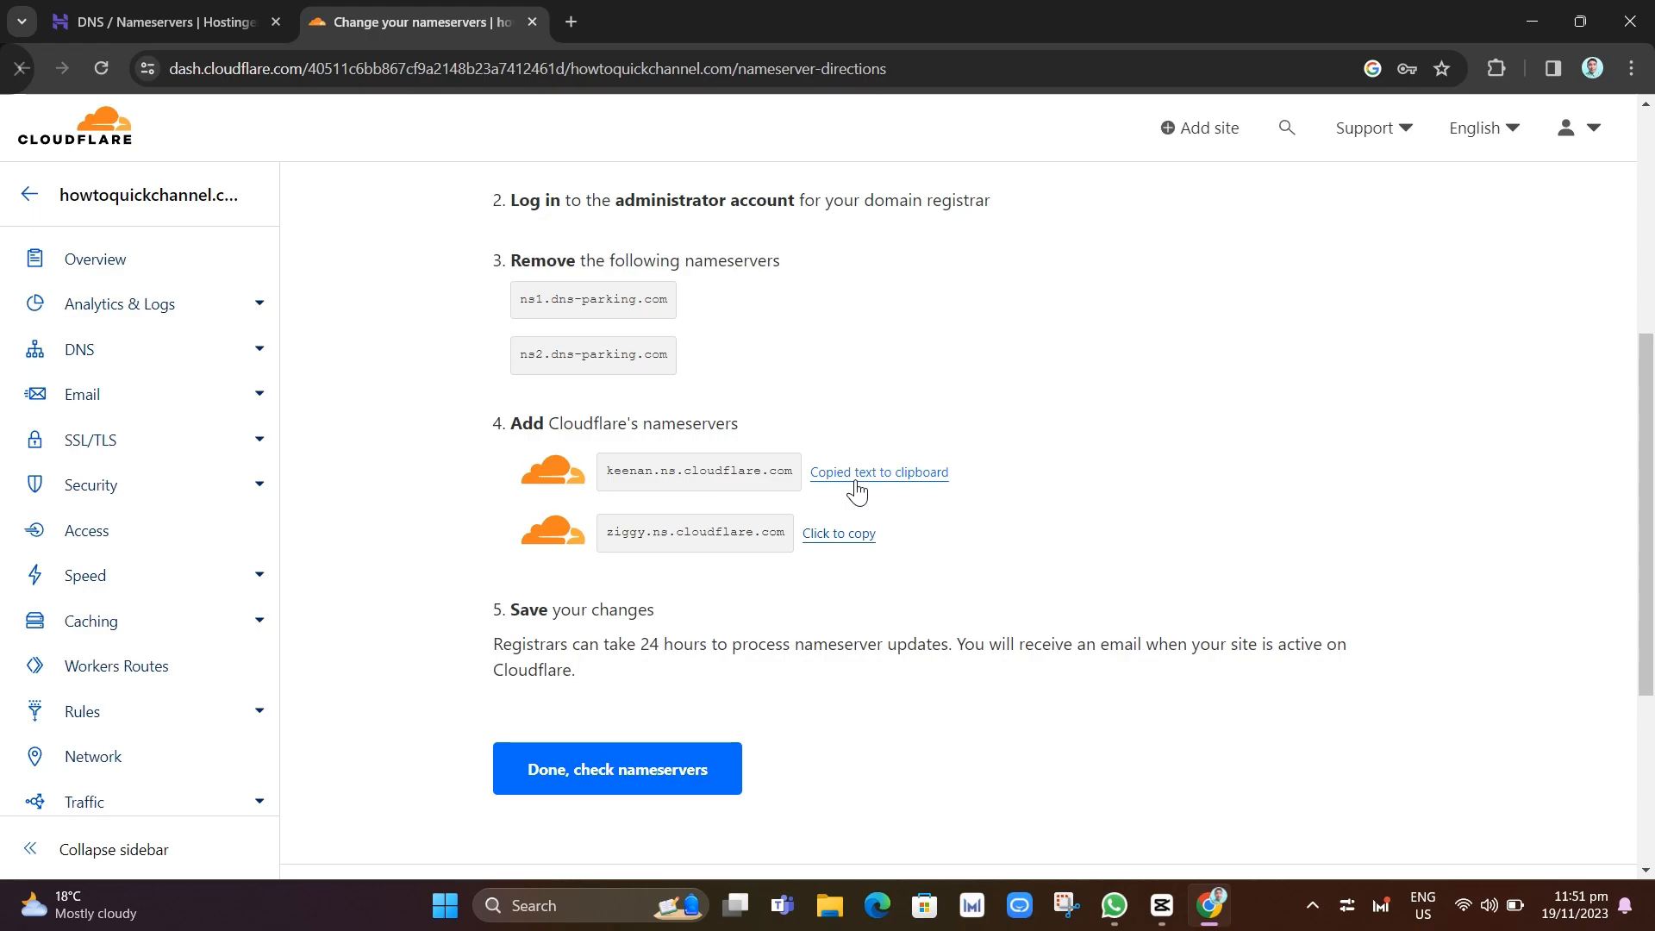
{"action": "left_click", "coordinate": [164, 20]}
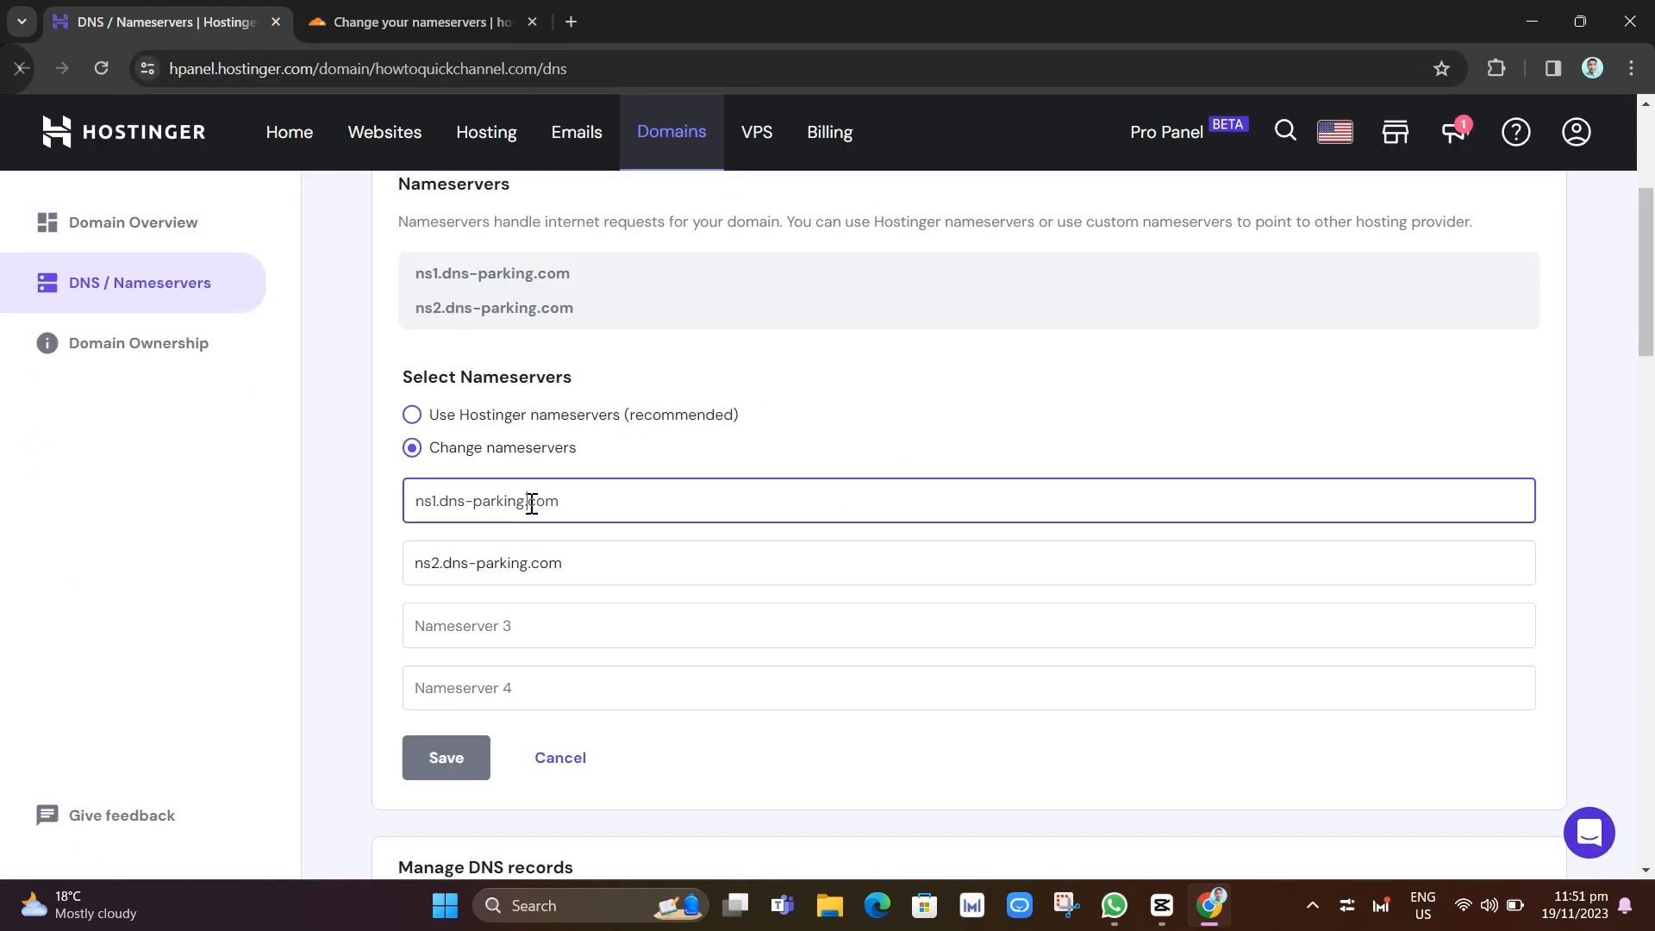
{"action": "type", "text": "keenan.ns.cloudflare.com"}
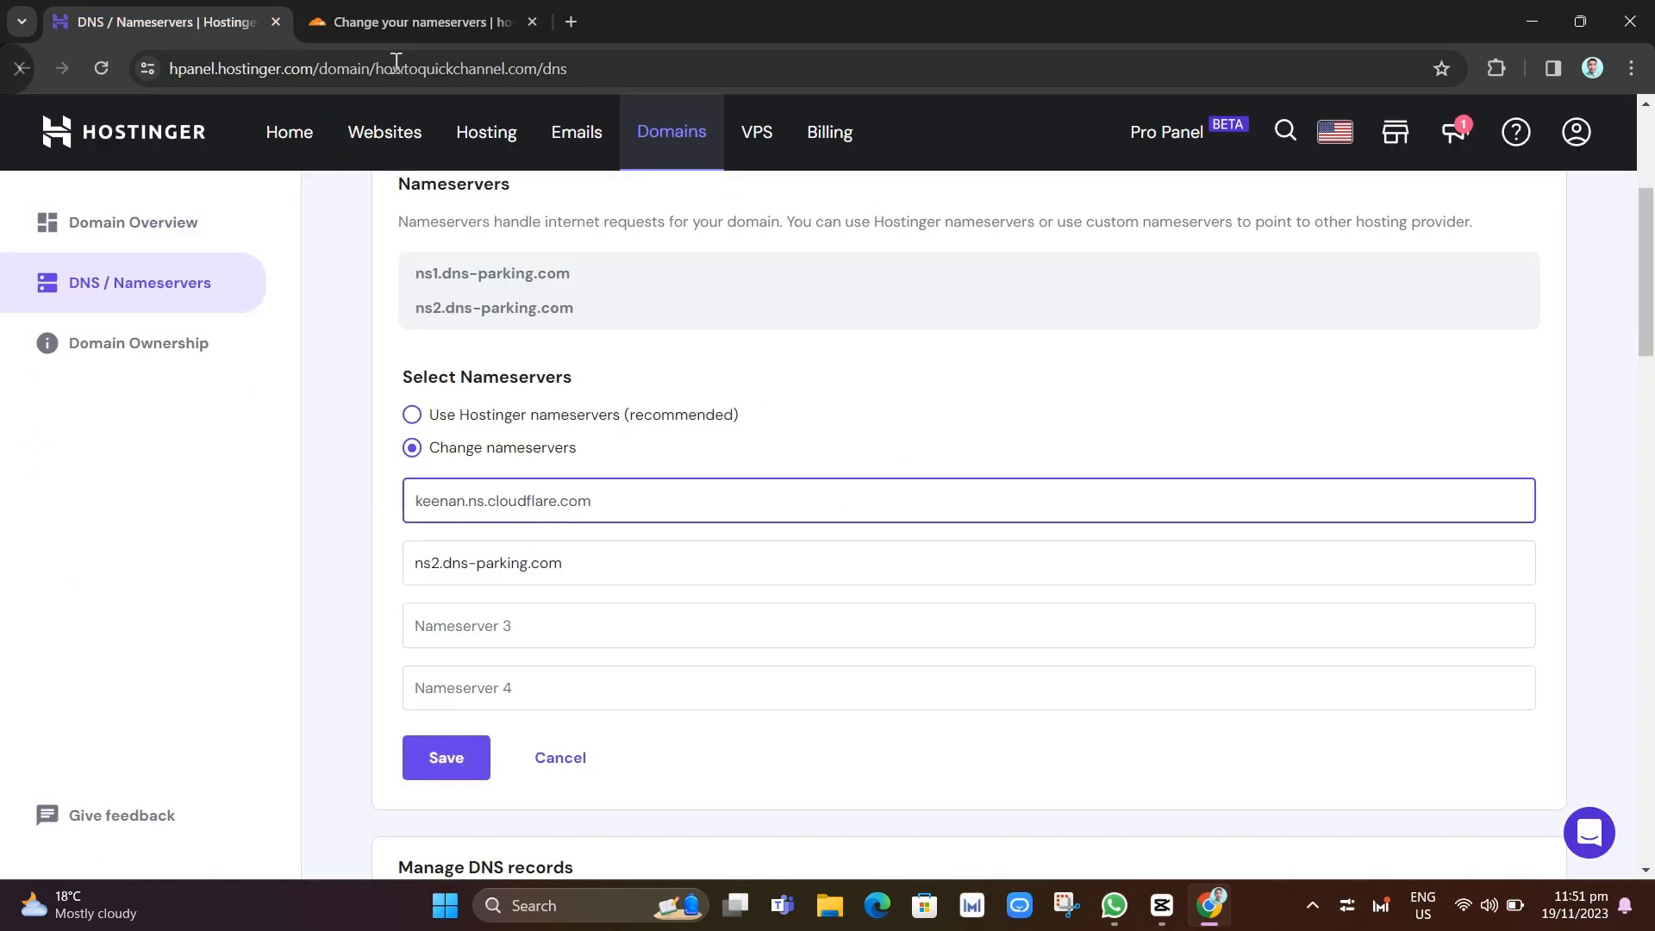
- Enter ziggy.ns.cloudflare.com as the second nameserver and save the change
{"action": "left_click", "coordinate": [423, 21]}
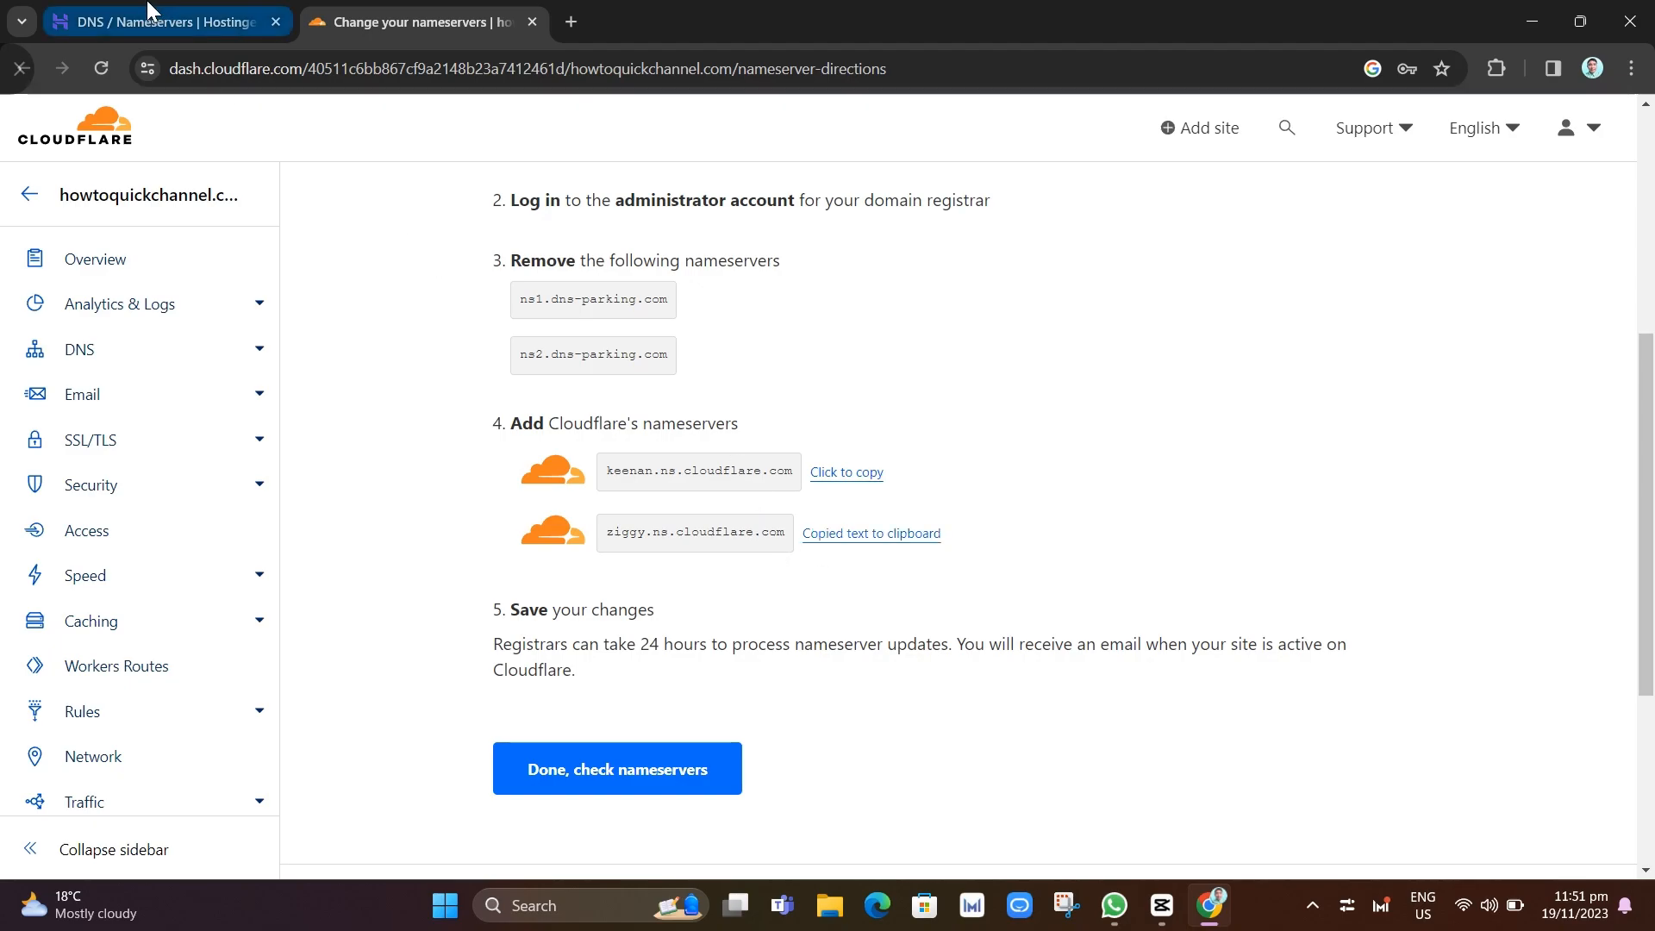
{"action": "left_click", "coordinate": [159, 21]}
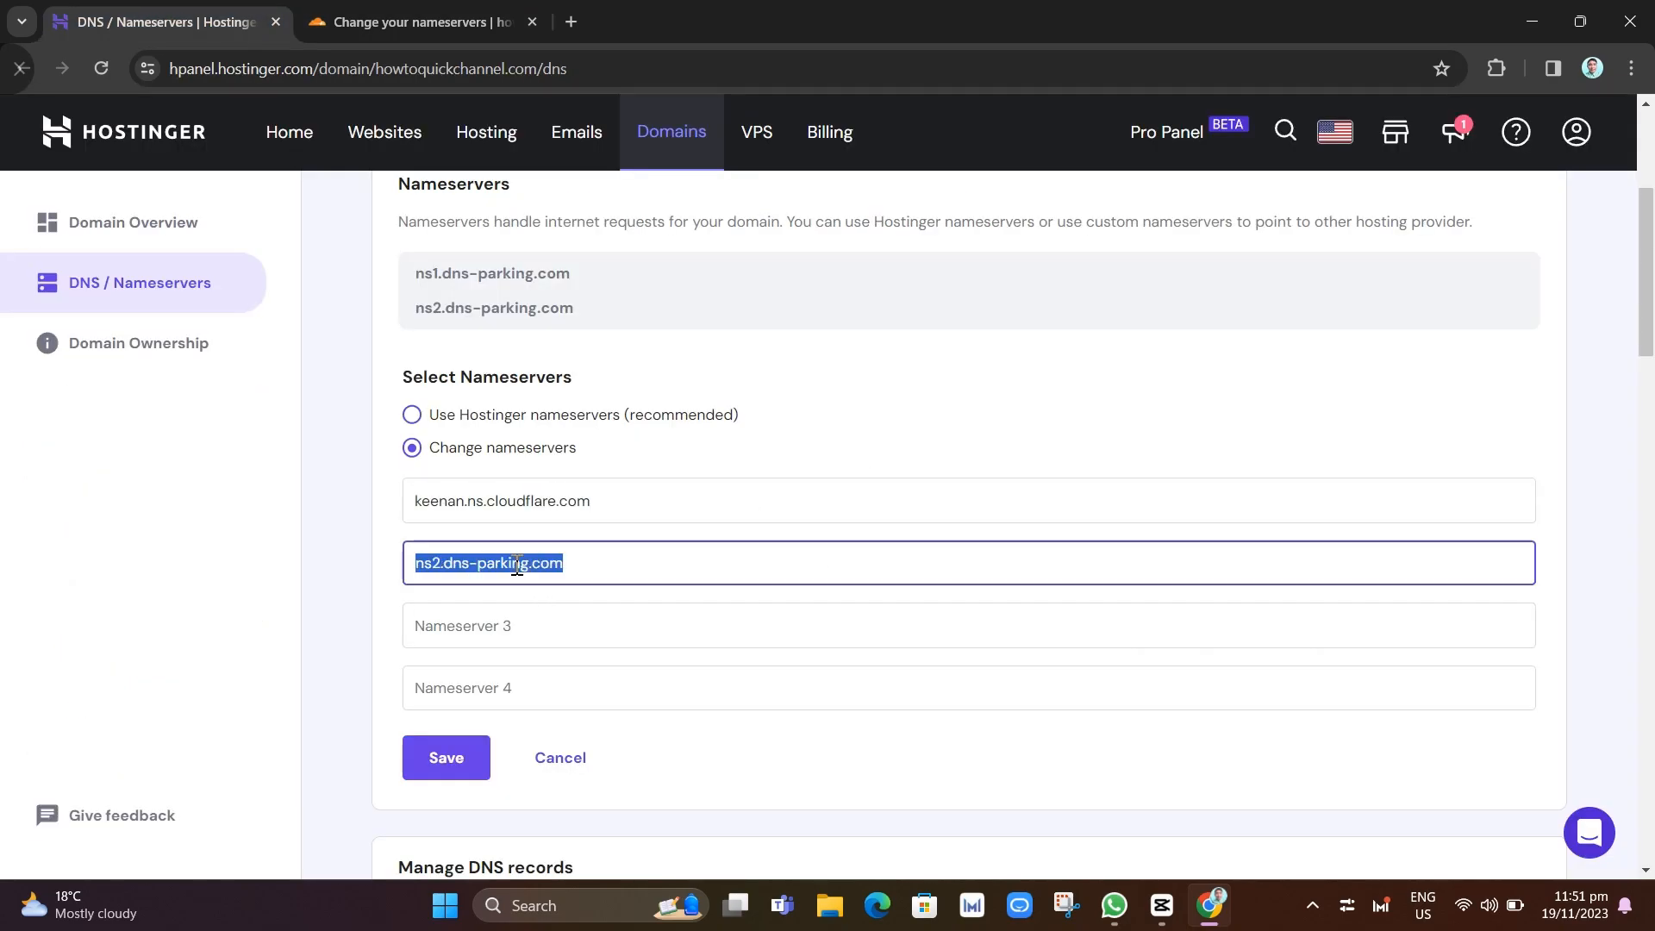
{"action": "type", "text": "ziggy.ns.cloudflare.com"}
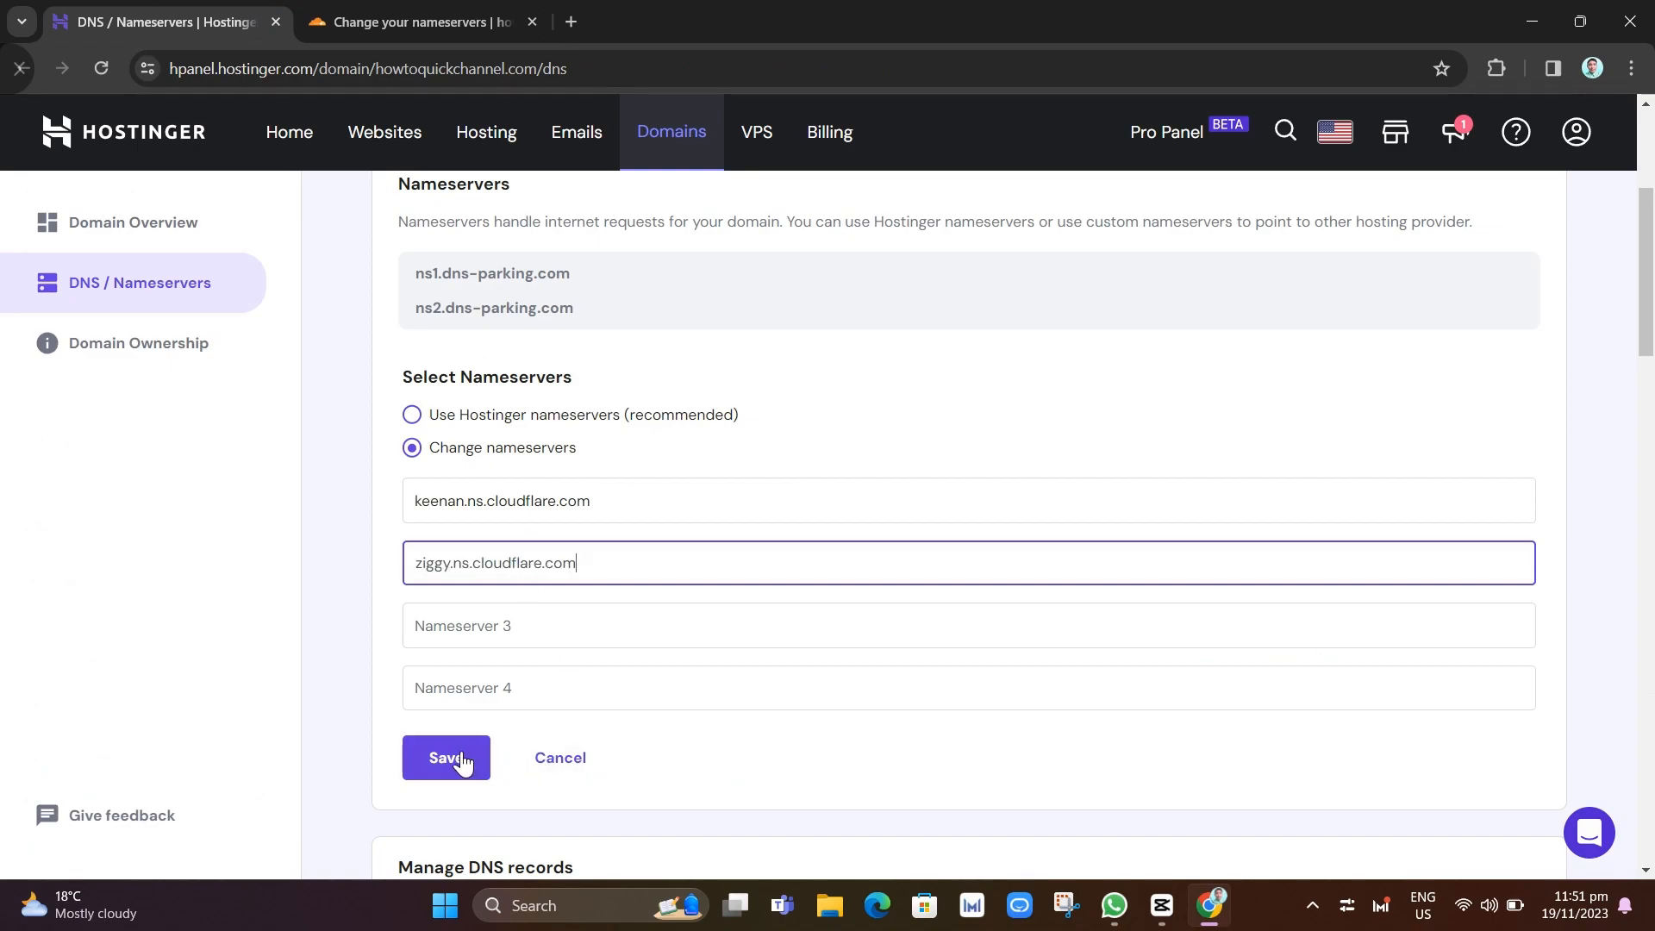
{"action": "left_click", "coordinate": [445, 757]}
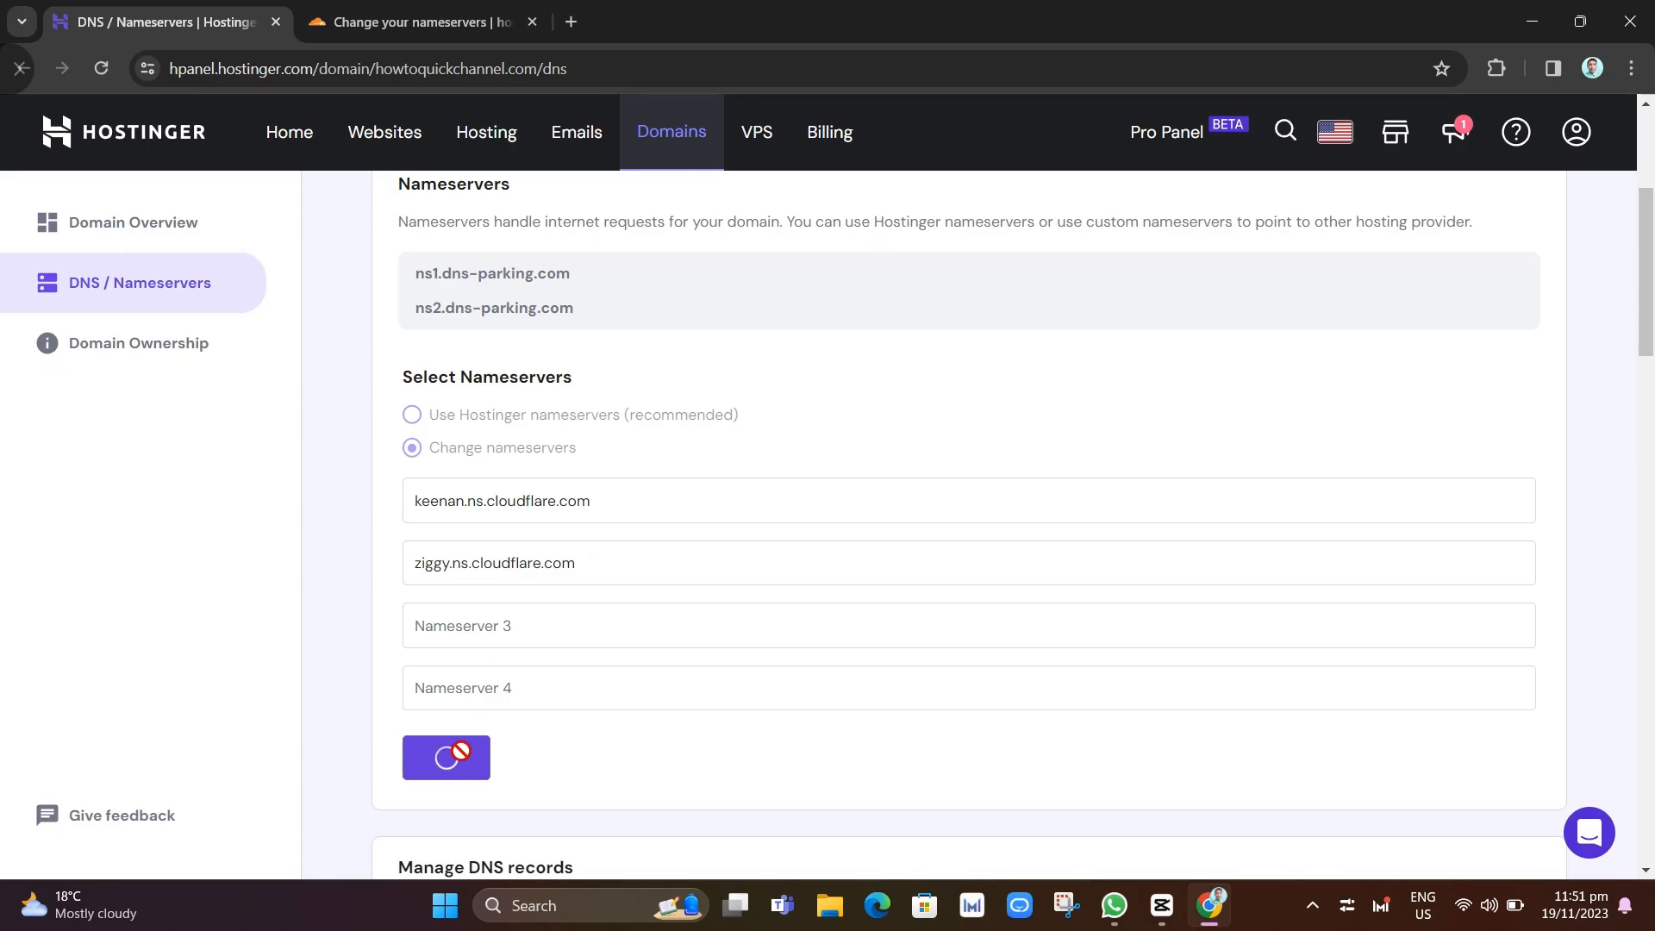
{"action": "left_click", "coordinate": [445, 757]}
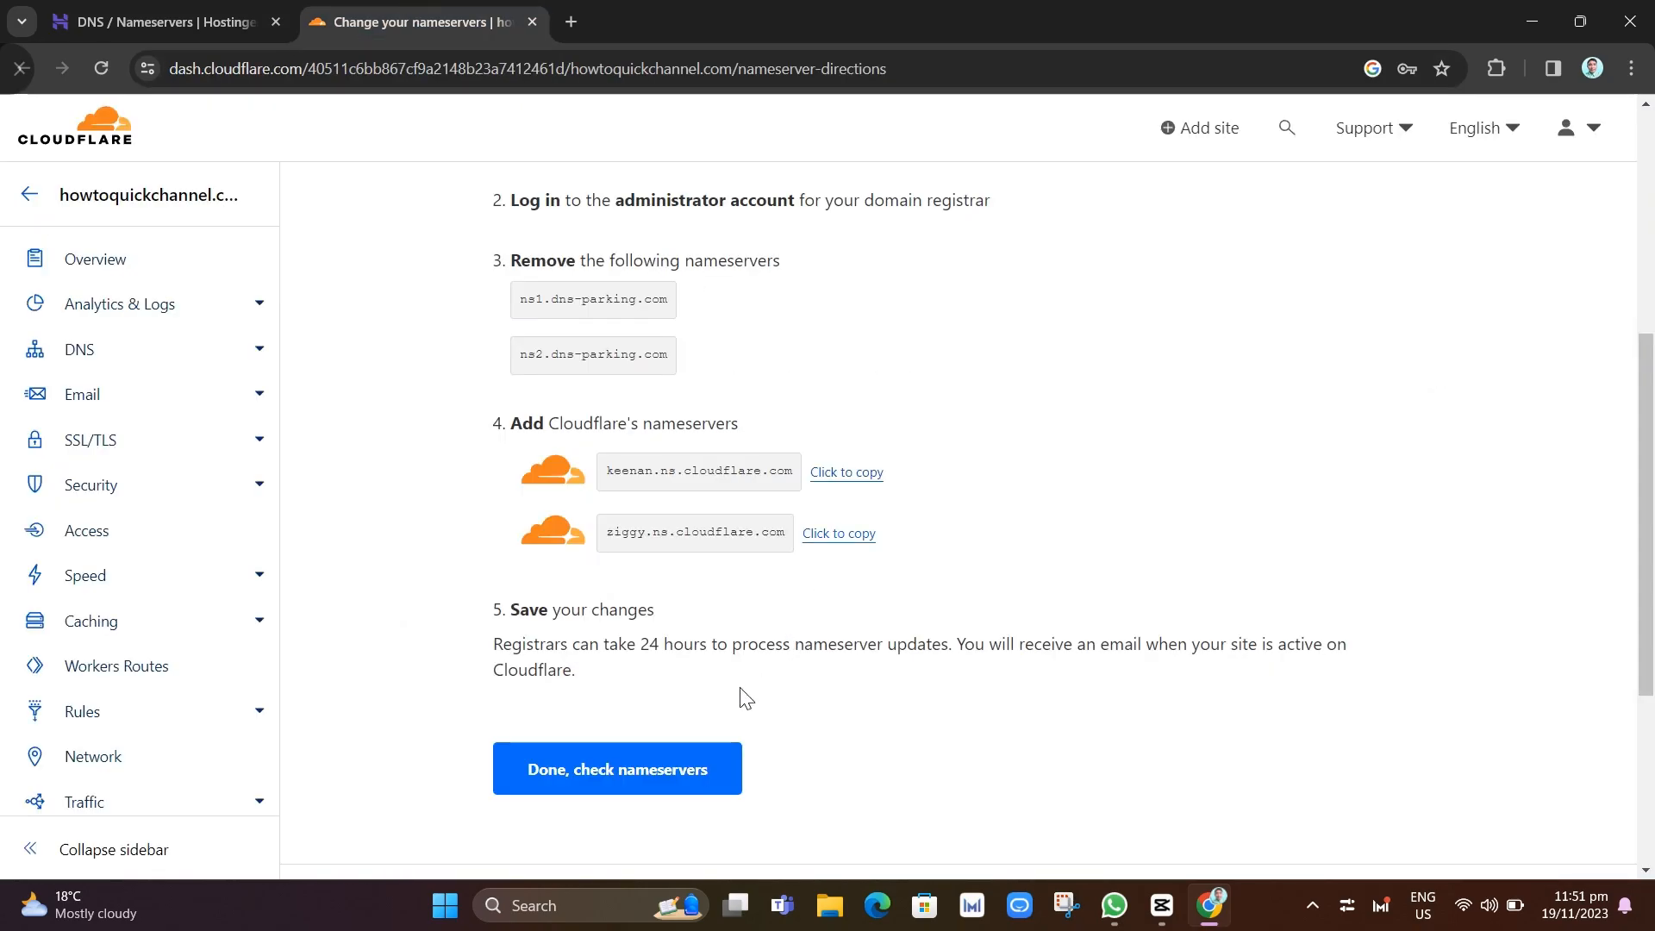
- Confirm nameservers and save HTTPS Rewrites on, Always Use HTTPS off, Brotli on
{"action": "left_click", "coordinate": [617, 768]}
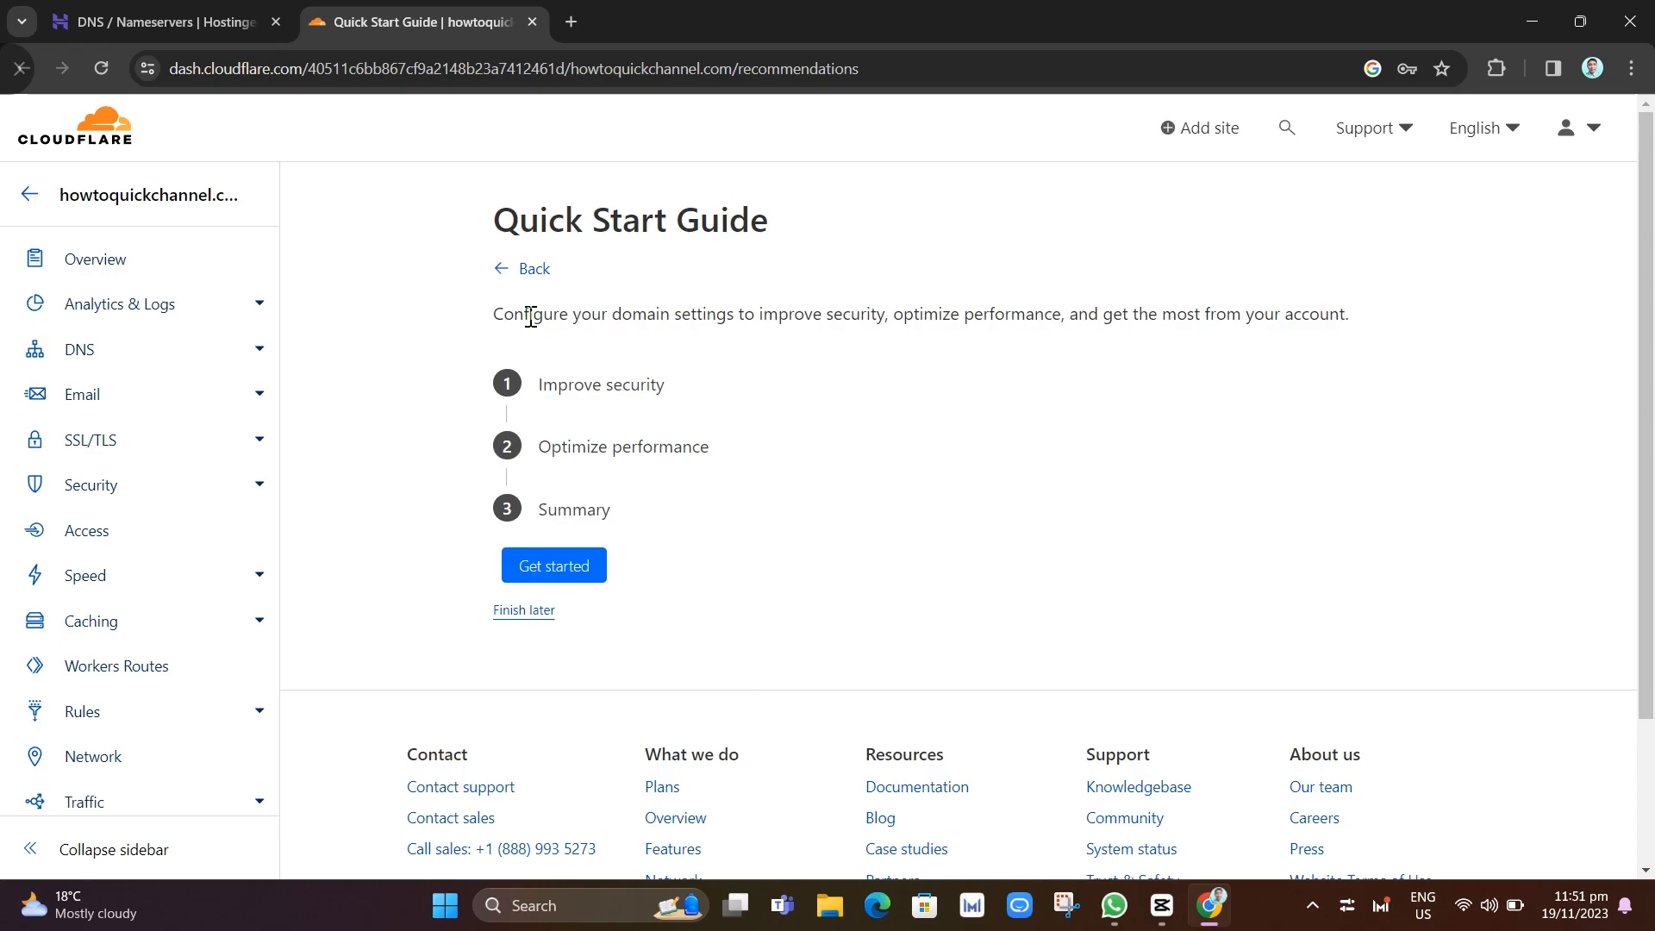
{"action": "mouse_move", "coordinate": [1088, 570]}
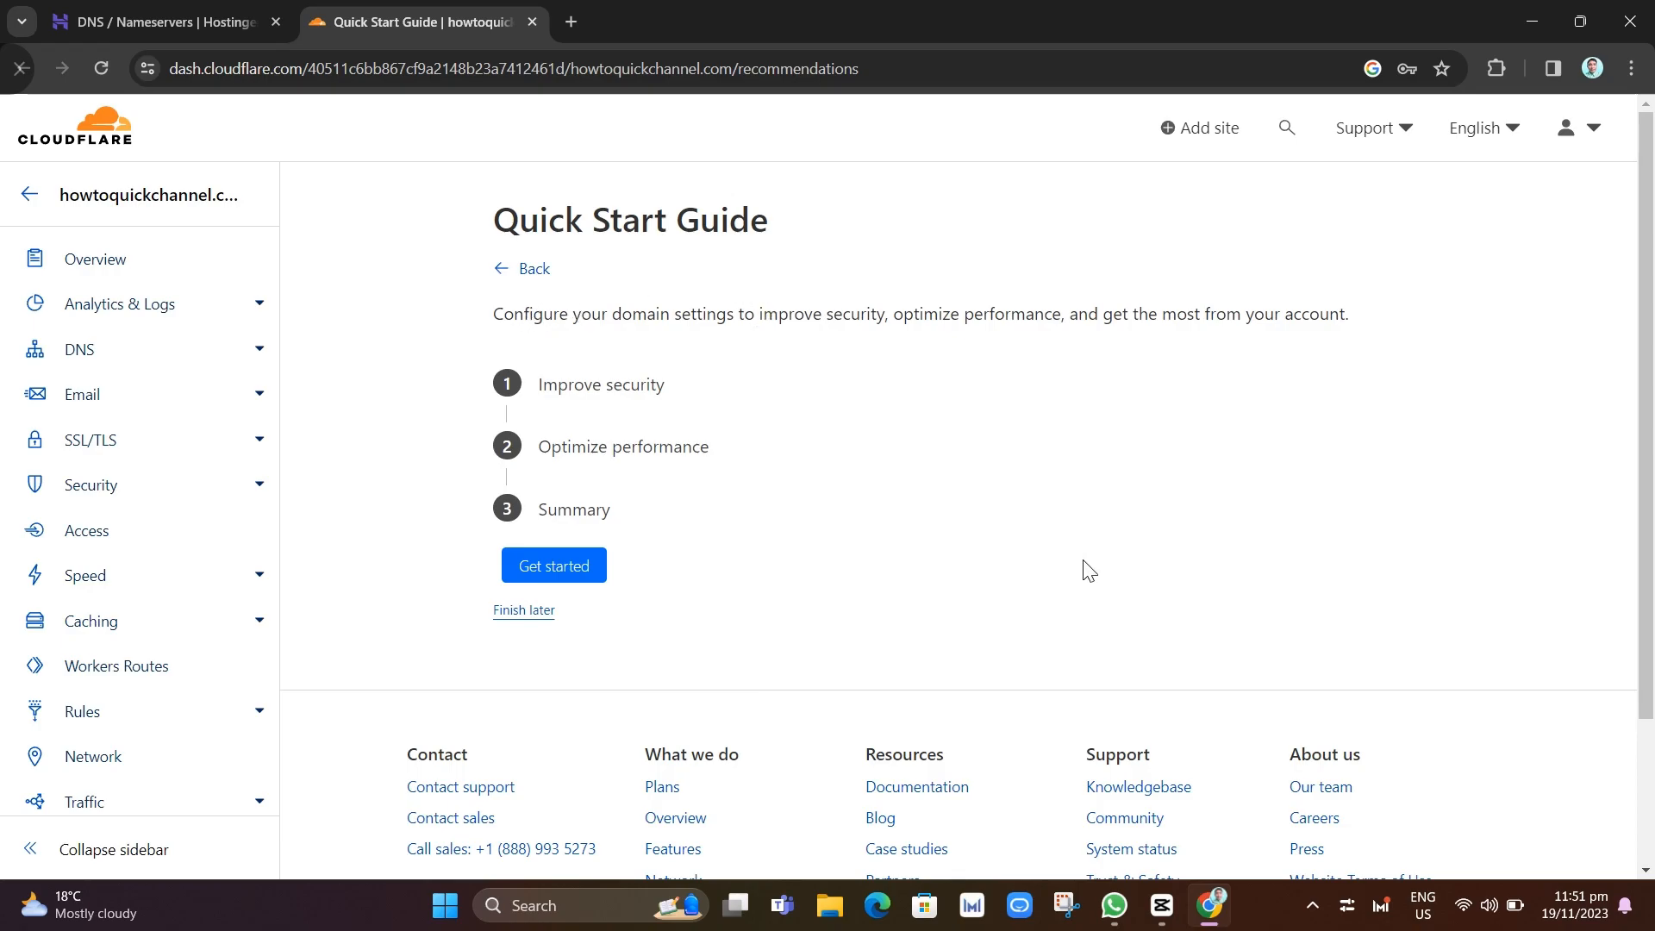
{"action": "mouse_move", "coordinate": [1019, 340]}
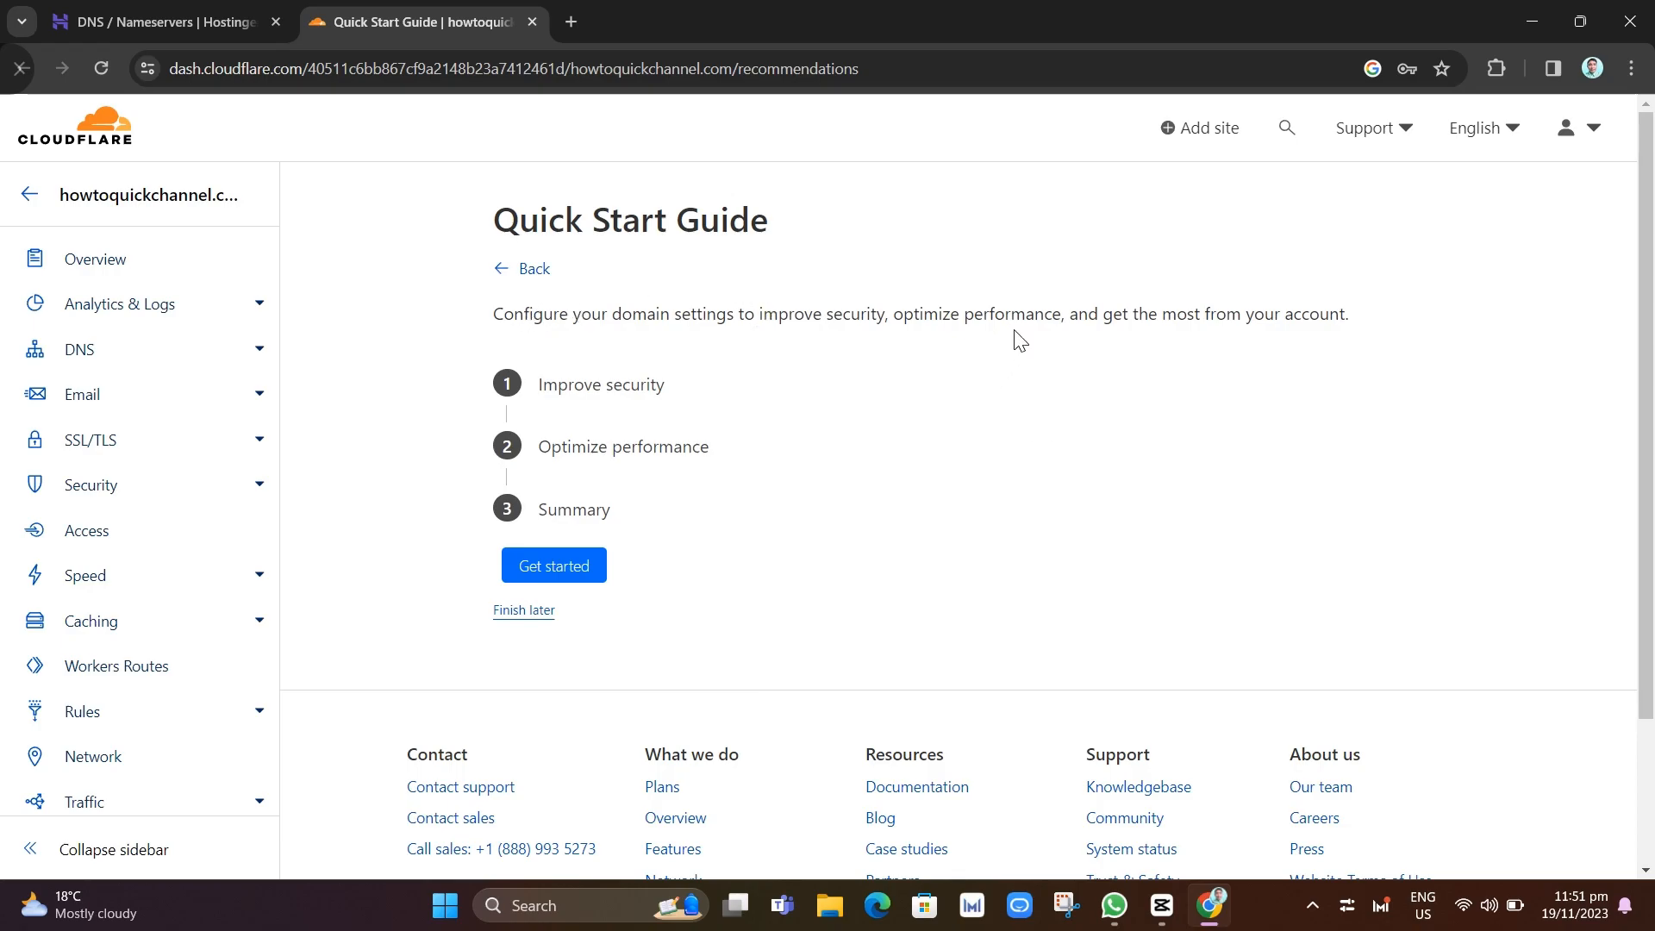
{"action": "mouse_move", "coordinate": [592, 395]}
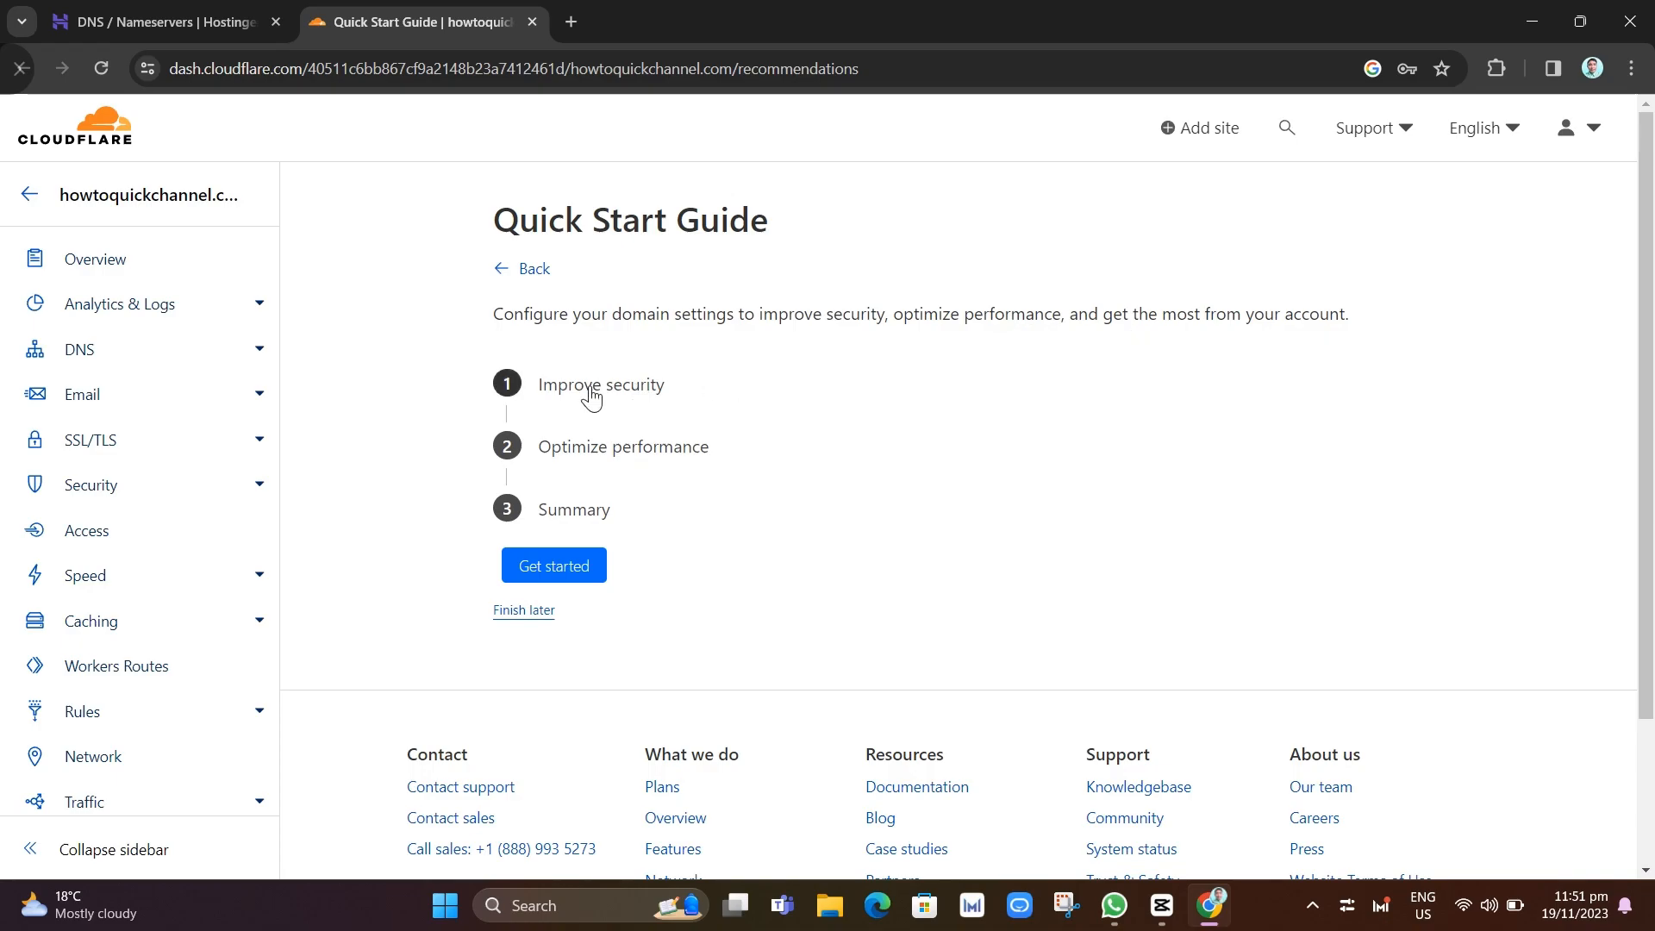
{"action": "left_click", "coordinate": [554, 564]}
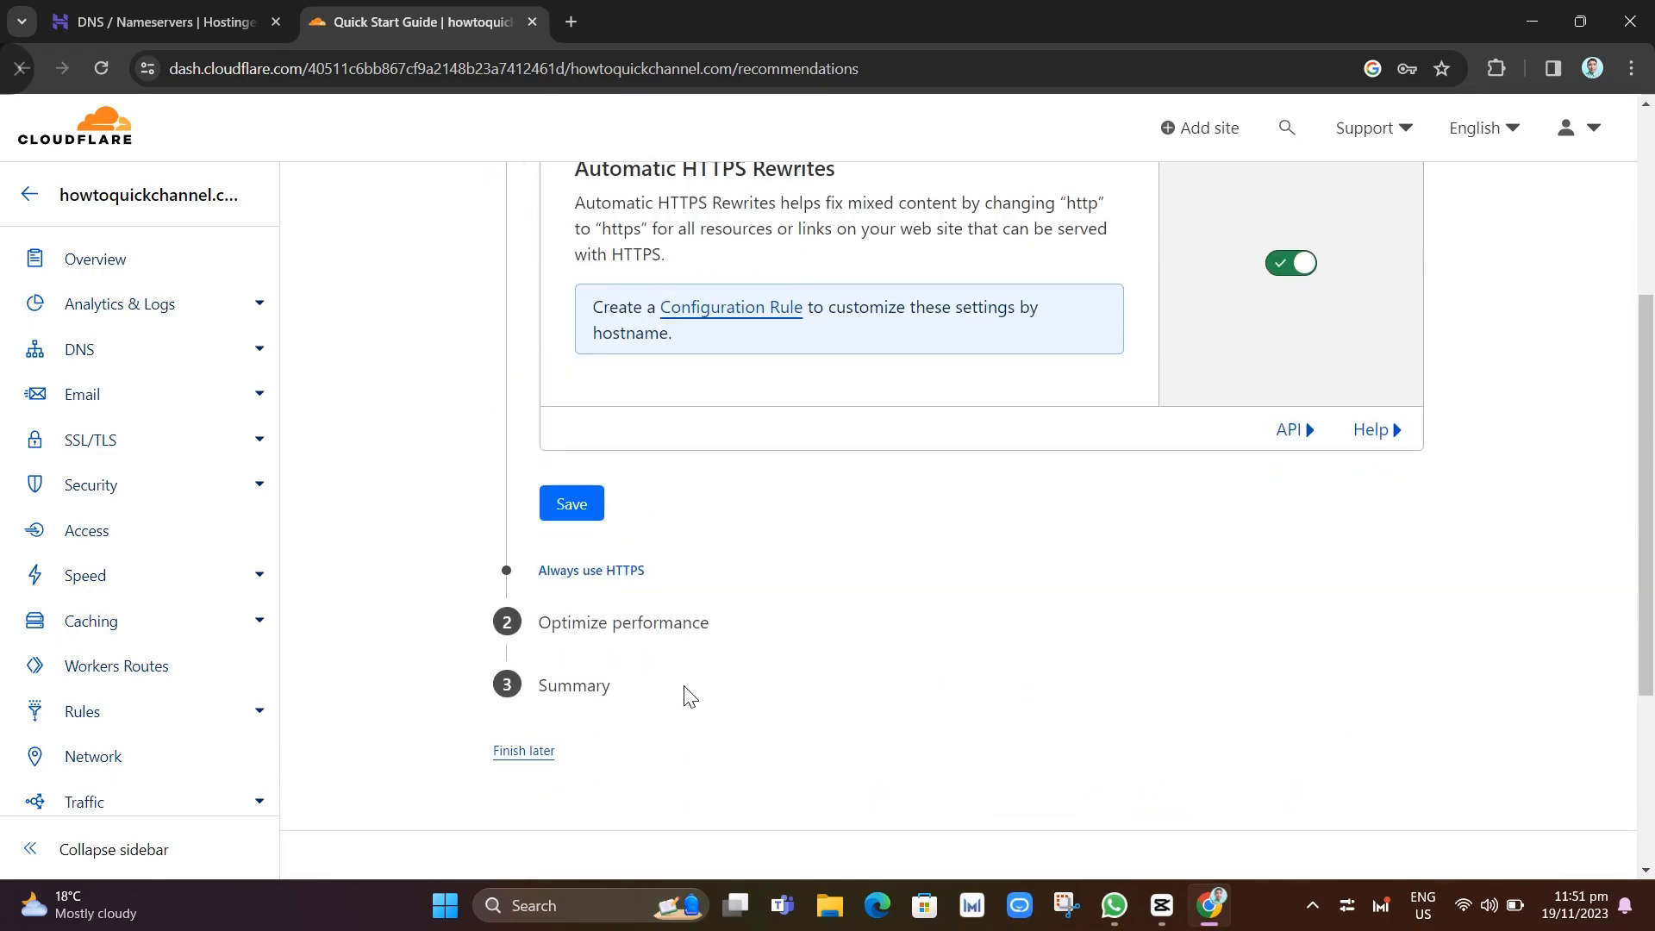
{"action": "scroll", "scroll_direction": "down", "scroll_amount": 3}
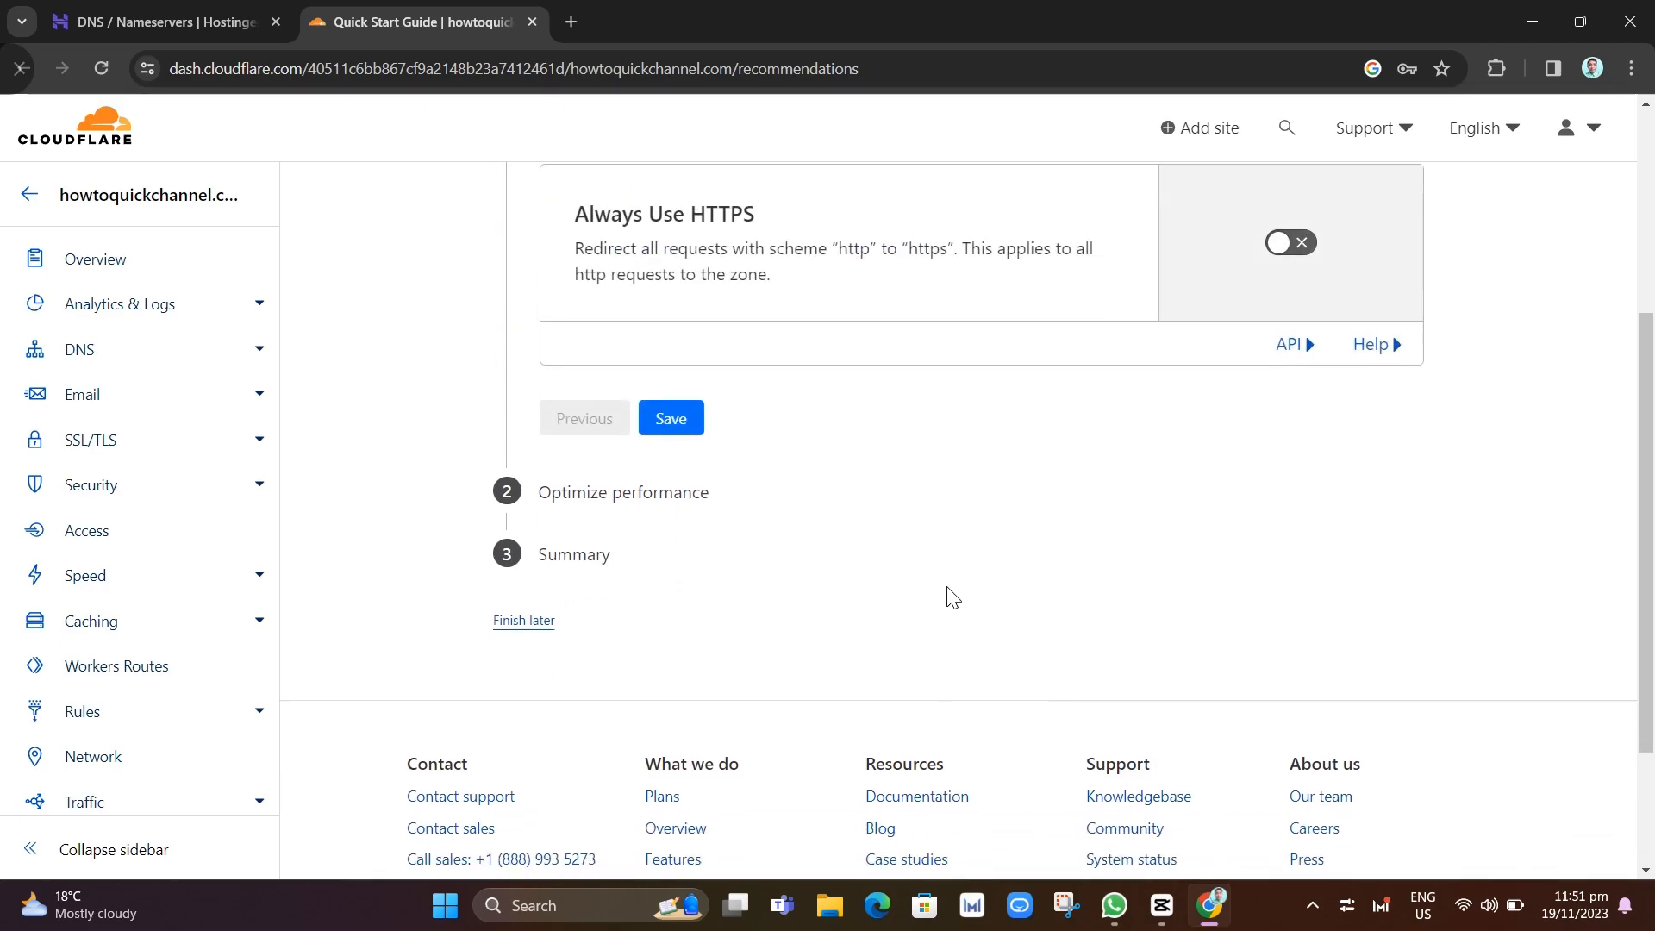
{"action": "left_click", "coordinate": [671, 418]}
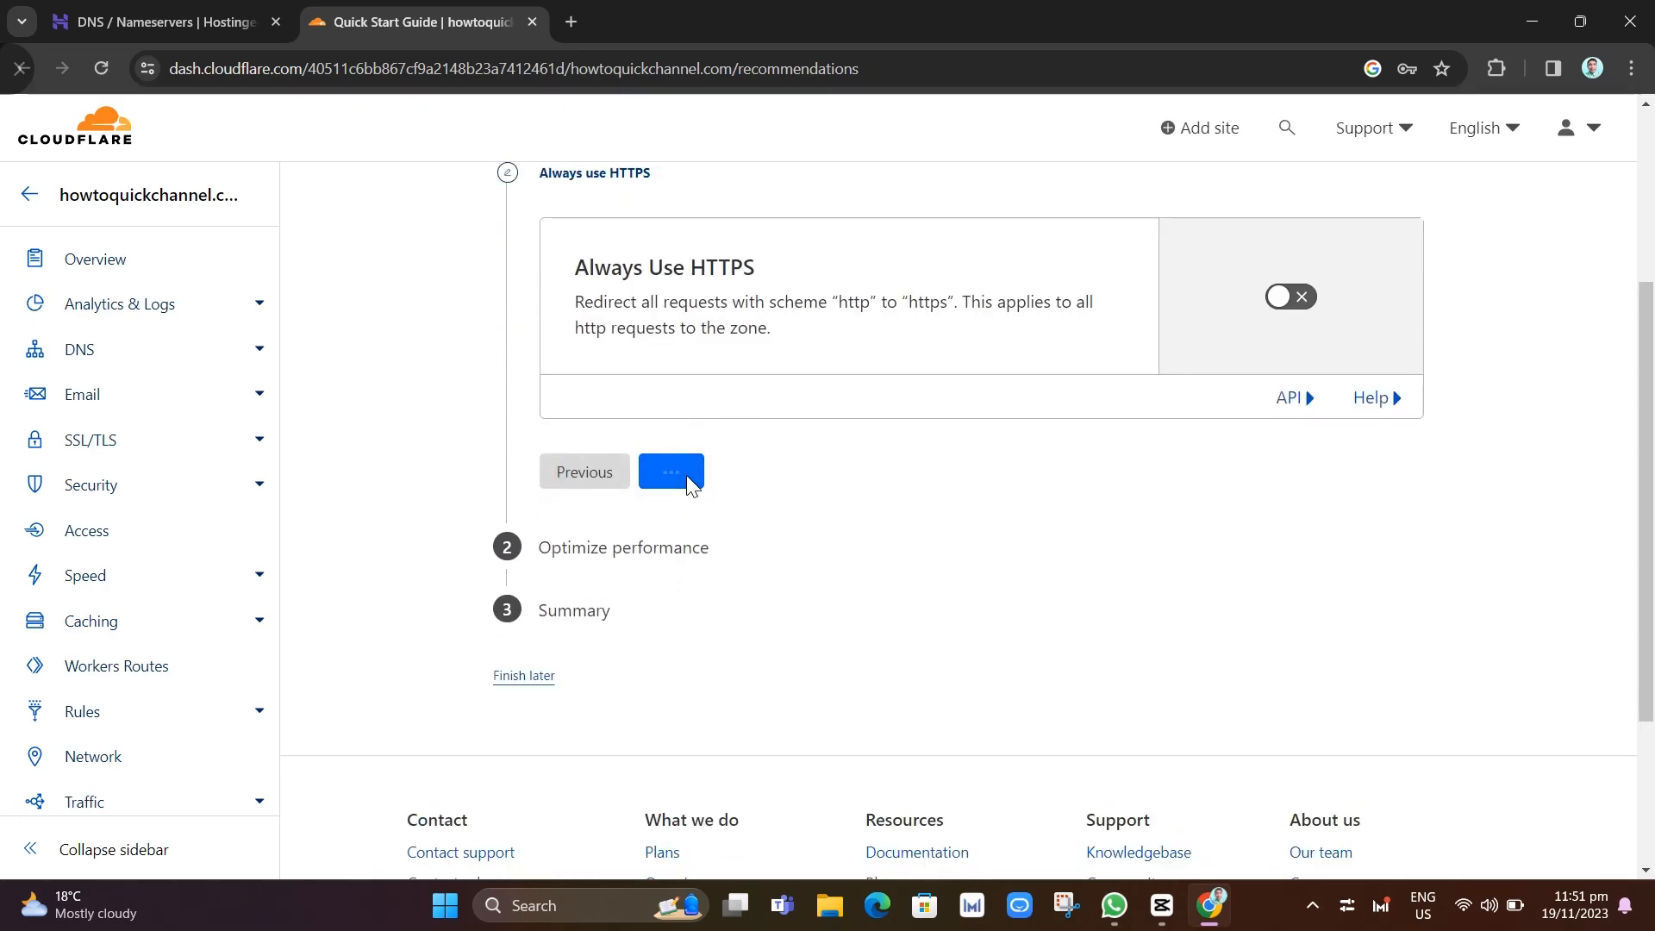
{"action": "left_click", "coordinate": [672, 471]}
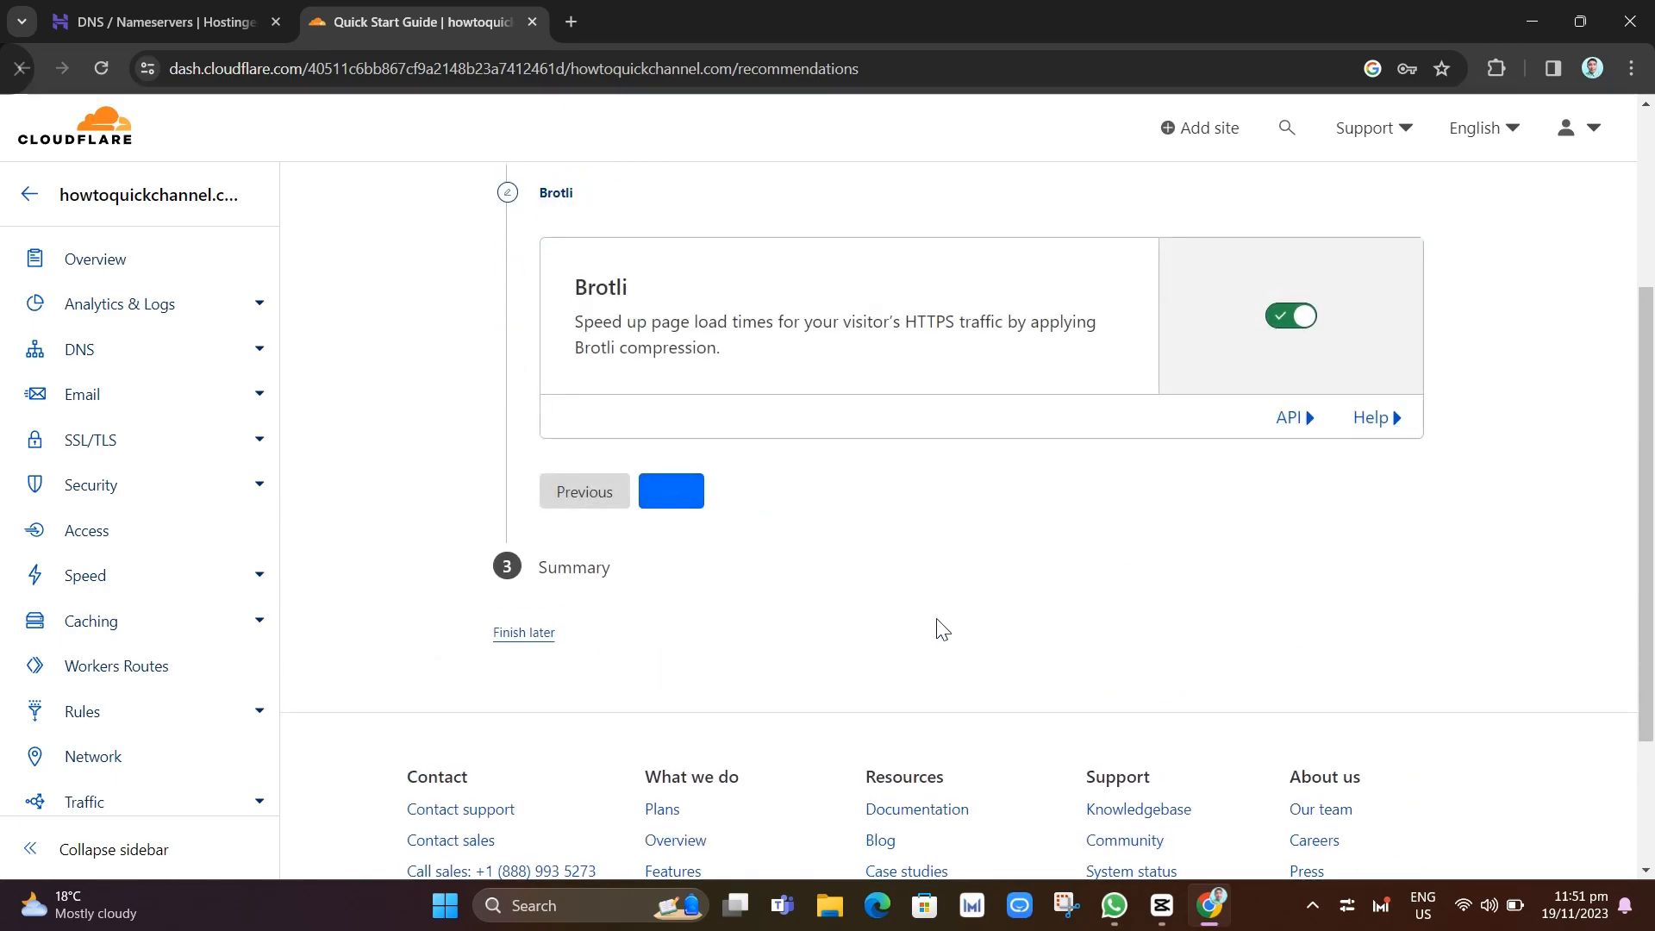
{"action": "left_click", "coordinate": [671, 490]}
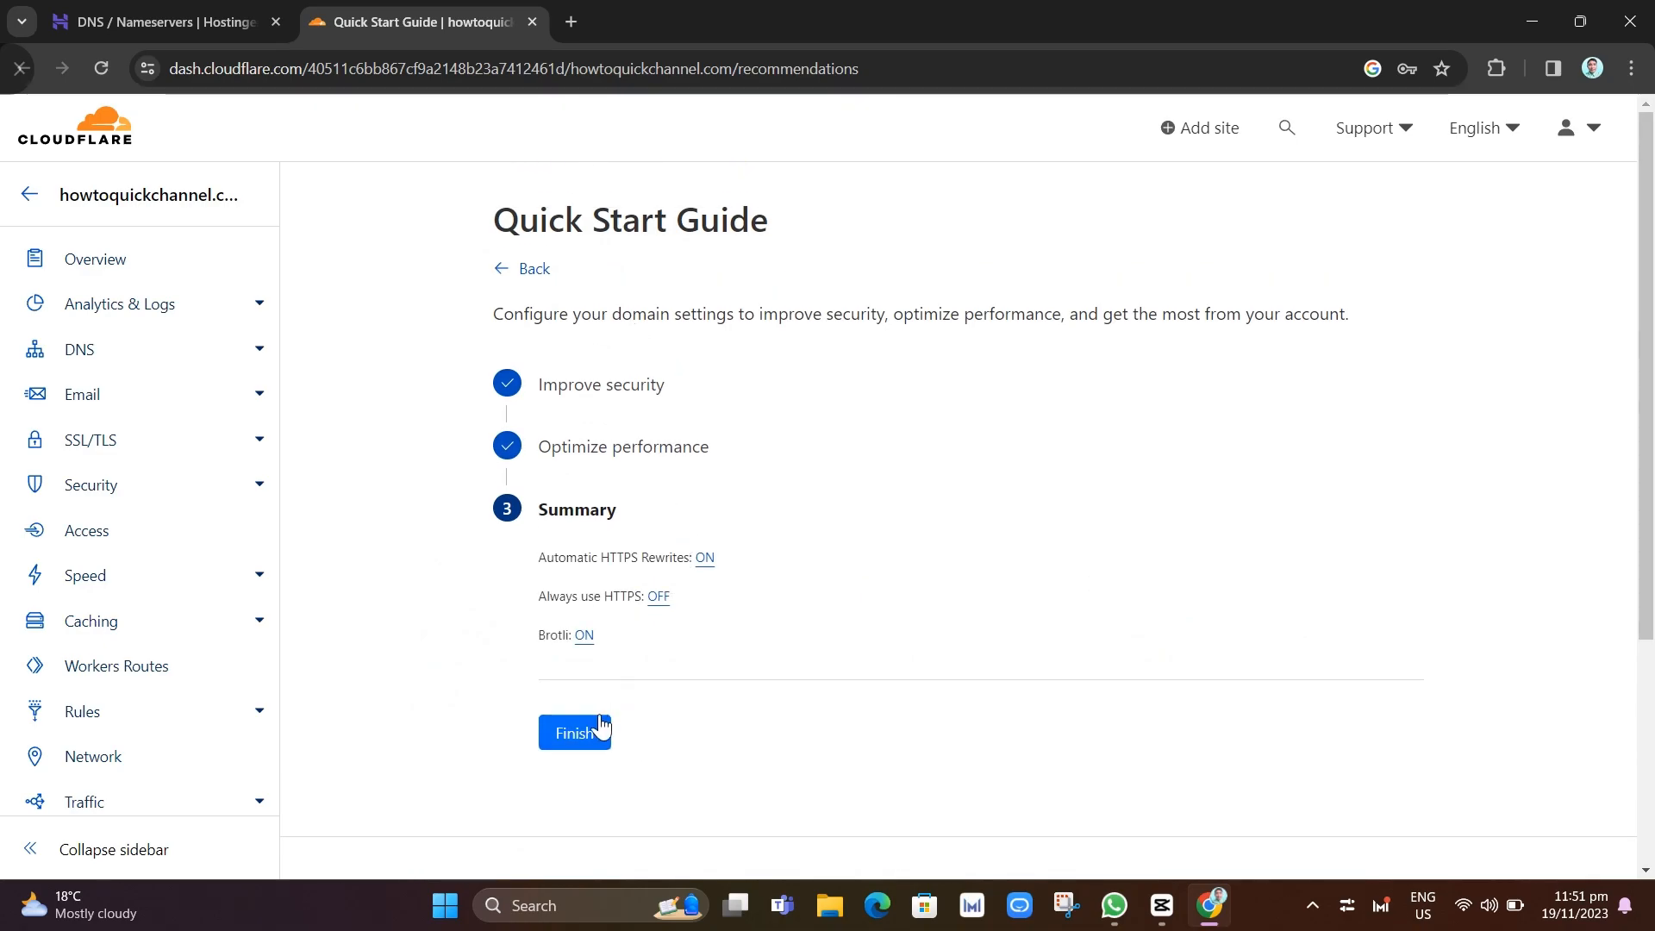
{"action": "left_click", "coordinate": [575, 732]}
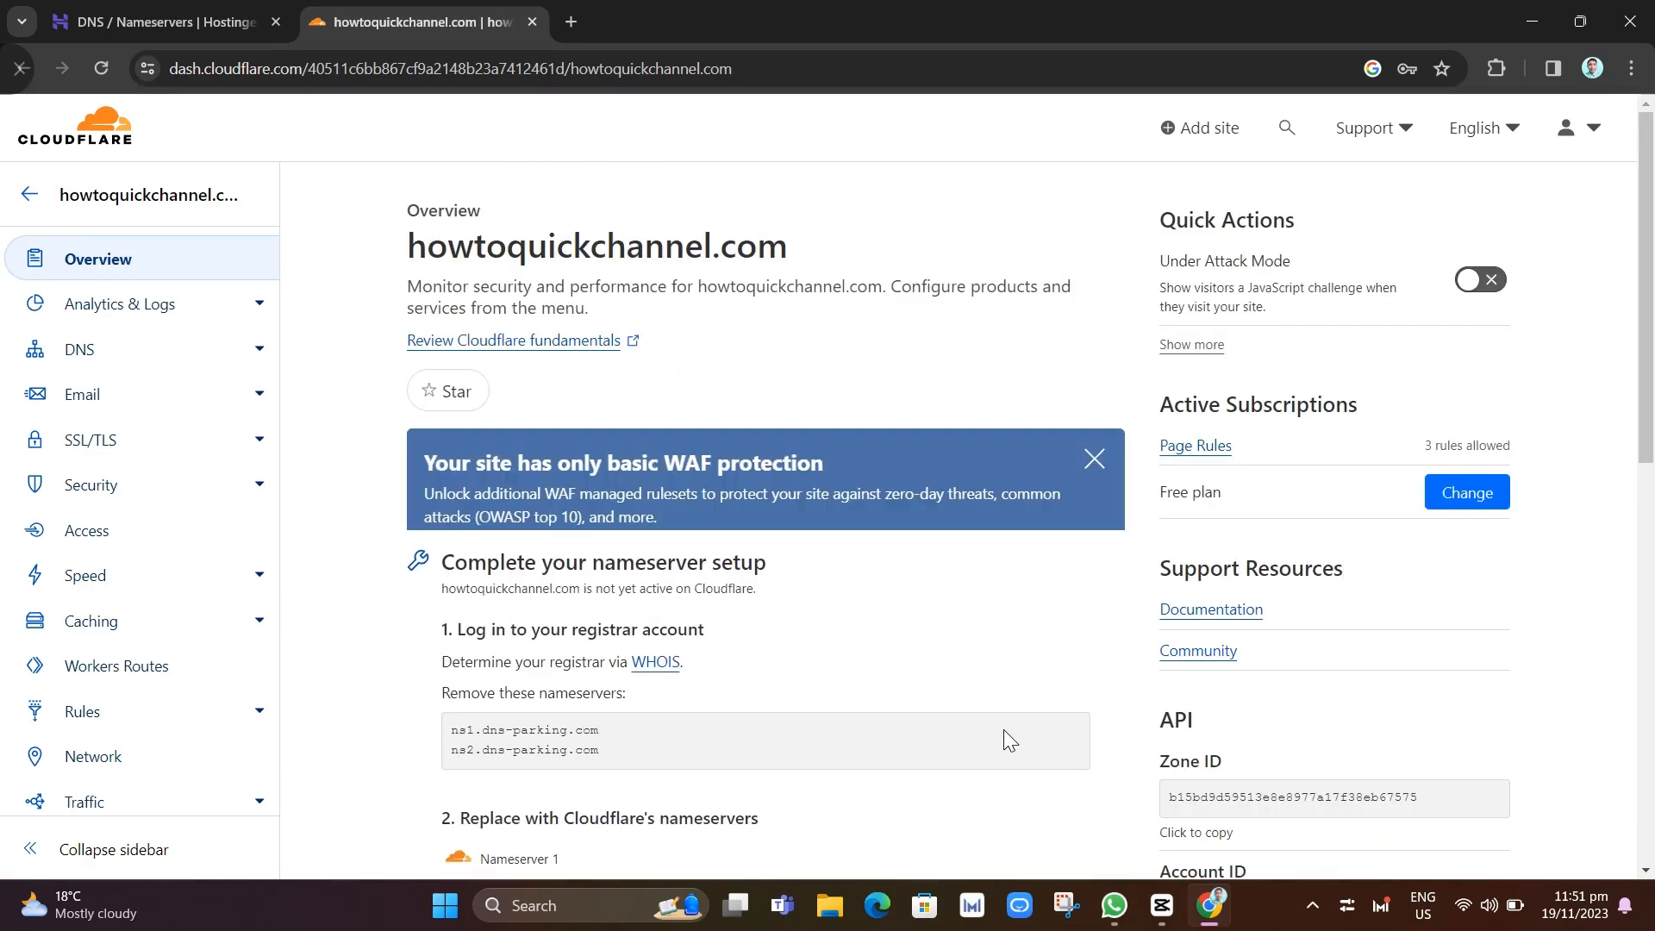
- Scroll through howtoquickchannel.com's overview, still pending nameserver activation
{"action": "scroll", "scroll_direction": "down", "scroll_amount": 3}
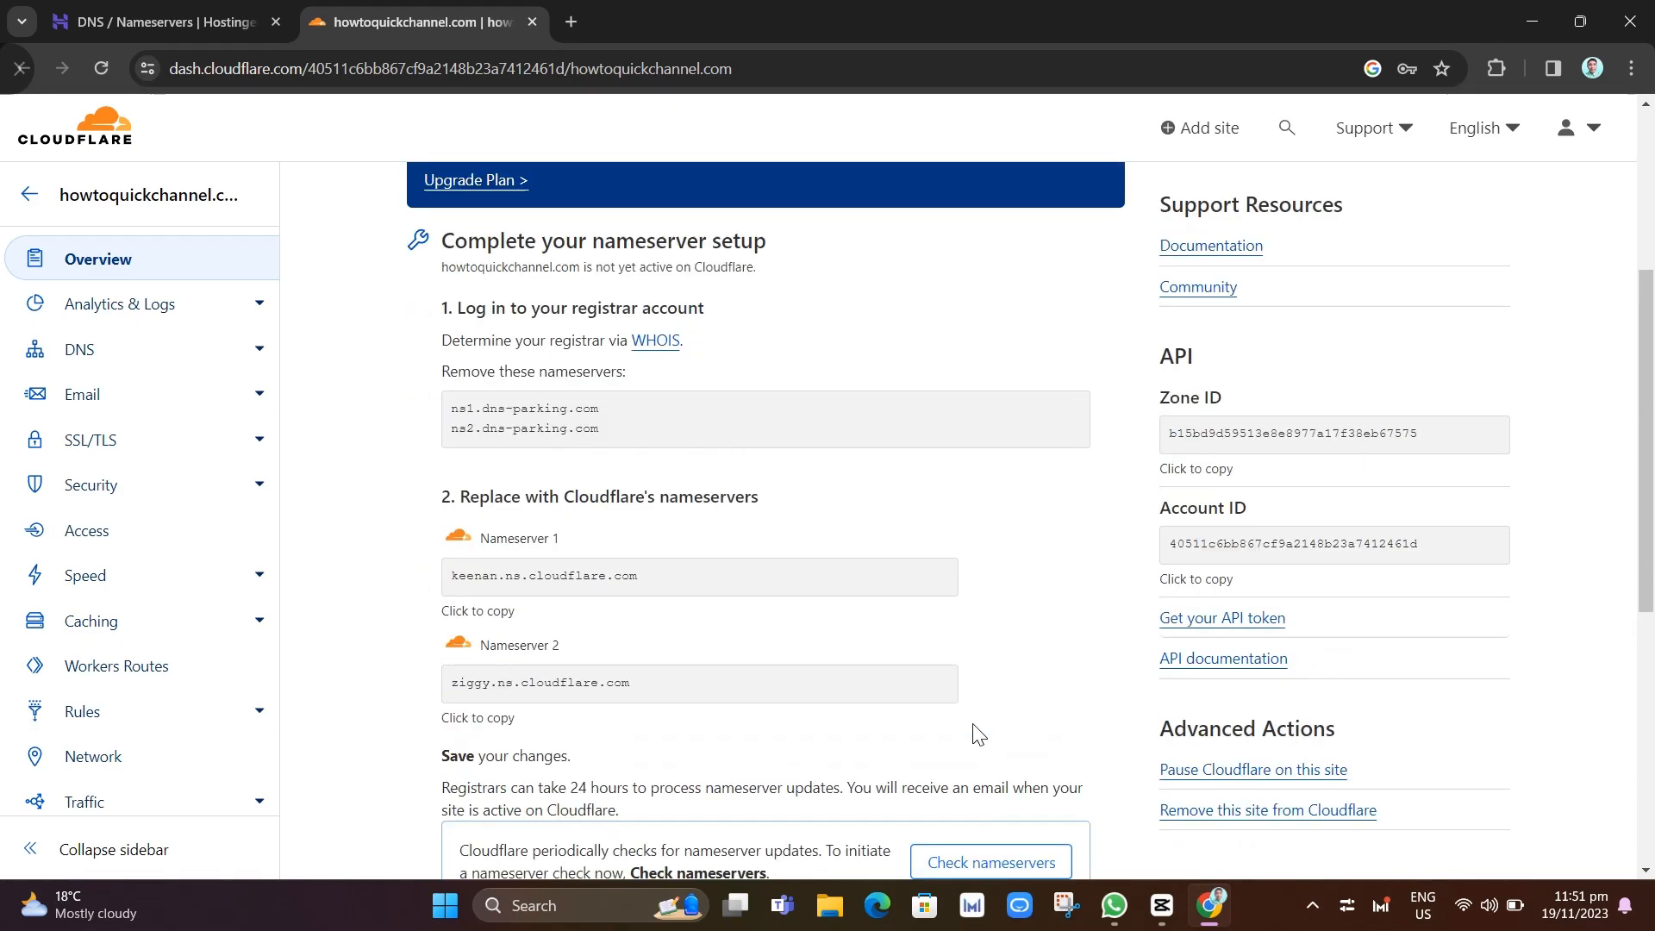
{"action": "scroll", "scroll_direction": "up", "scroll_amount": 3}
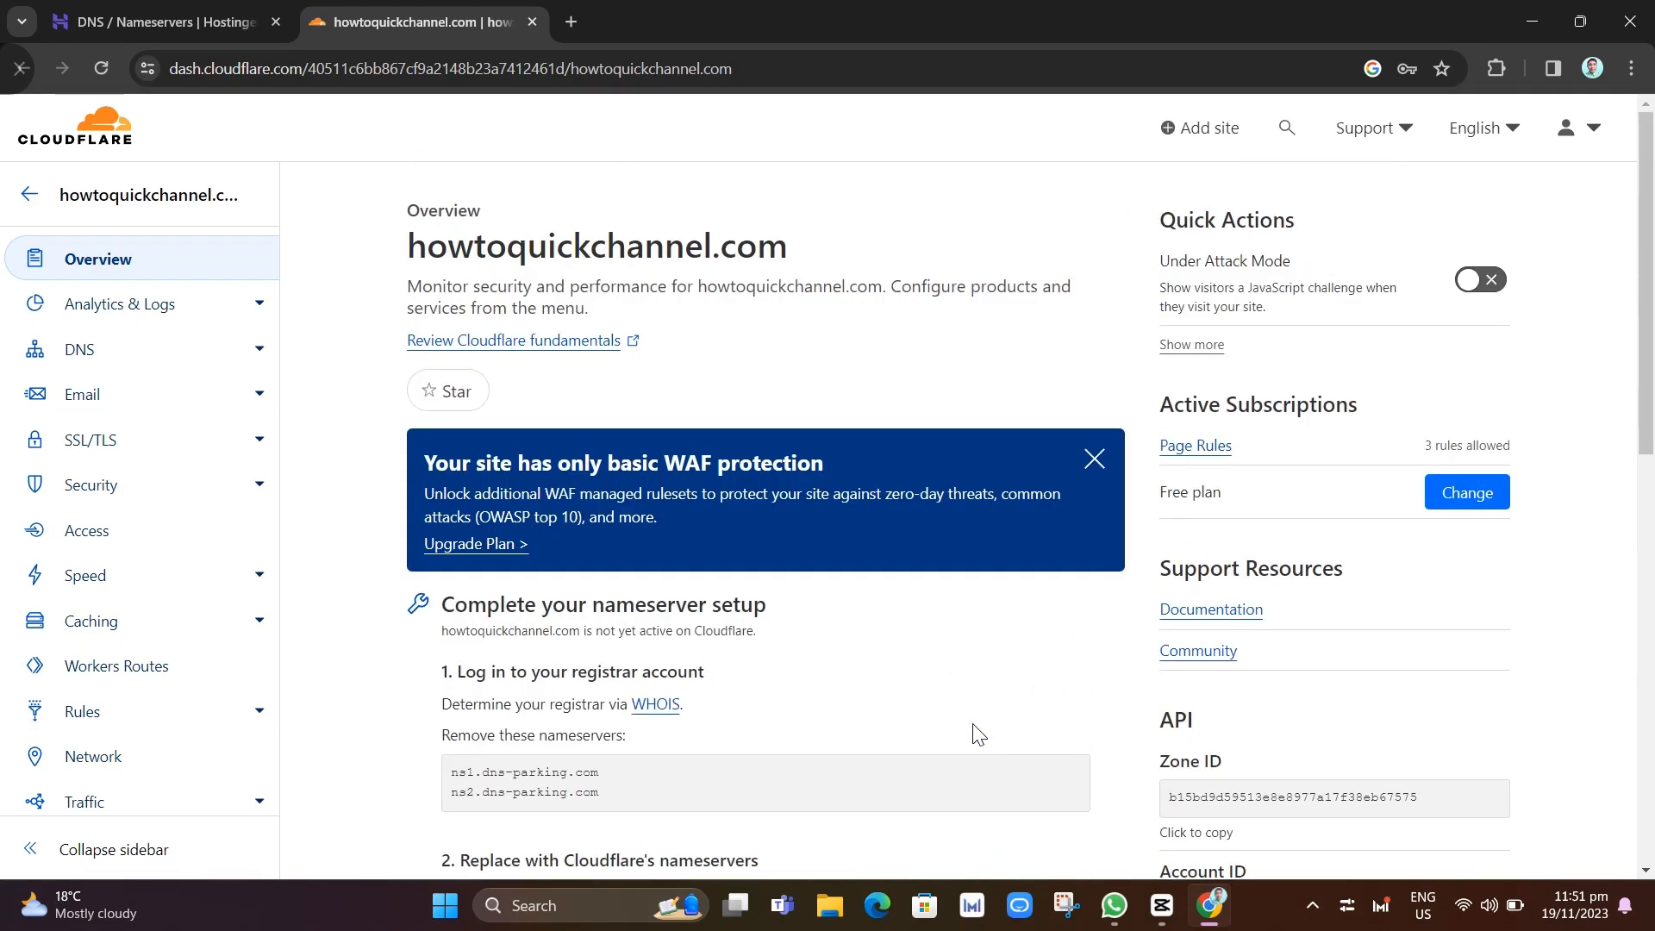
{"action": "scroll", "scroll_direction": "down", "scroll_amount": 3}
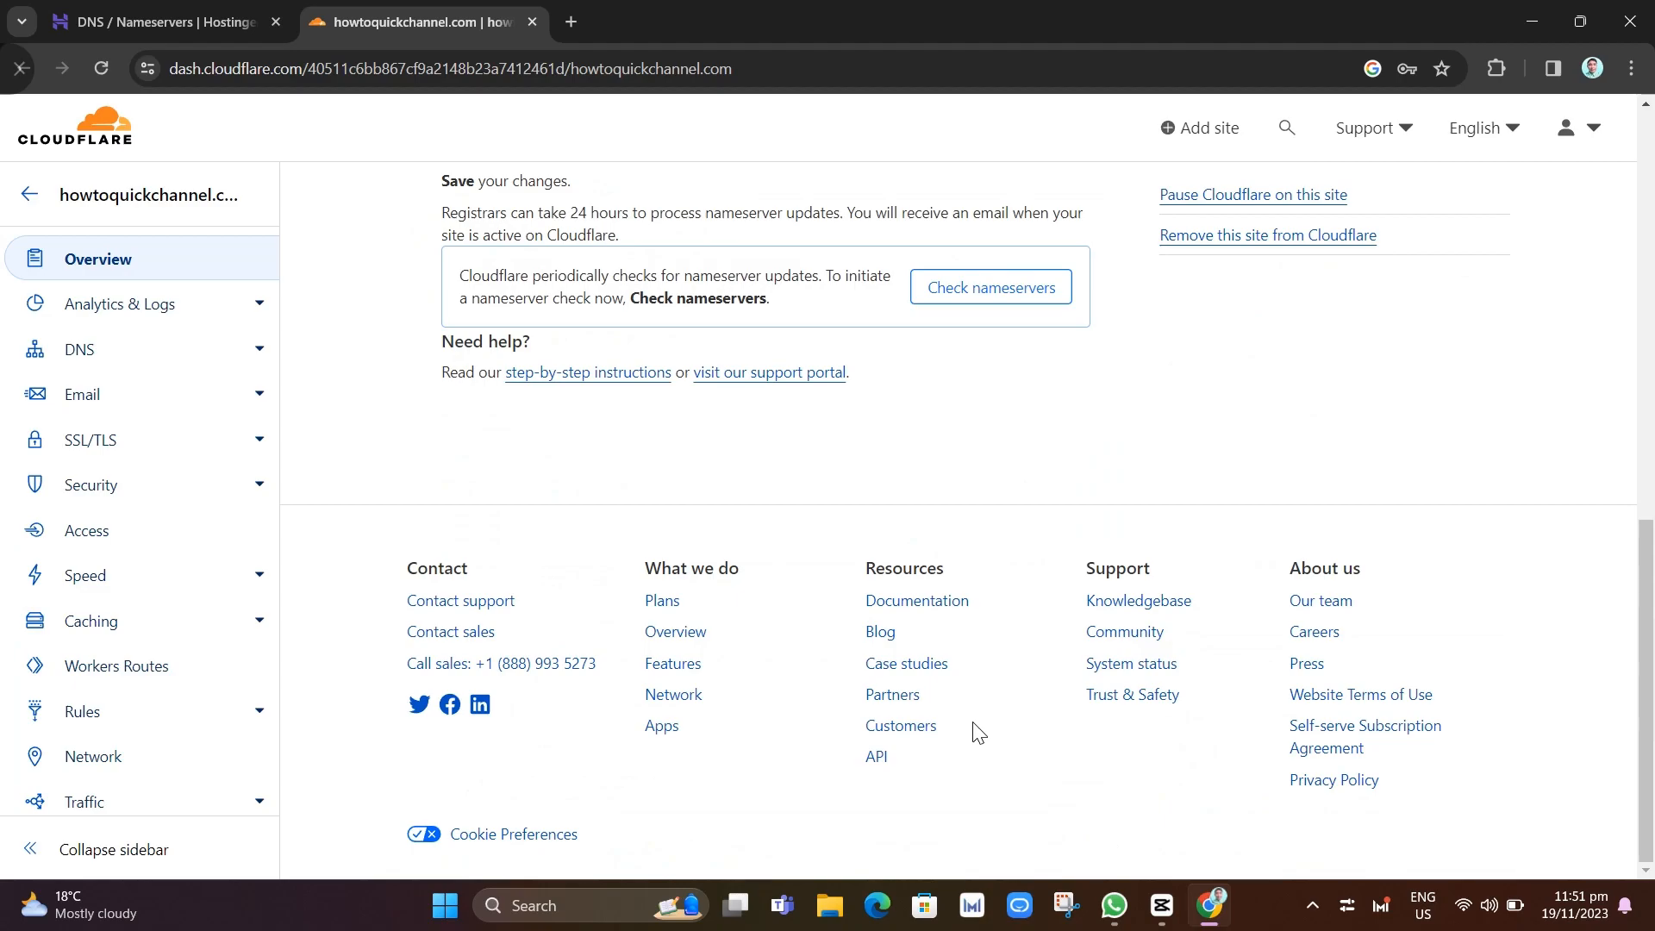
{"action": "scroll", "scroll_direction": "up", "scroll_amount": 3}
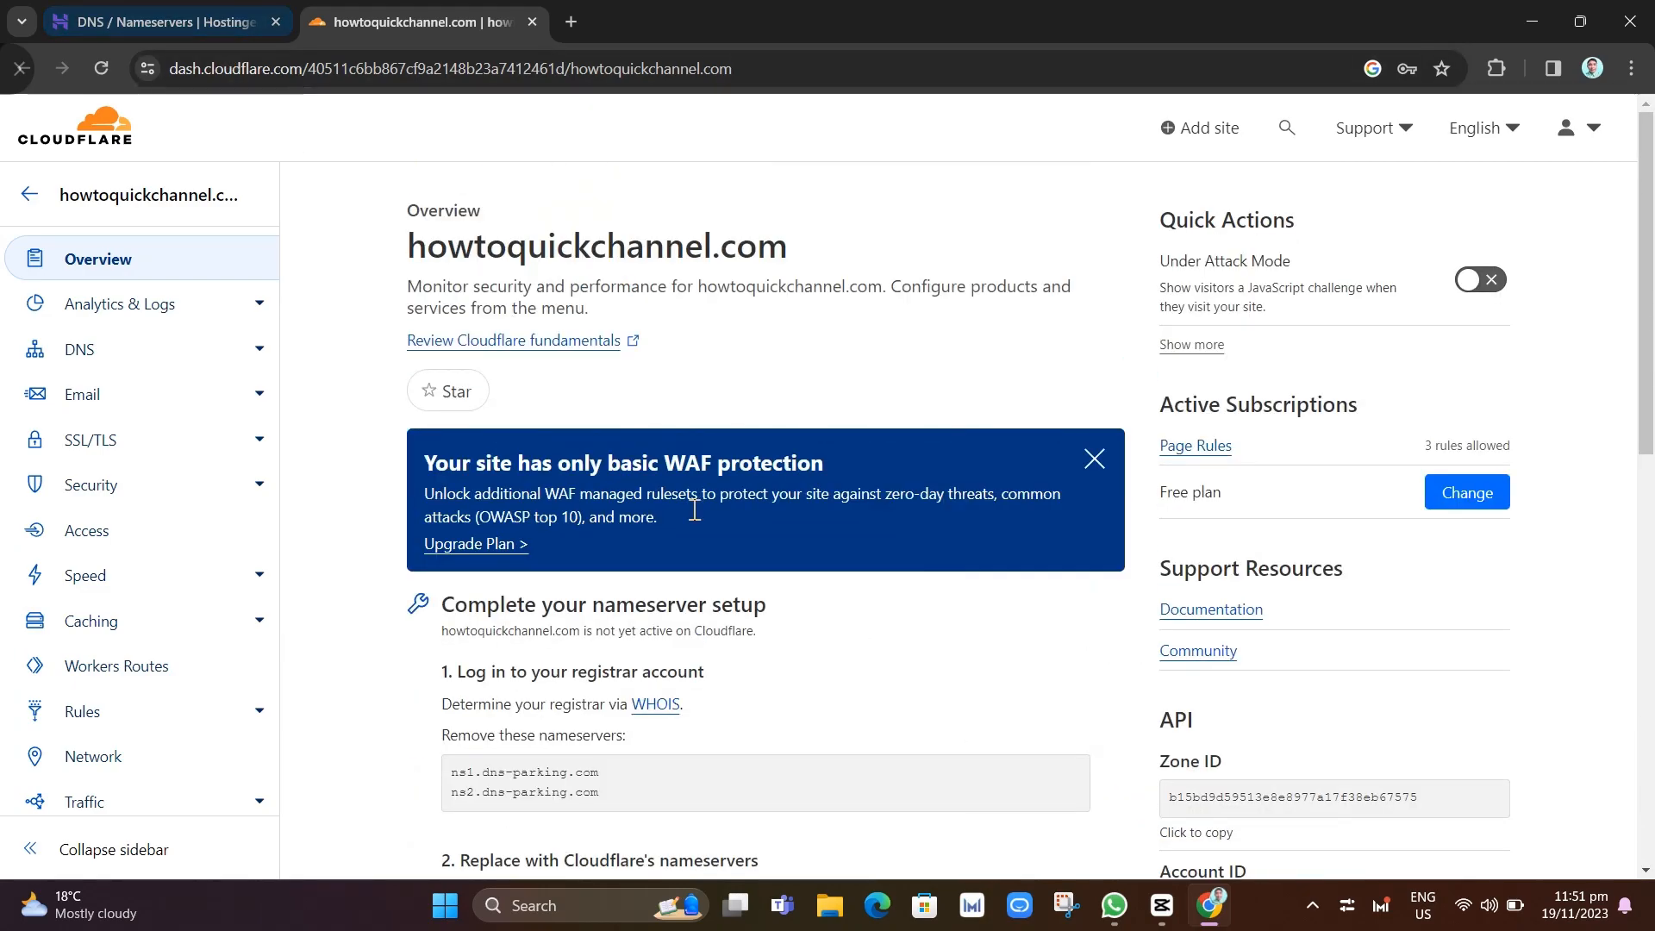
{"action": "left_click", "coordinate": [159, 21]}
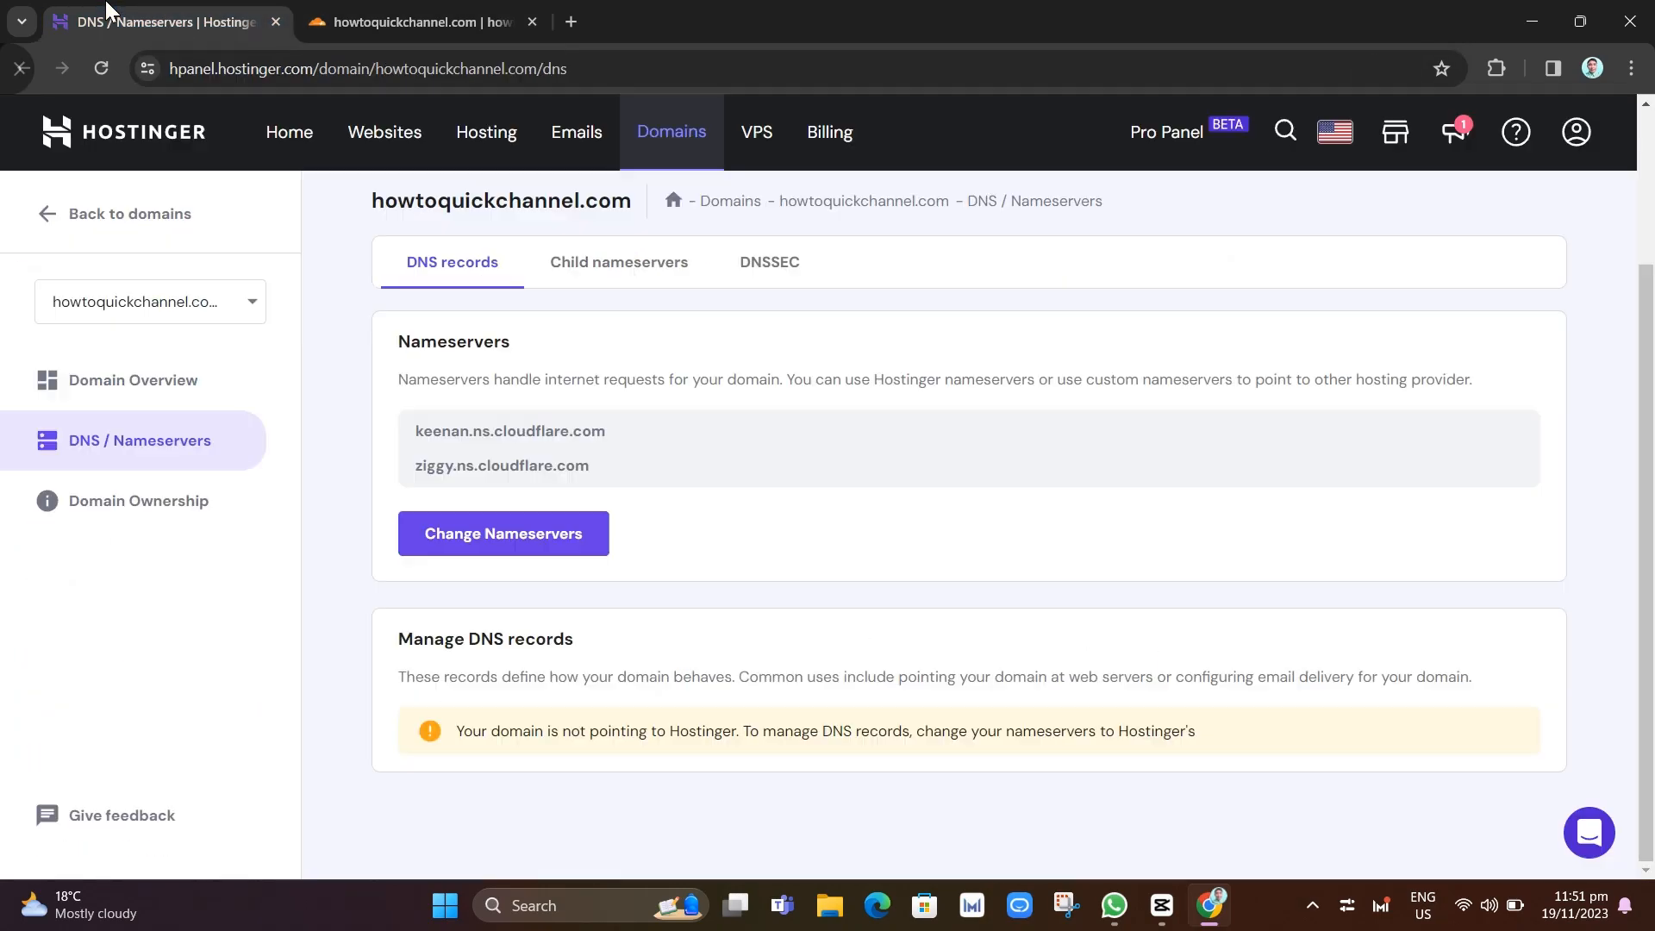
{"action": "left_click", "coordinate": [422, 20]}
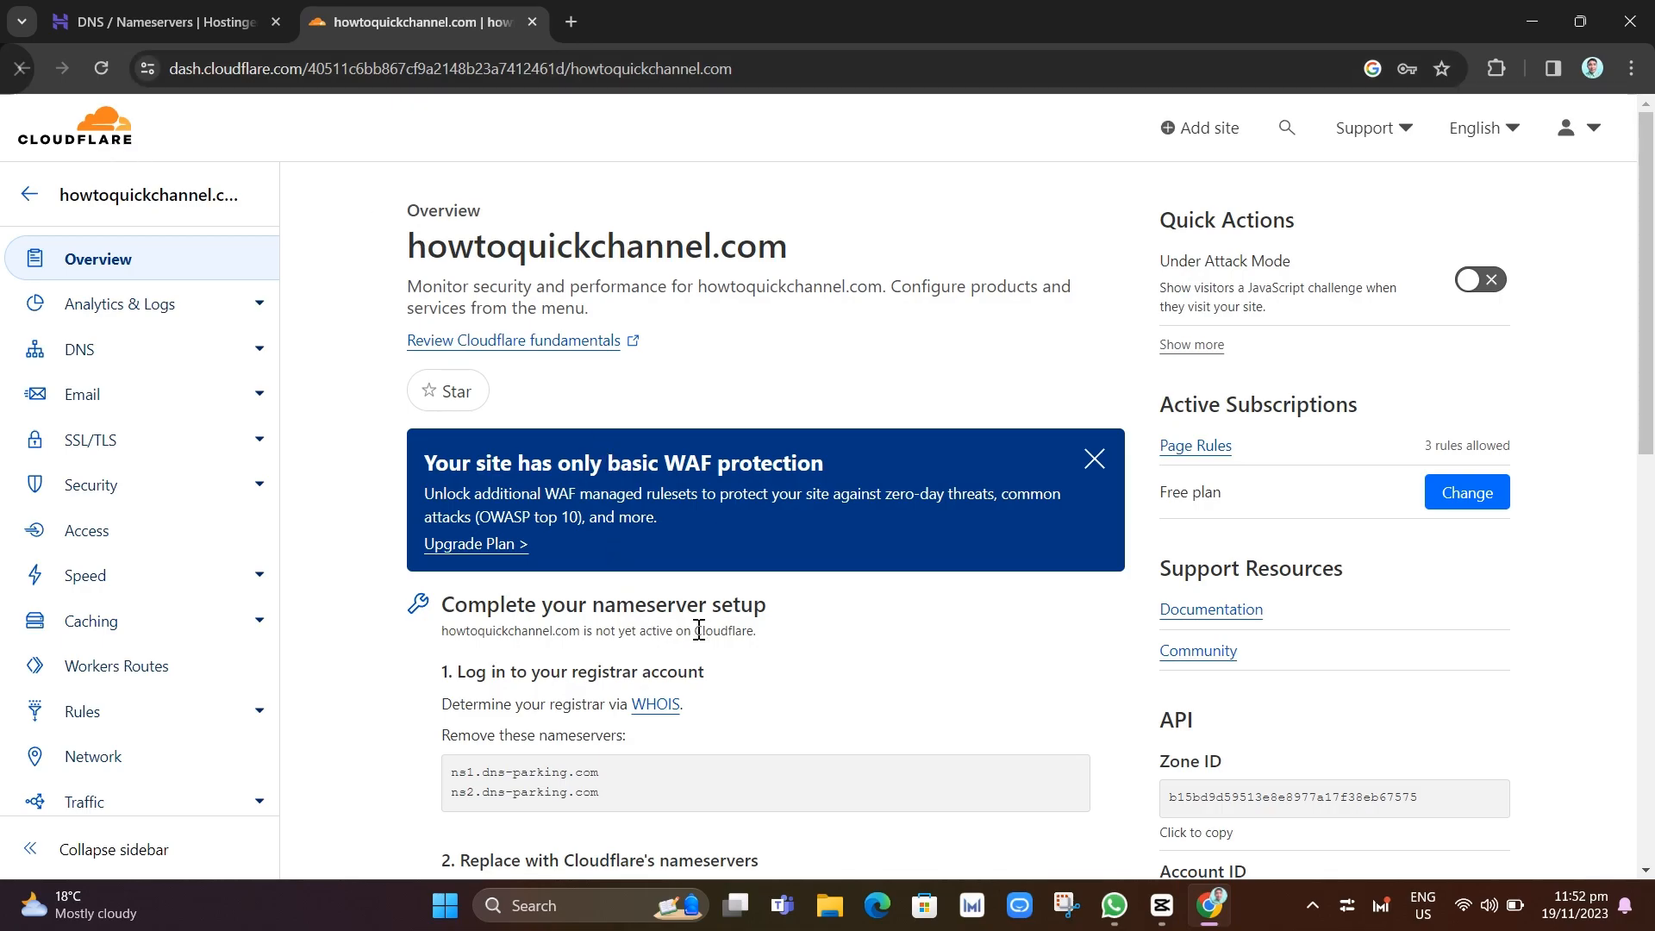
{"action": "scroll", "scroll_direction": "down", "scroll_amount": 3}
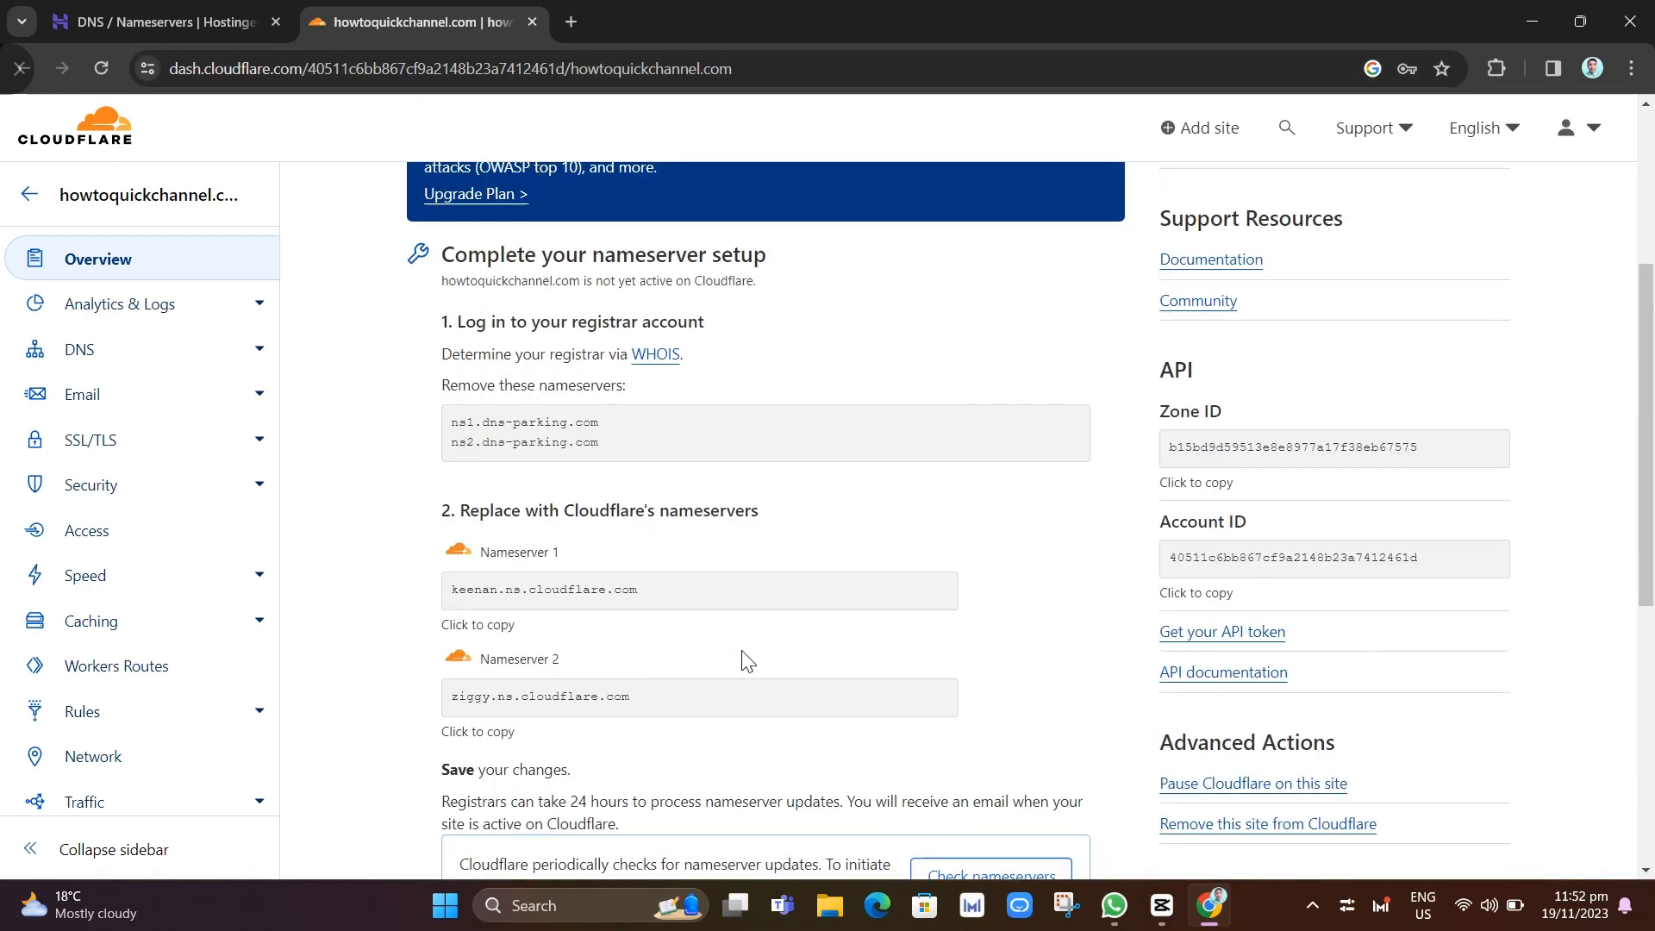
{"action": "scroll", "scroll_direction": "down", "scroll_amount": 3}
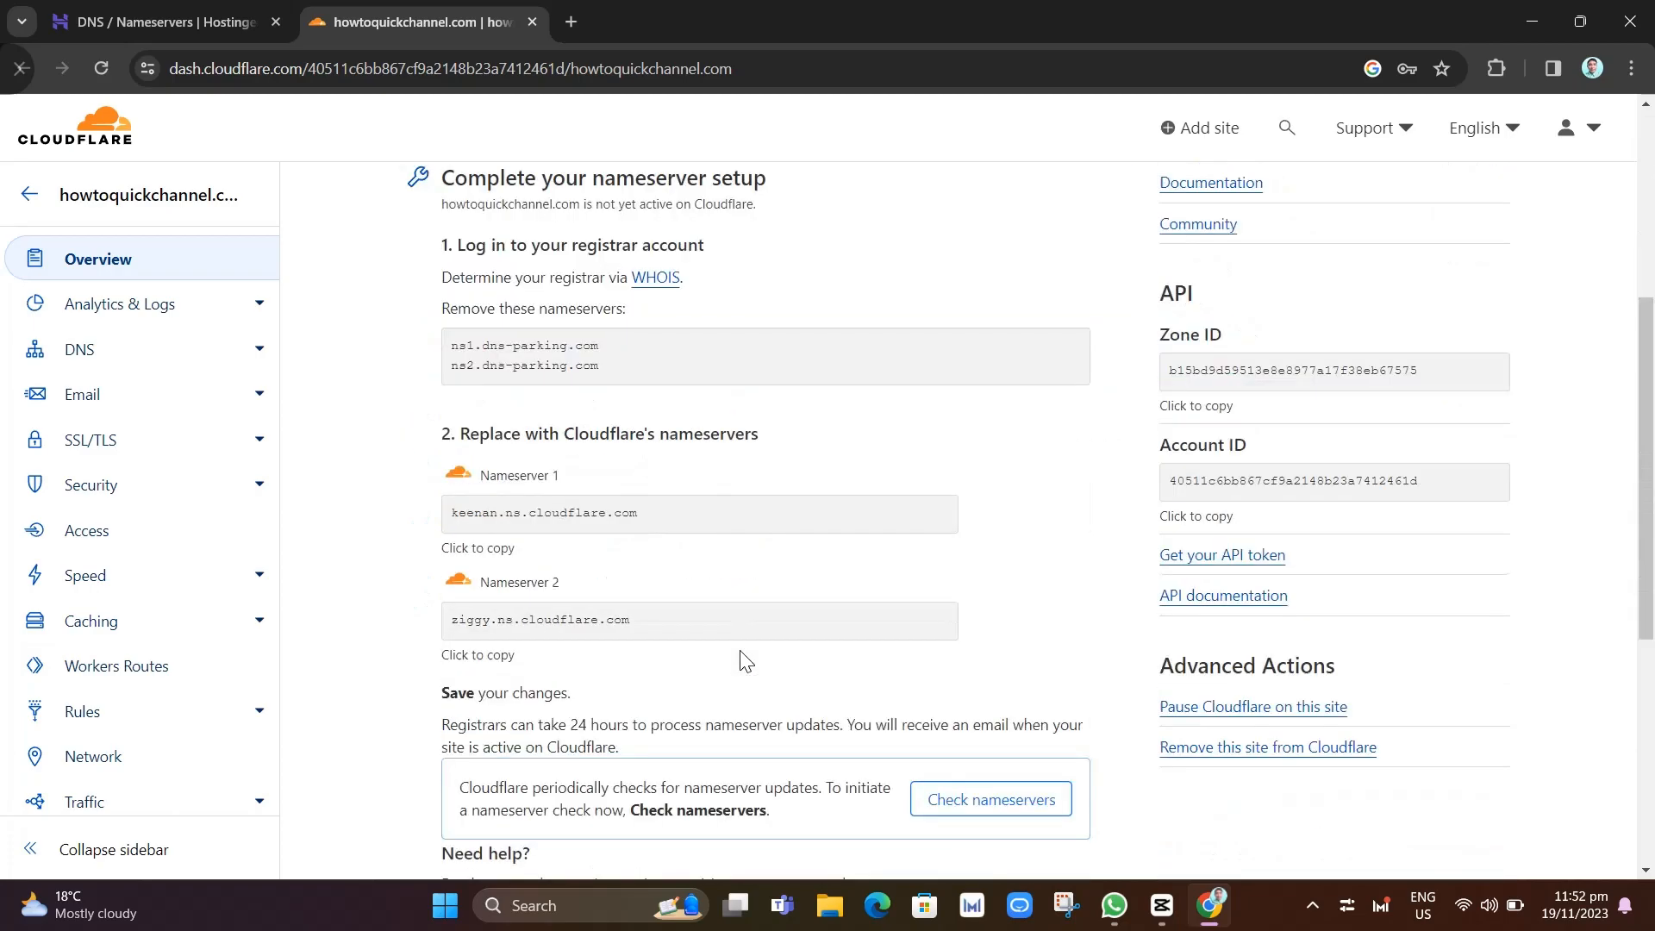
{"action": "scroll", "scroll_direction": "up", "scroll_amount": 3}
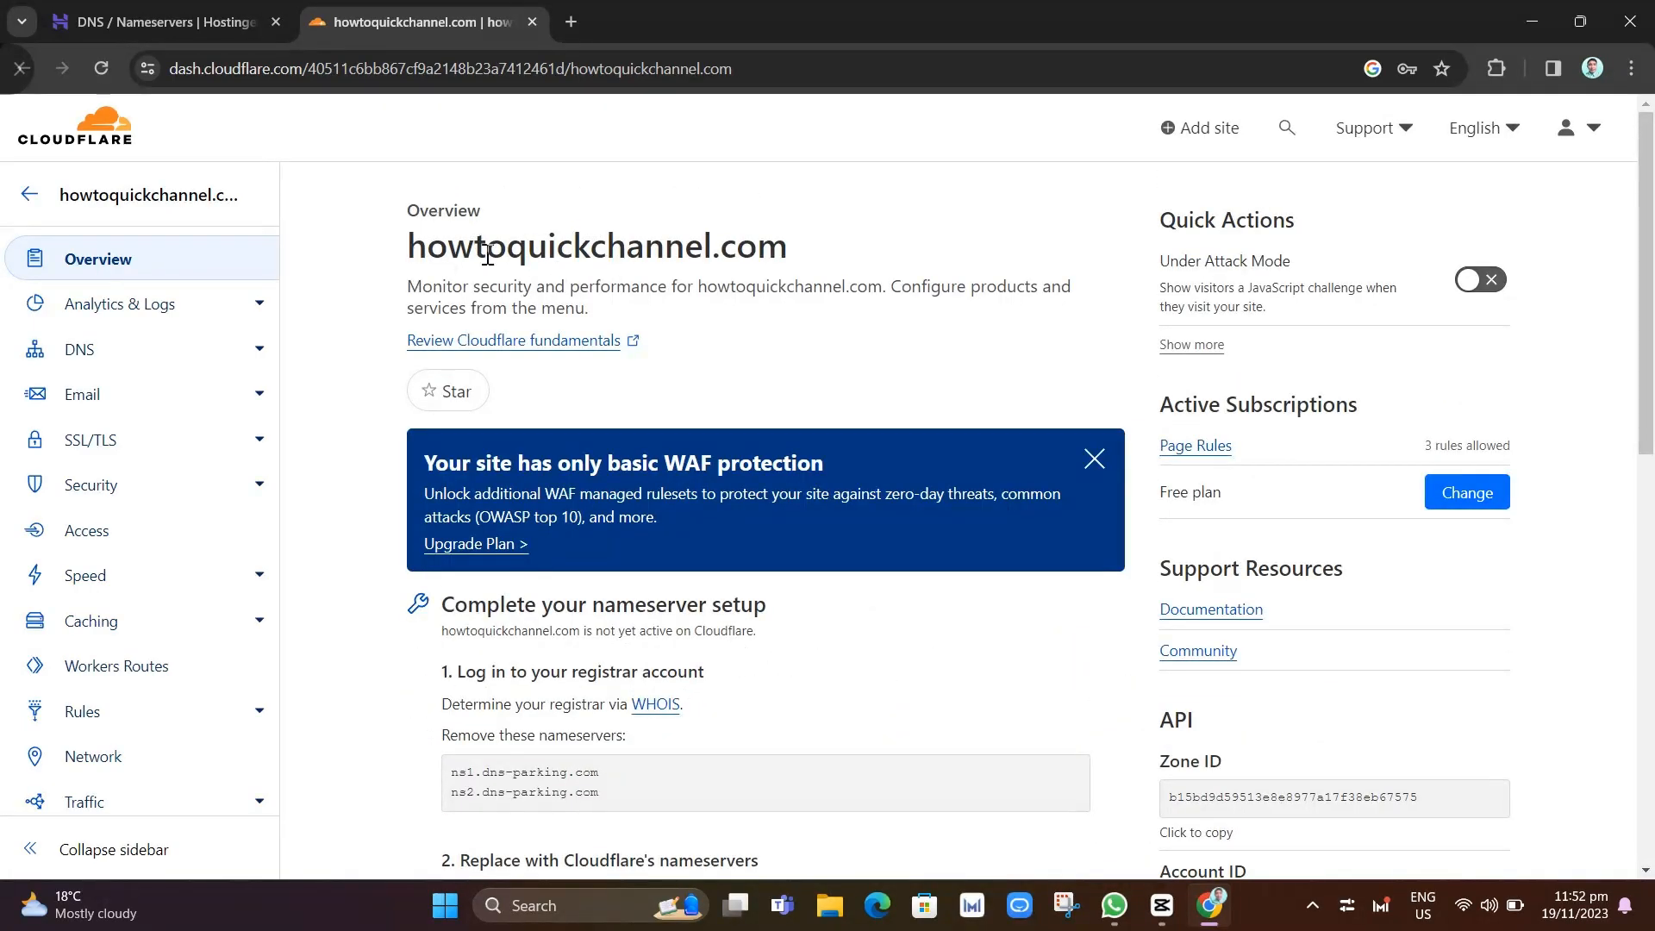